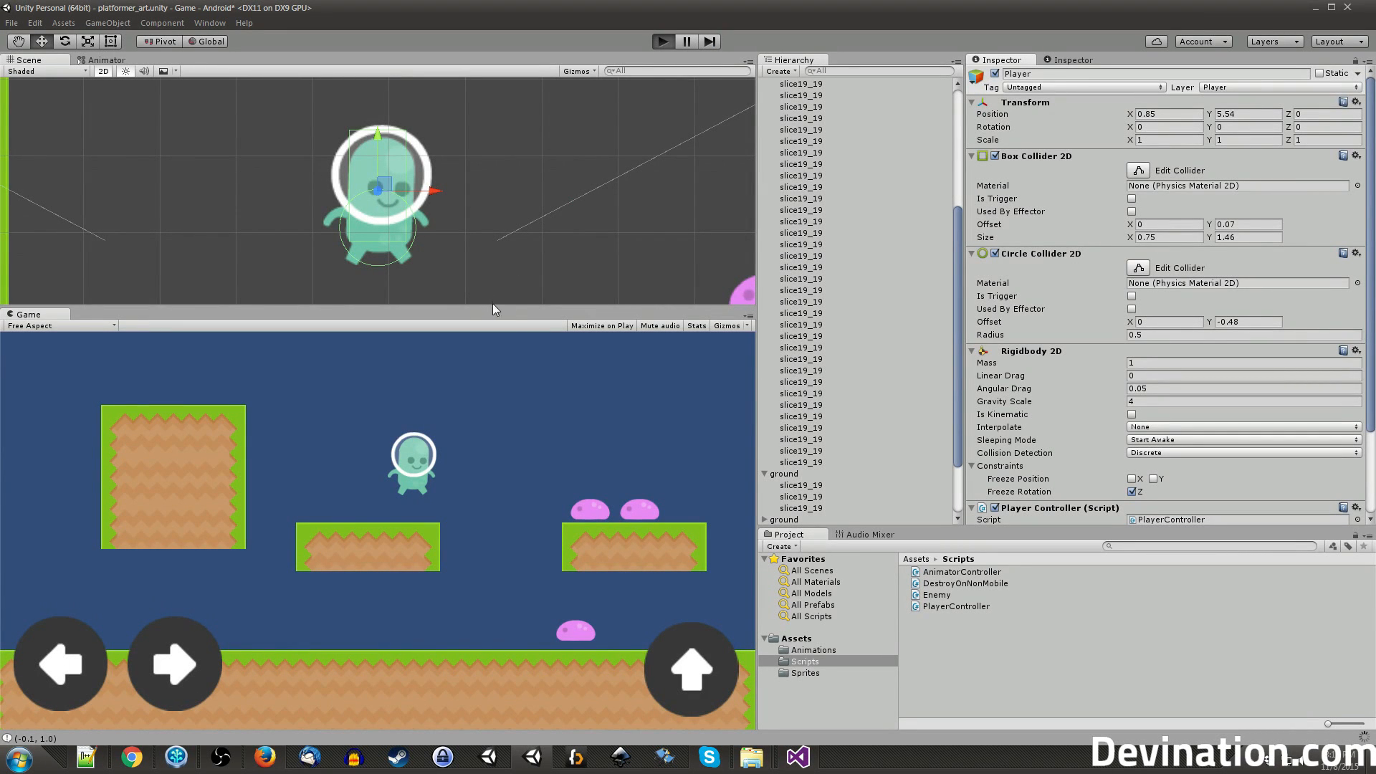
# Run a play test of the player hitting the pink enemy, then stop Play mode.
pyautogui.click(661, 42)
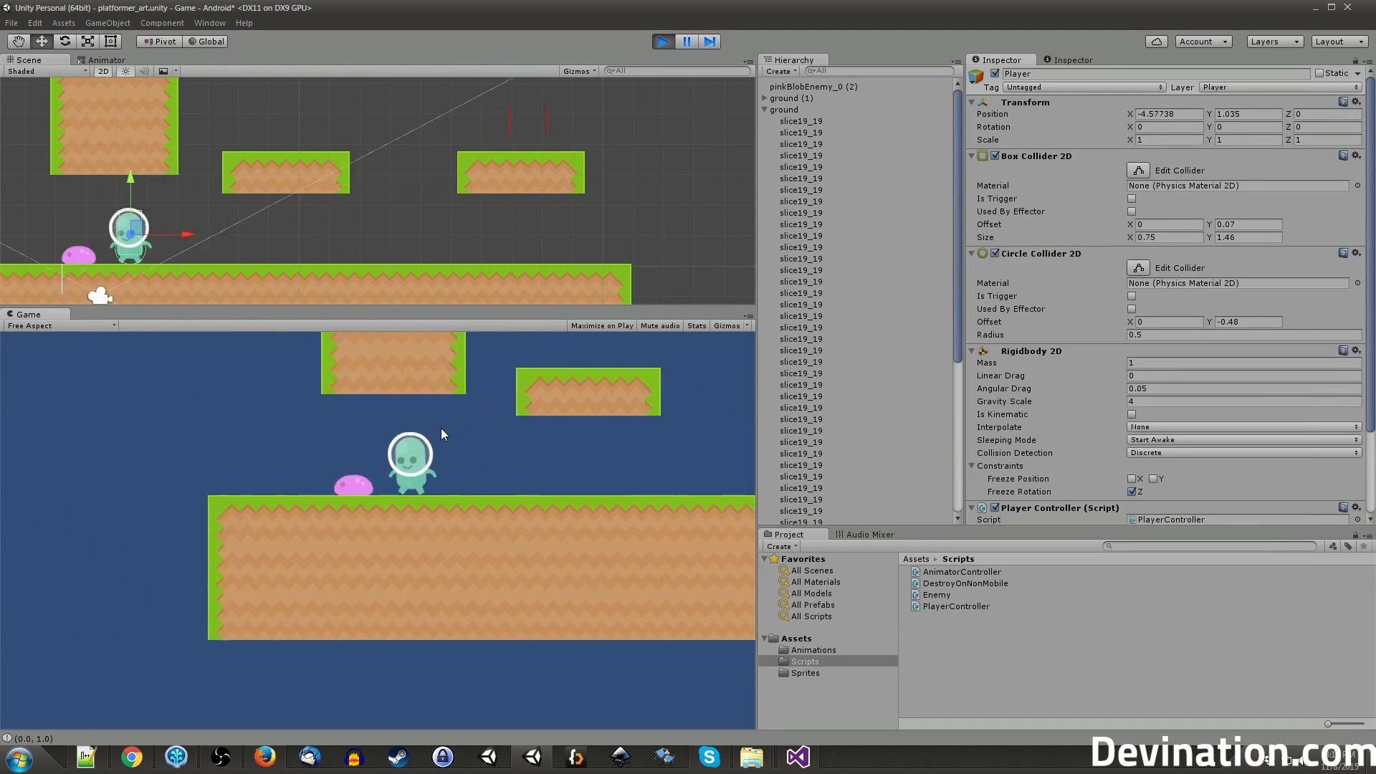
pyautogui.click(662, 41)
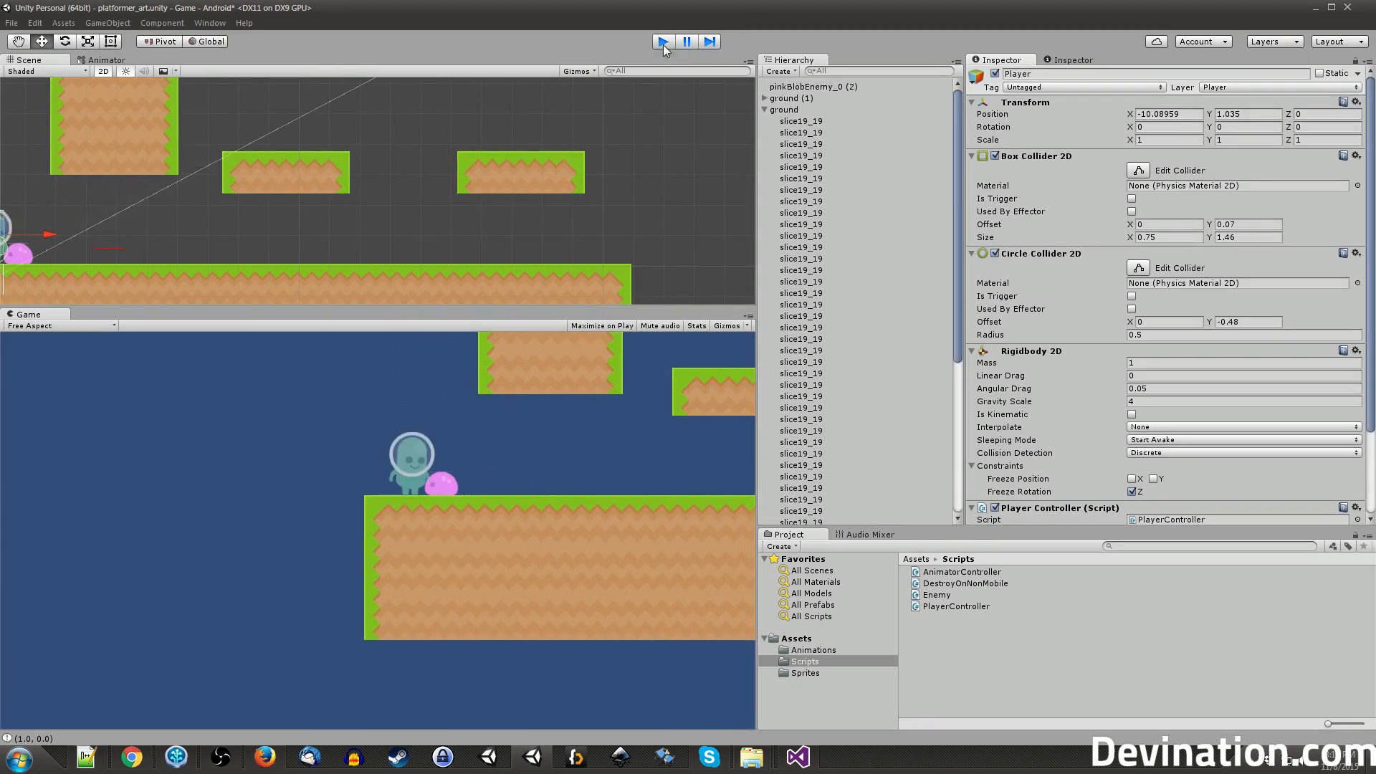
pyautogui.click(662, 42)
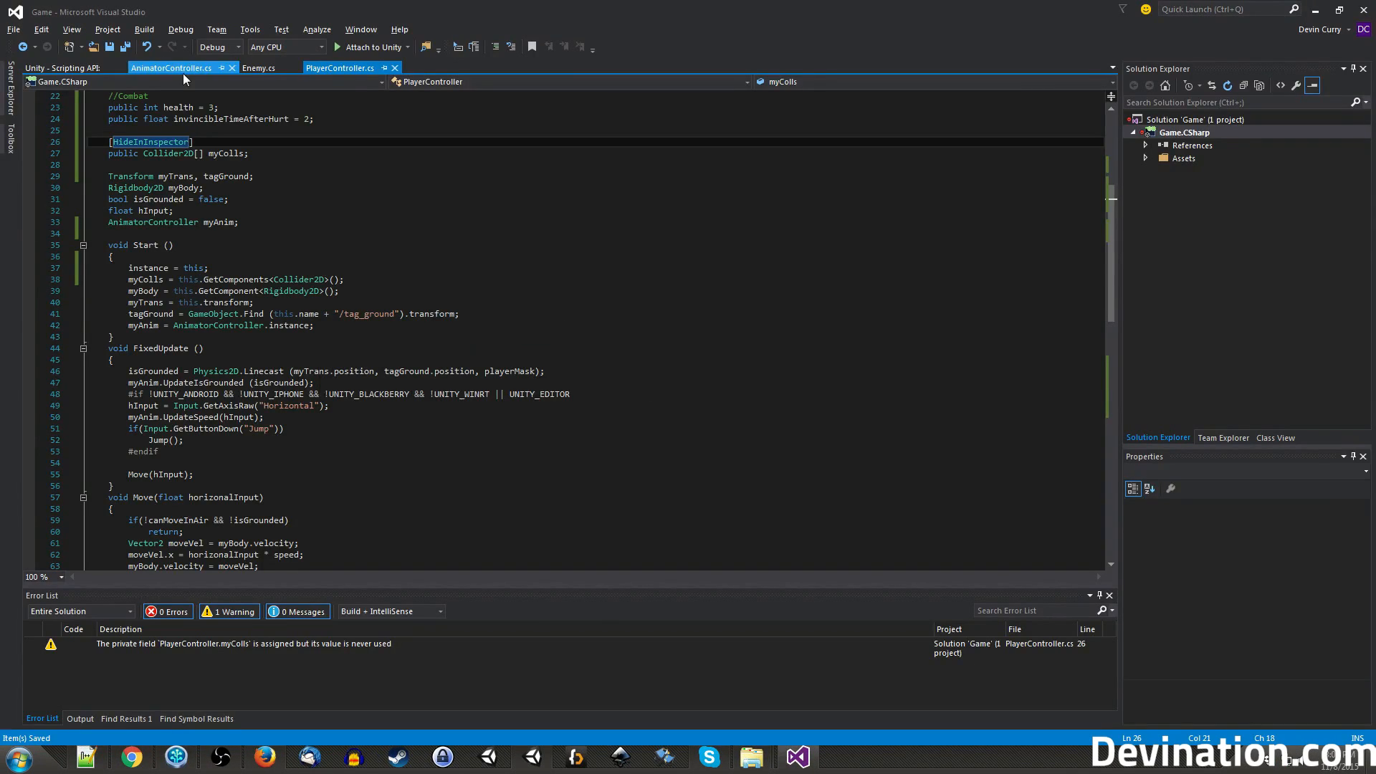
# Add public void Hurt() { Destroy(this.gameObject); } to the Enemy script.
pyautogui.click(258, 68)
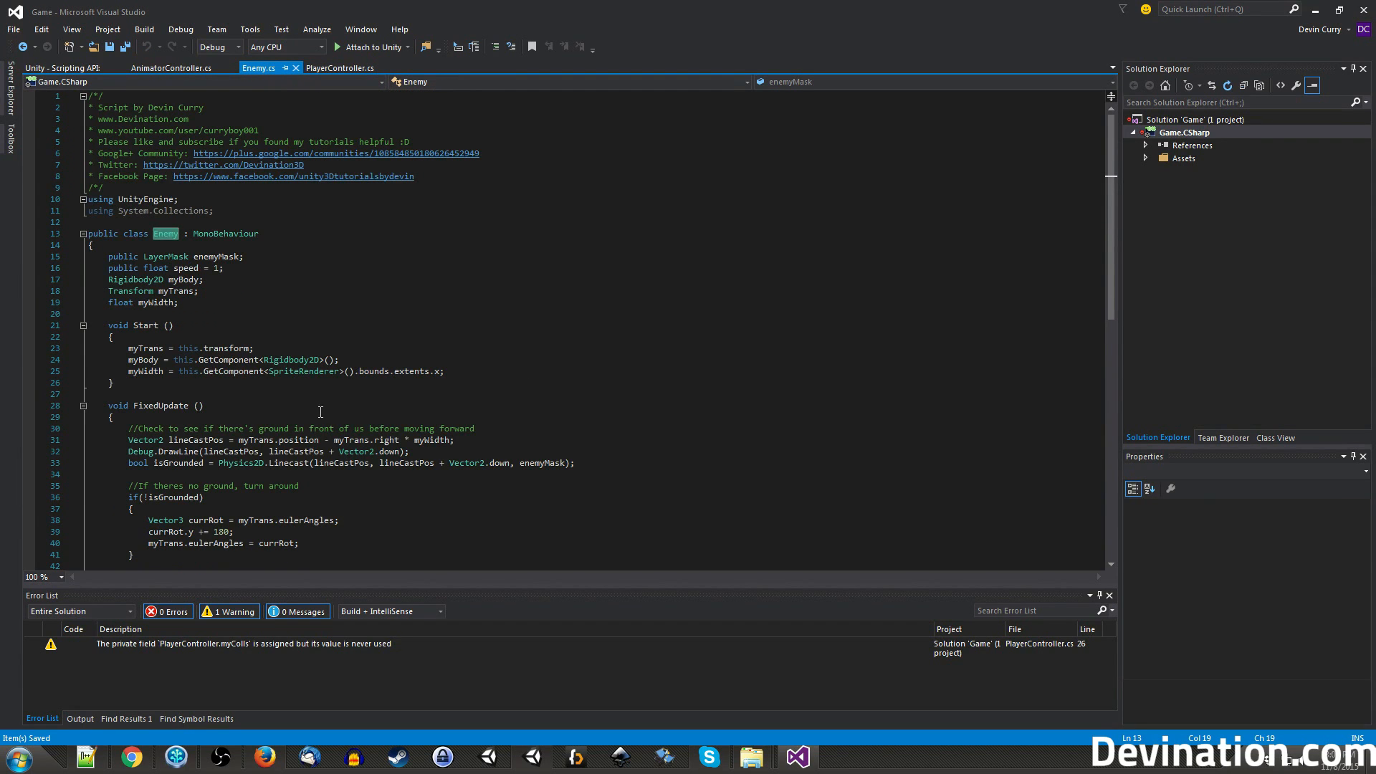
pyautogui.scroll(-3)
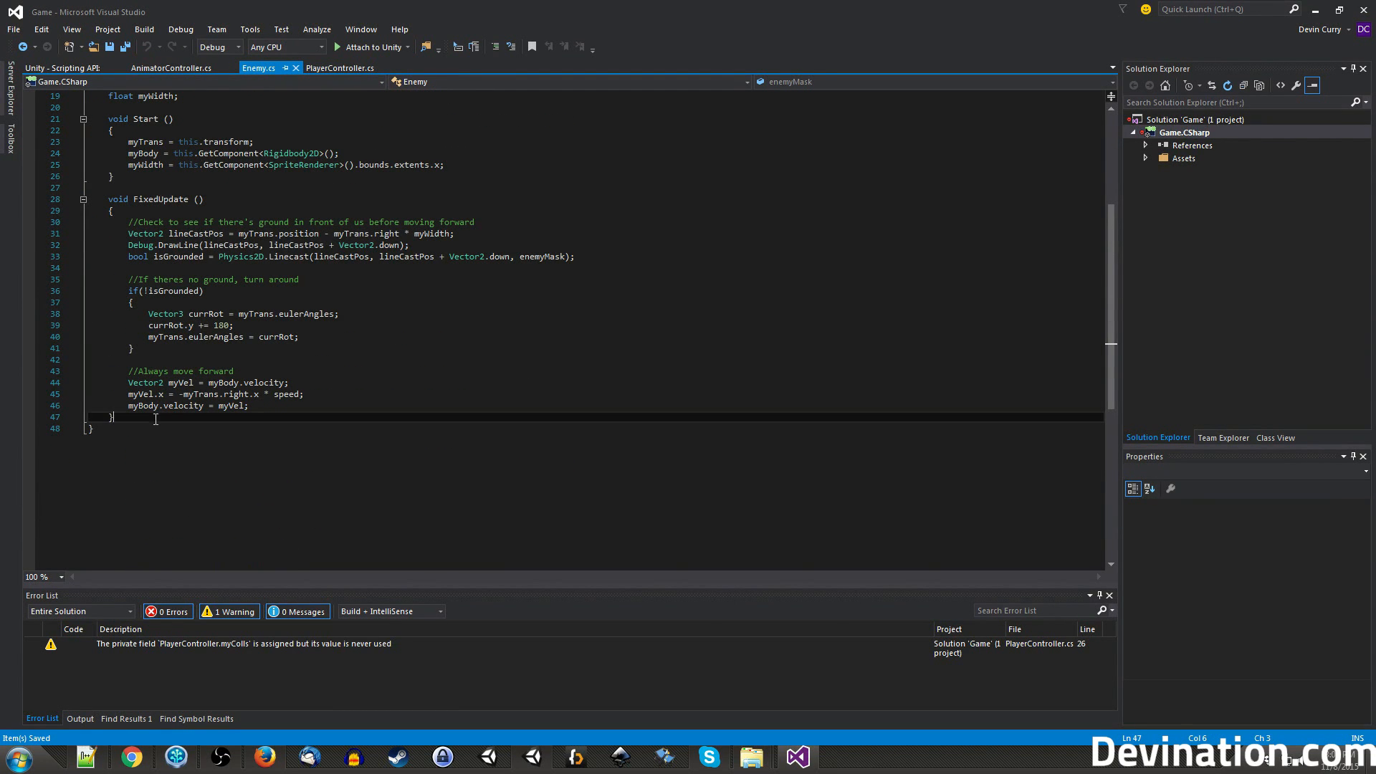
pyautogui.write('public v')
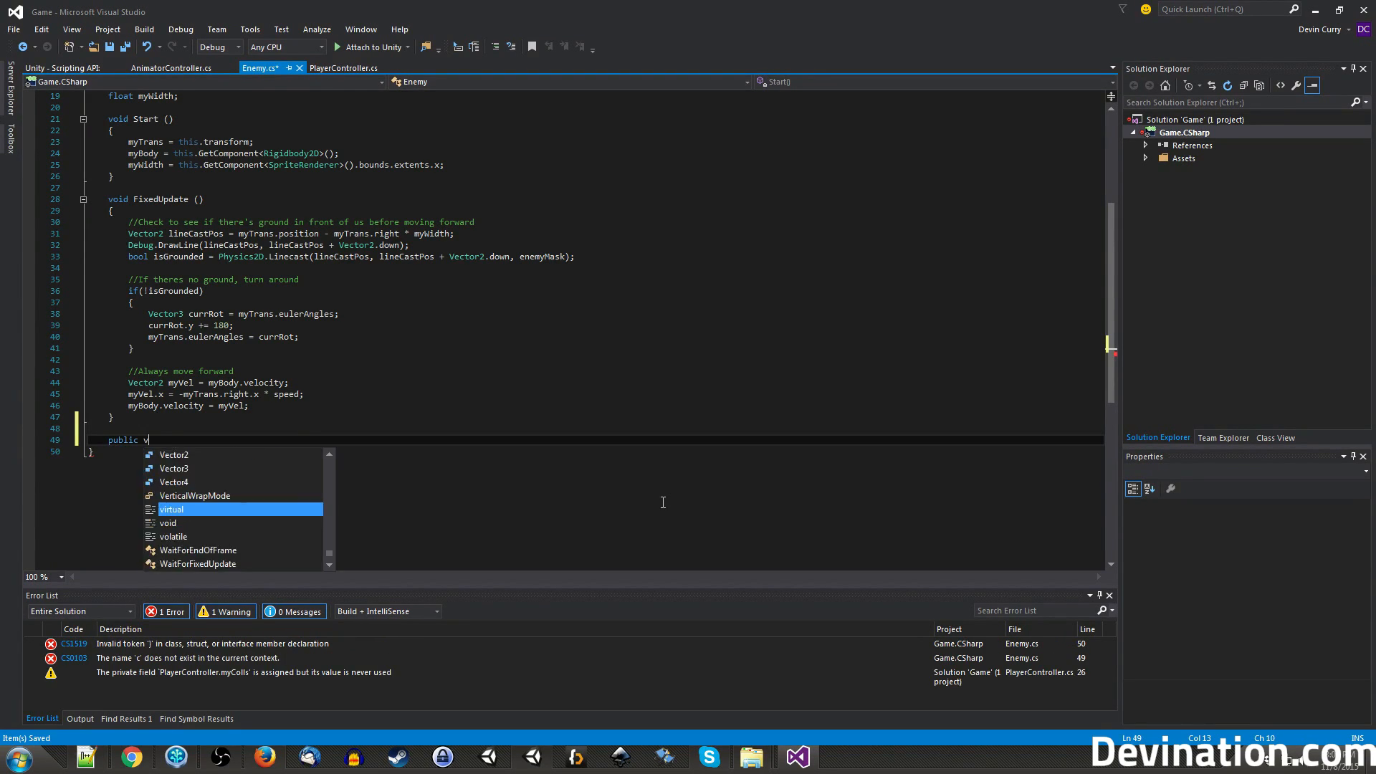
pyautogui.write('oid Hu')
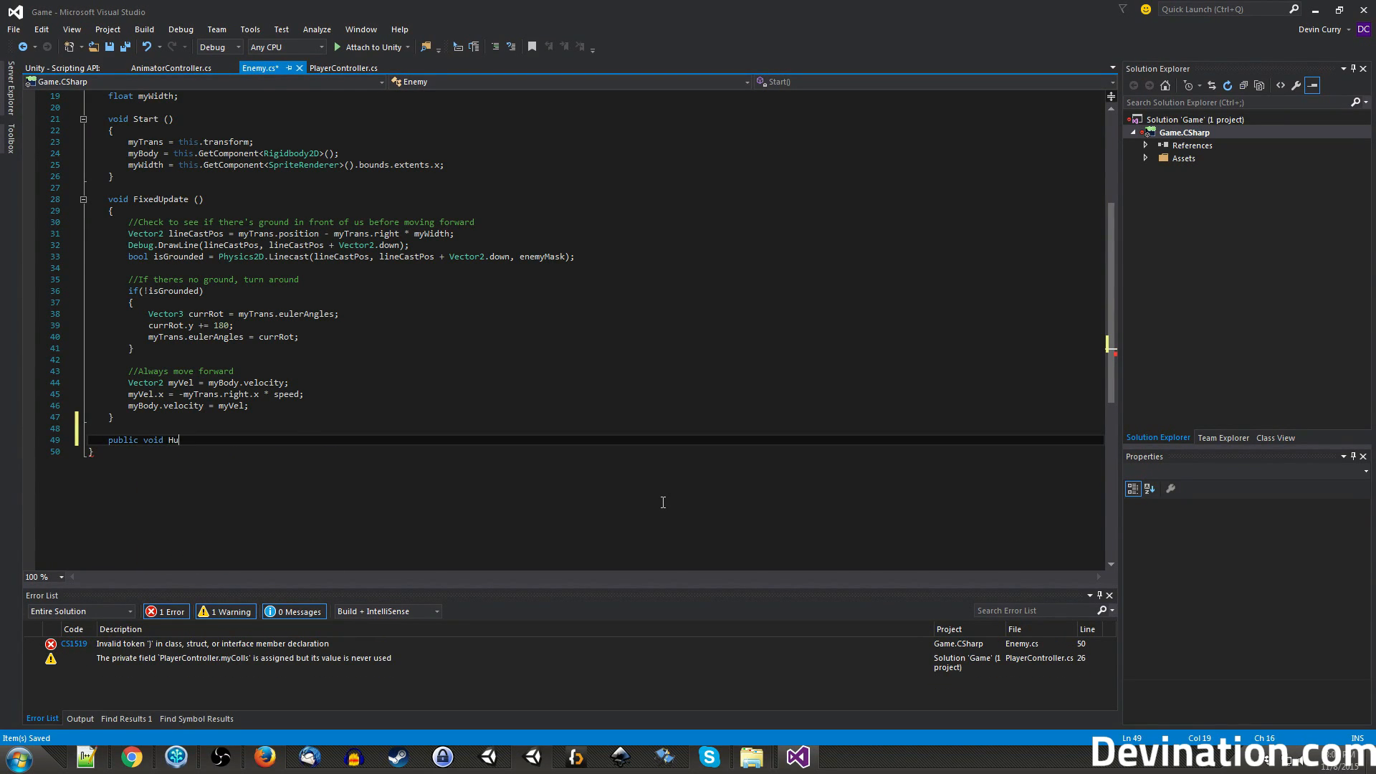
pyautogui.write('rt()')
pyautogui.write('{')
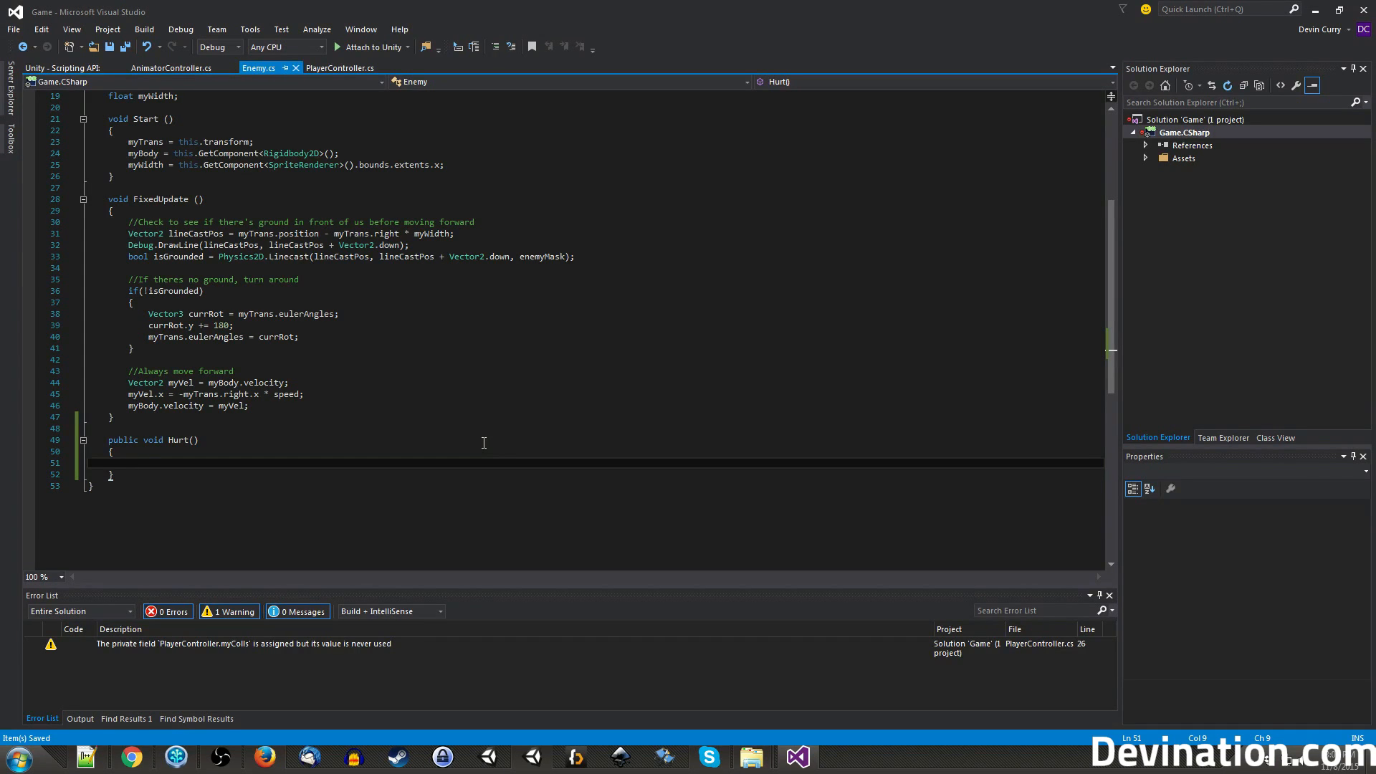
pyautogui.write('Db')
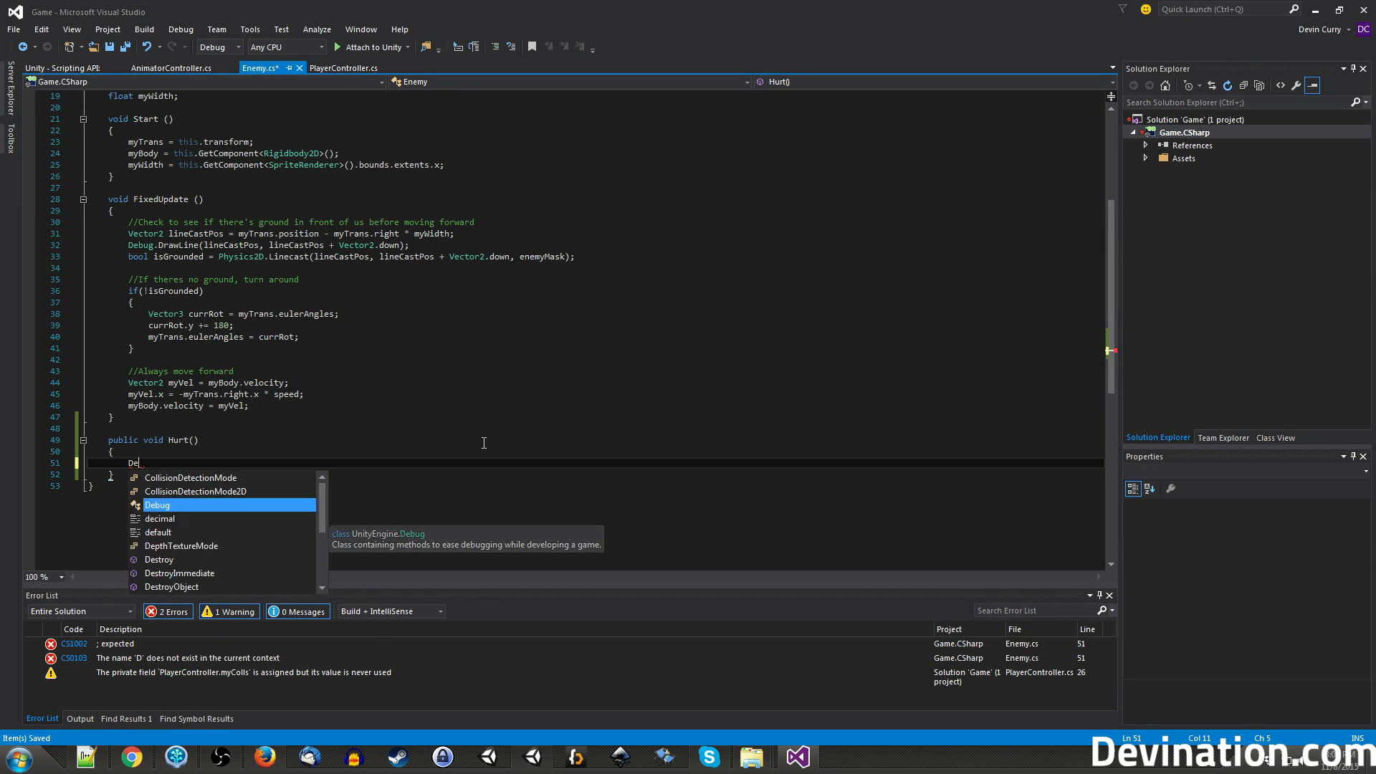
pyautogui.press('backspace')
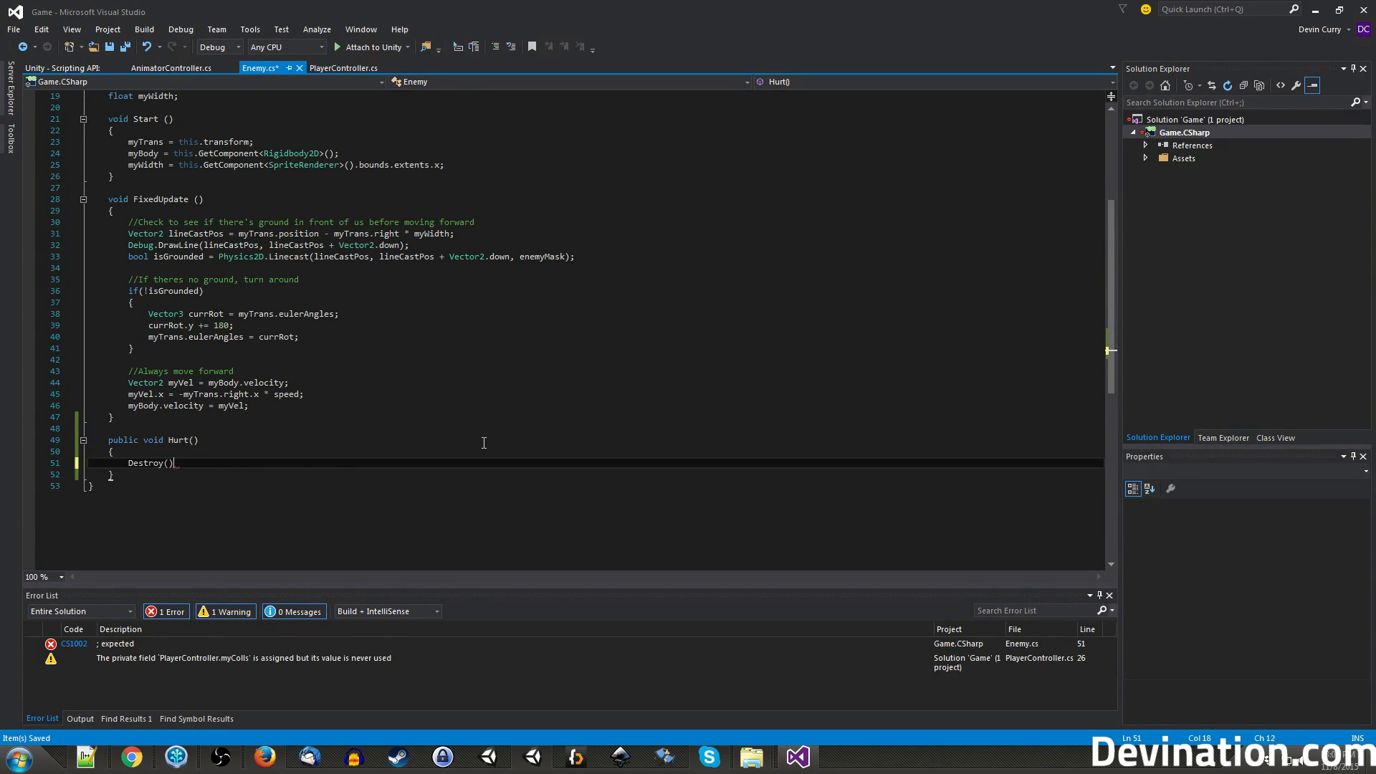
pyautogui.write('this.gameObject')
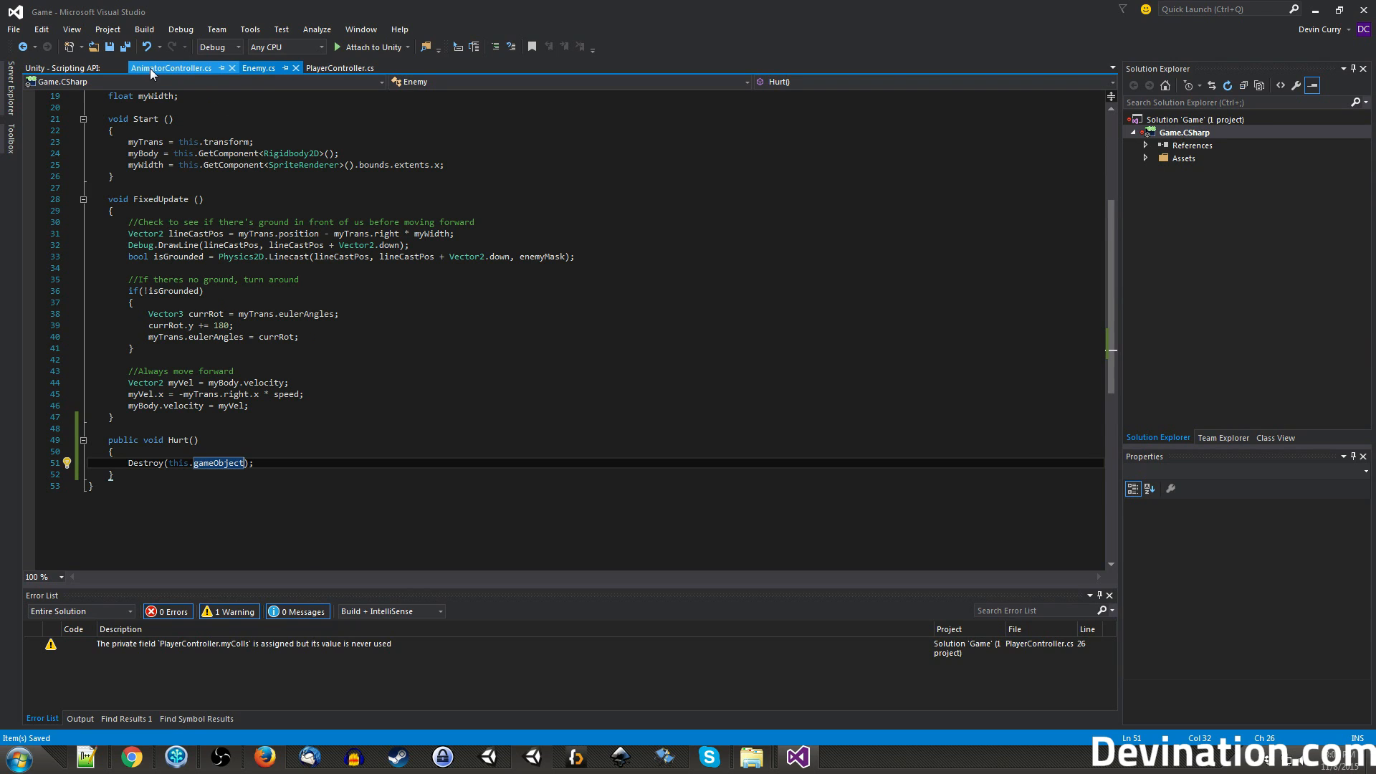
# Add blank lines before the Hurt() call inside PlayerController's enemy collision check.
pyautogui.click(340, 68)
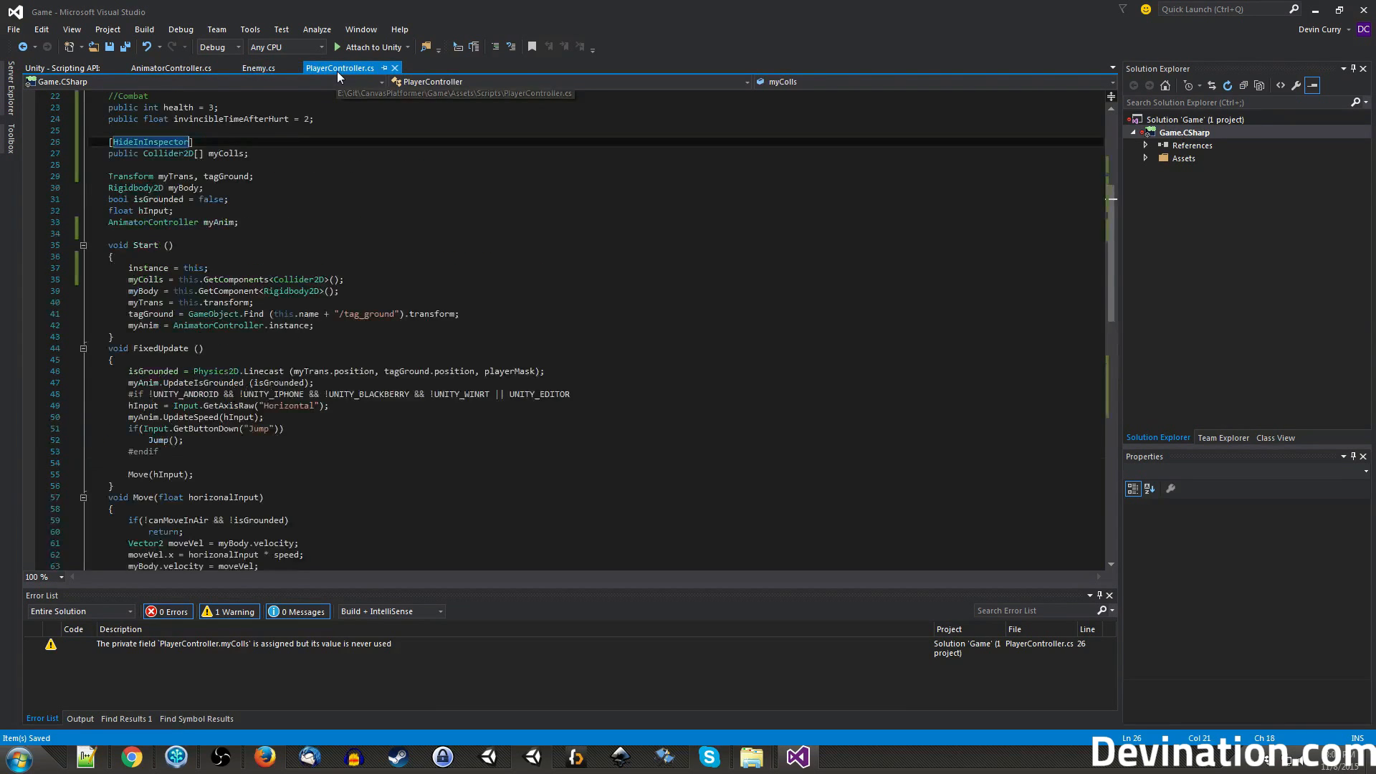
pyautogui.scroll(-3)
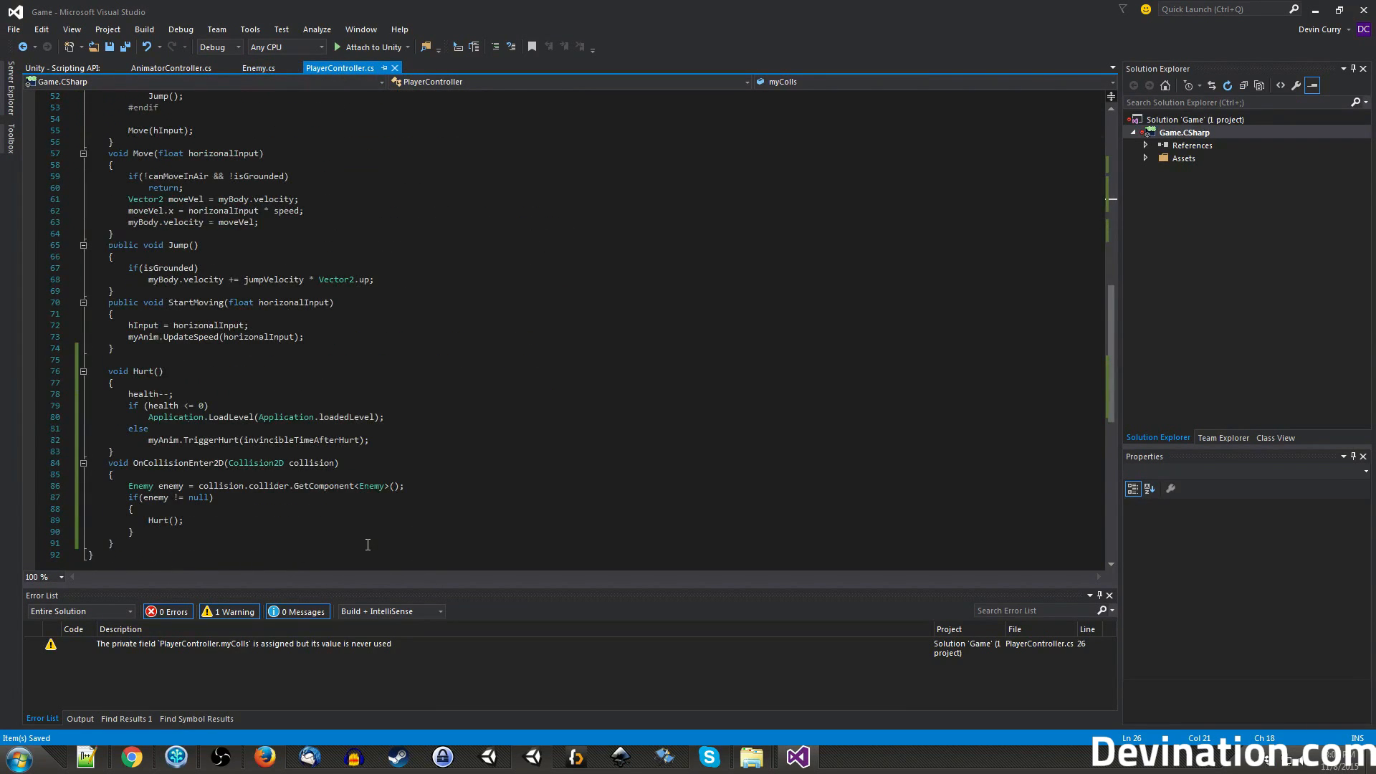
pyautogui.scroll(-3)
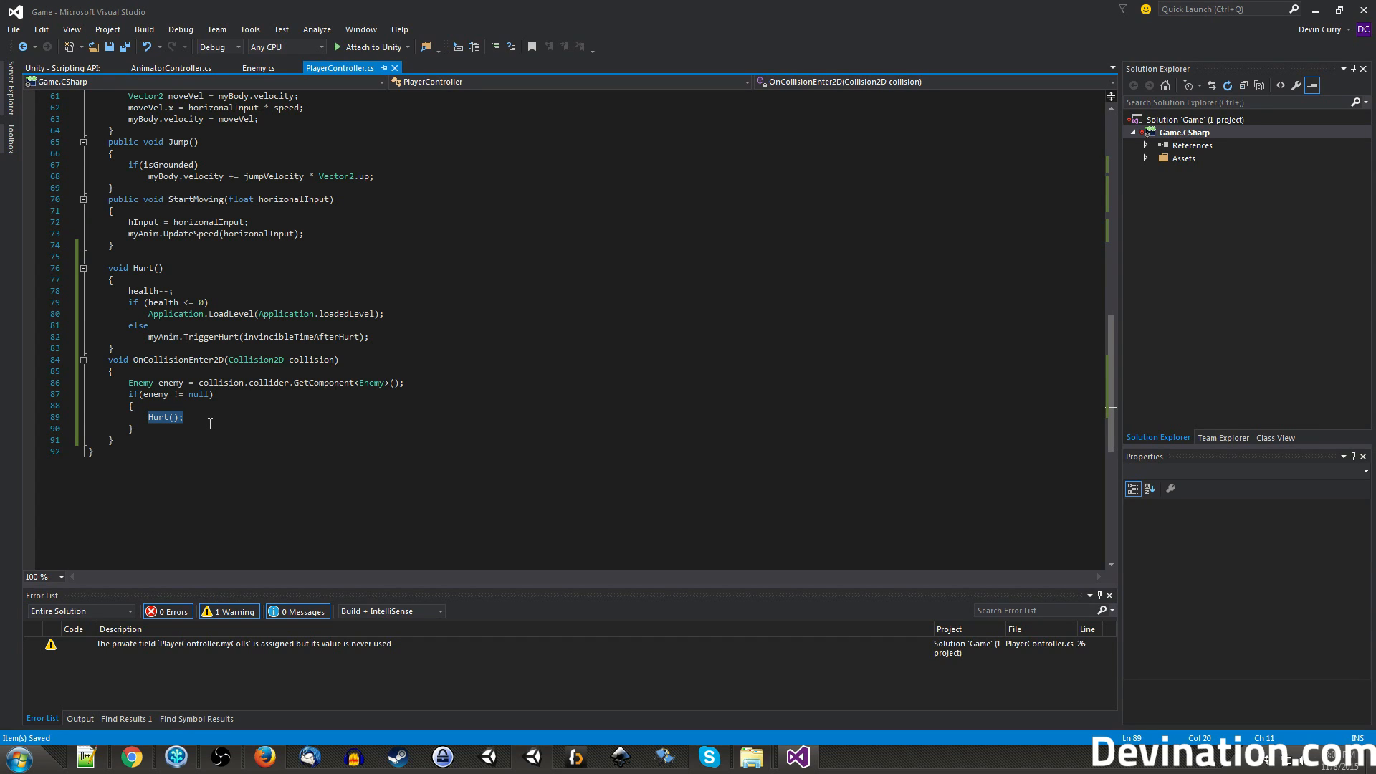
pyautogui.press('enter')
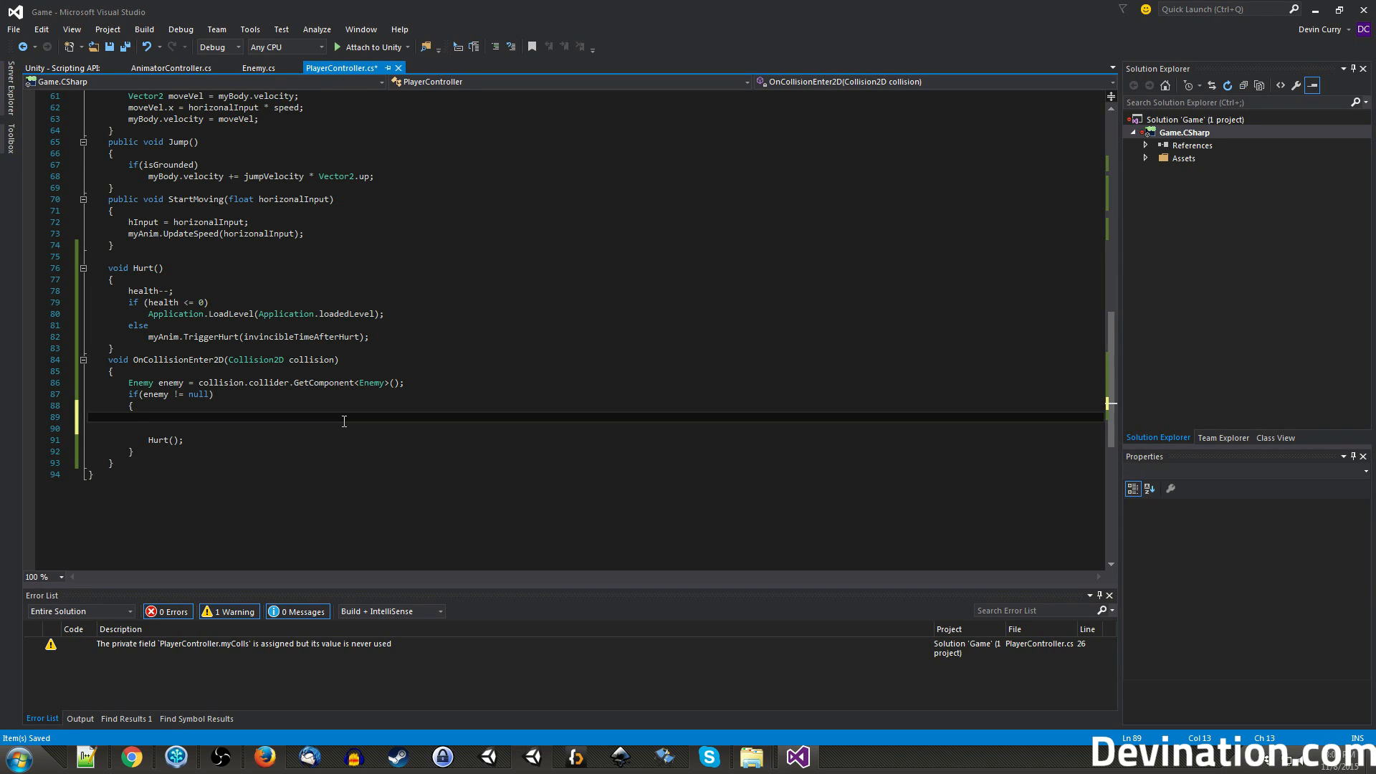
# Write foreach(ContactPoint2D point in collision.contacts) with an empty loop body.
pyautogui.write('foreach(')
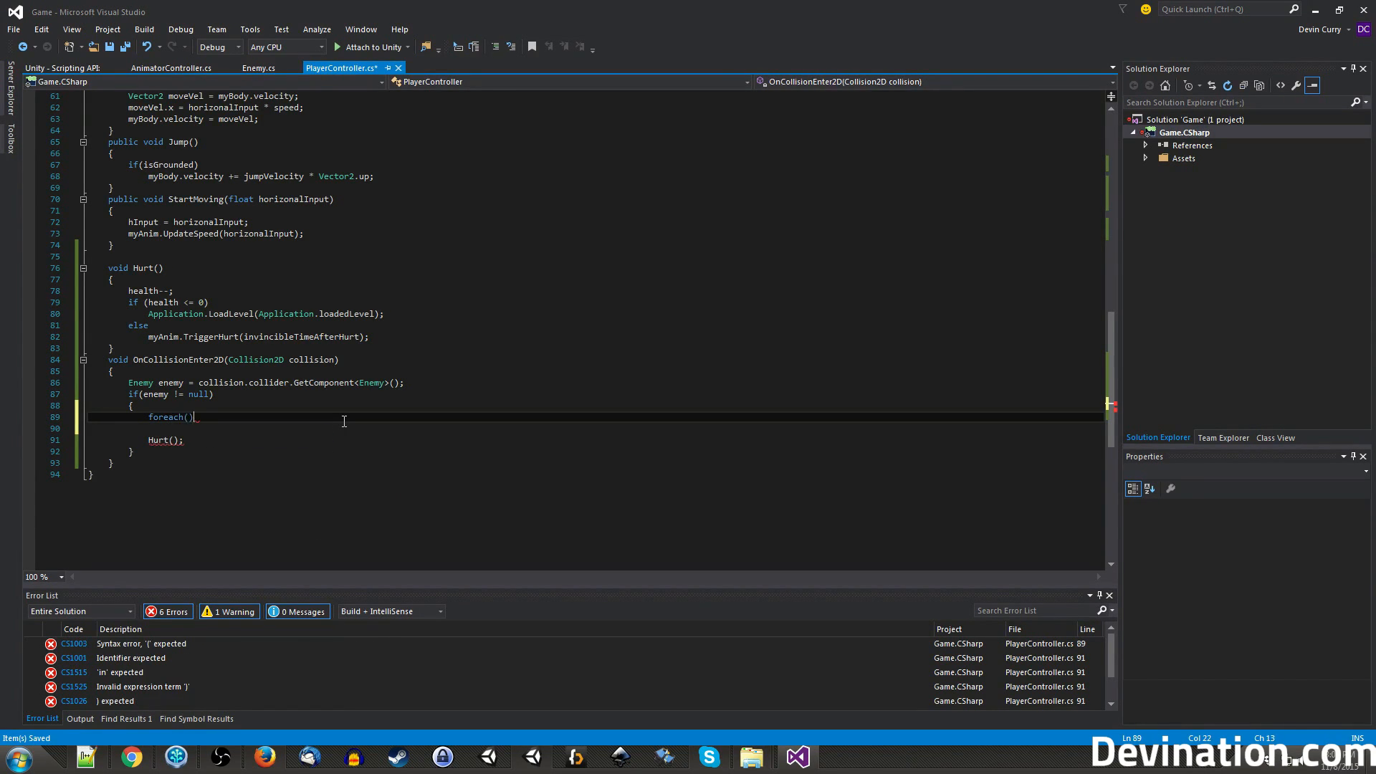
pyautogui.write('C')
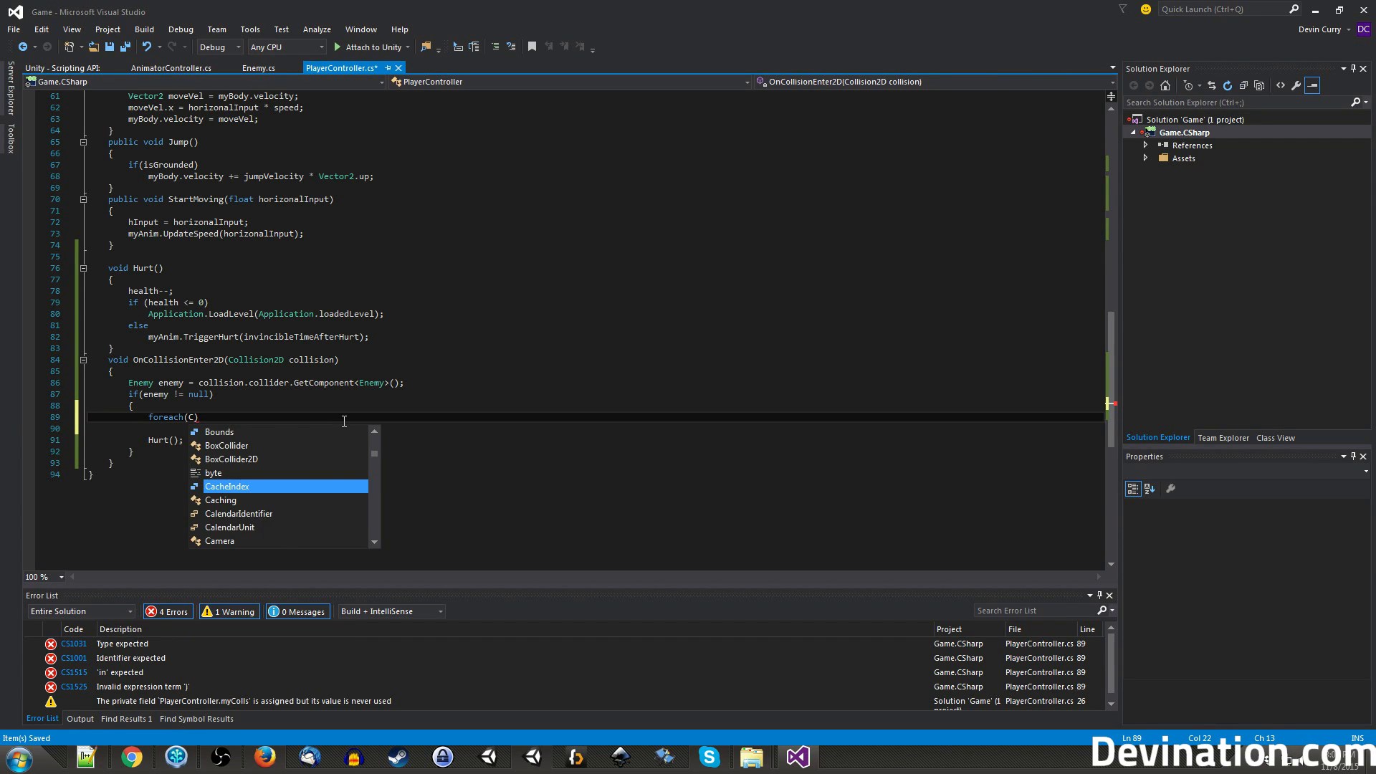
pyautogui.write('ontactPoint')
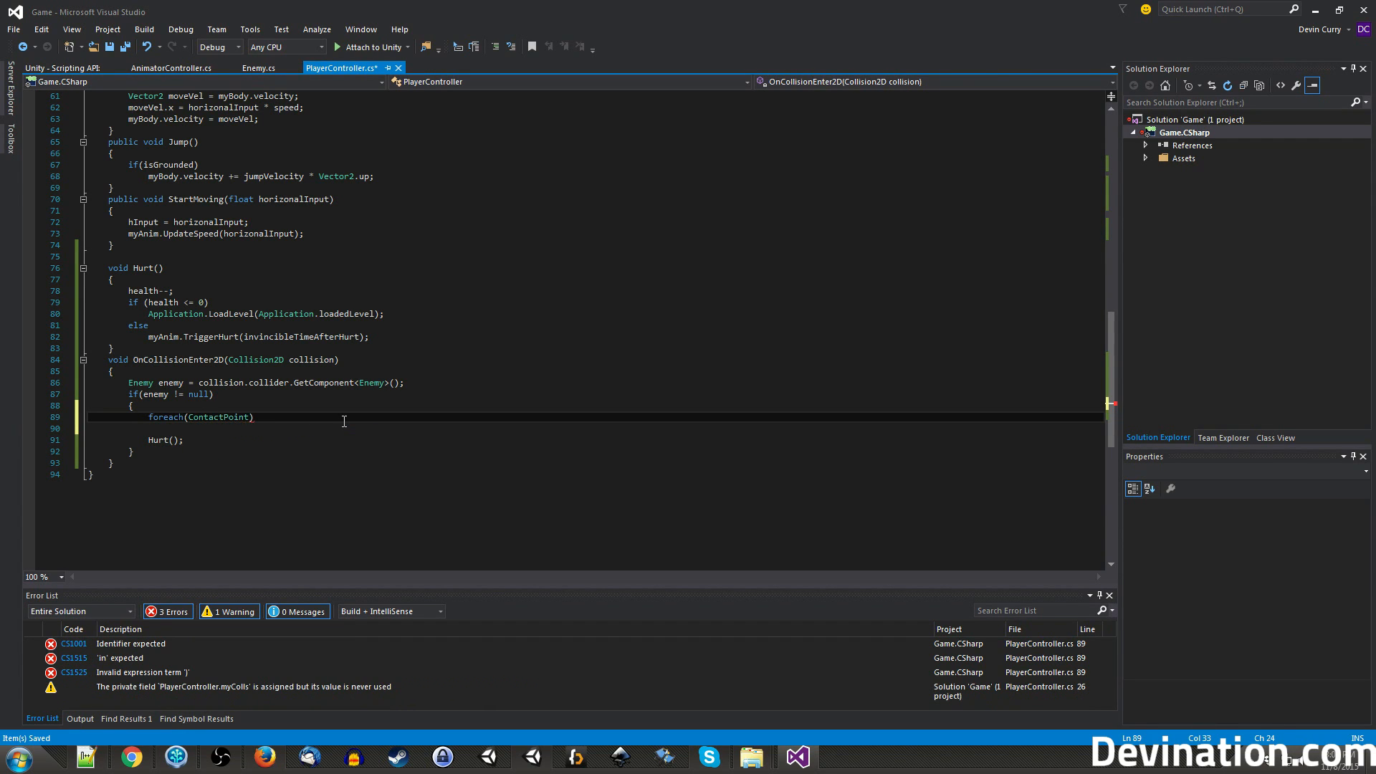
pyautogui.write('2D')
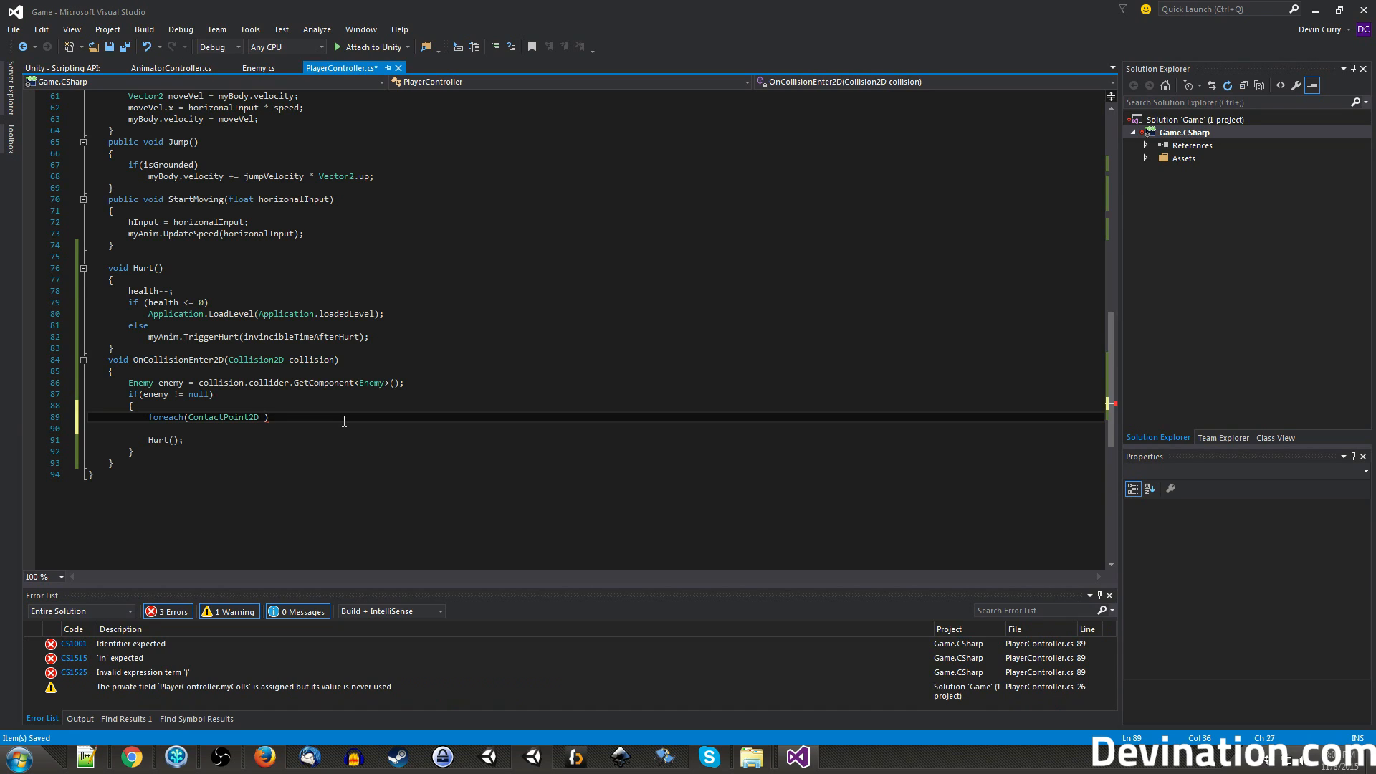
pyautogui.write('poin')
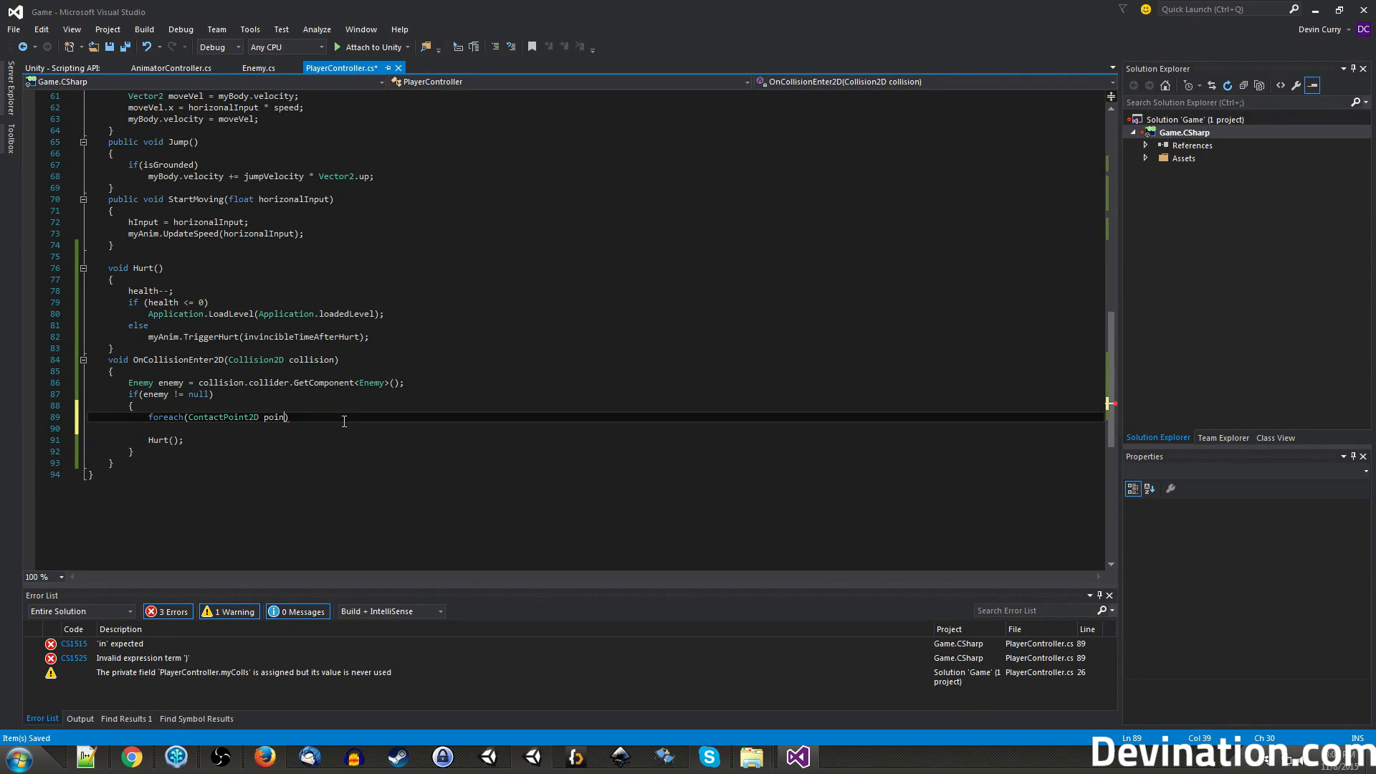
pyautogui.write('in')
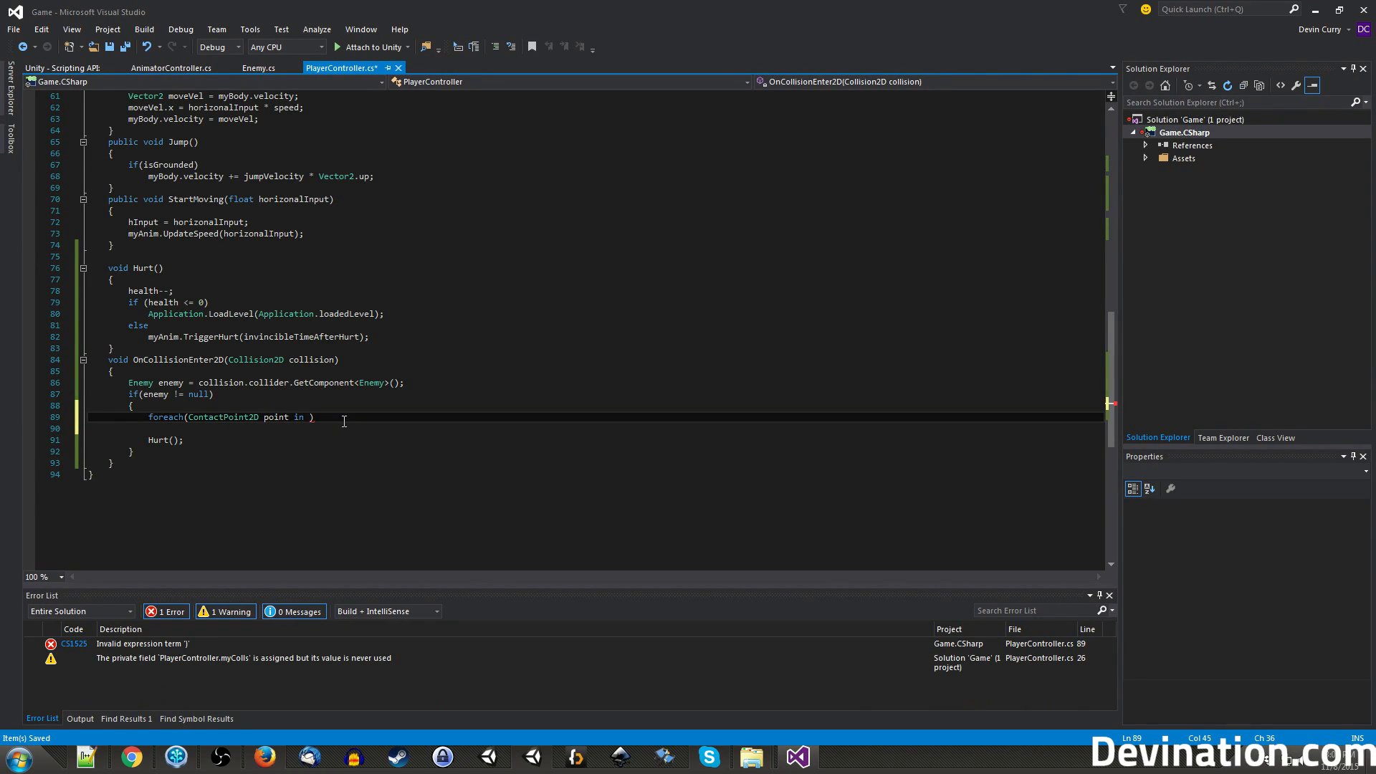
pyautogui.write('collision.contacts')
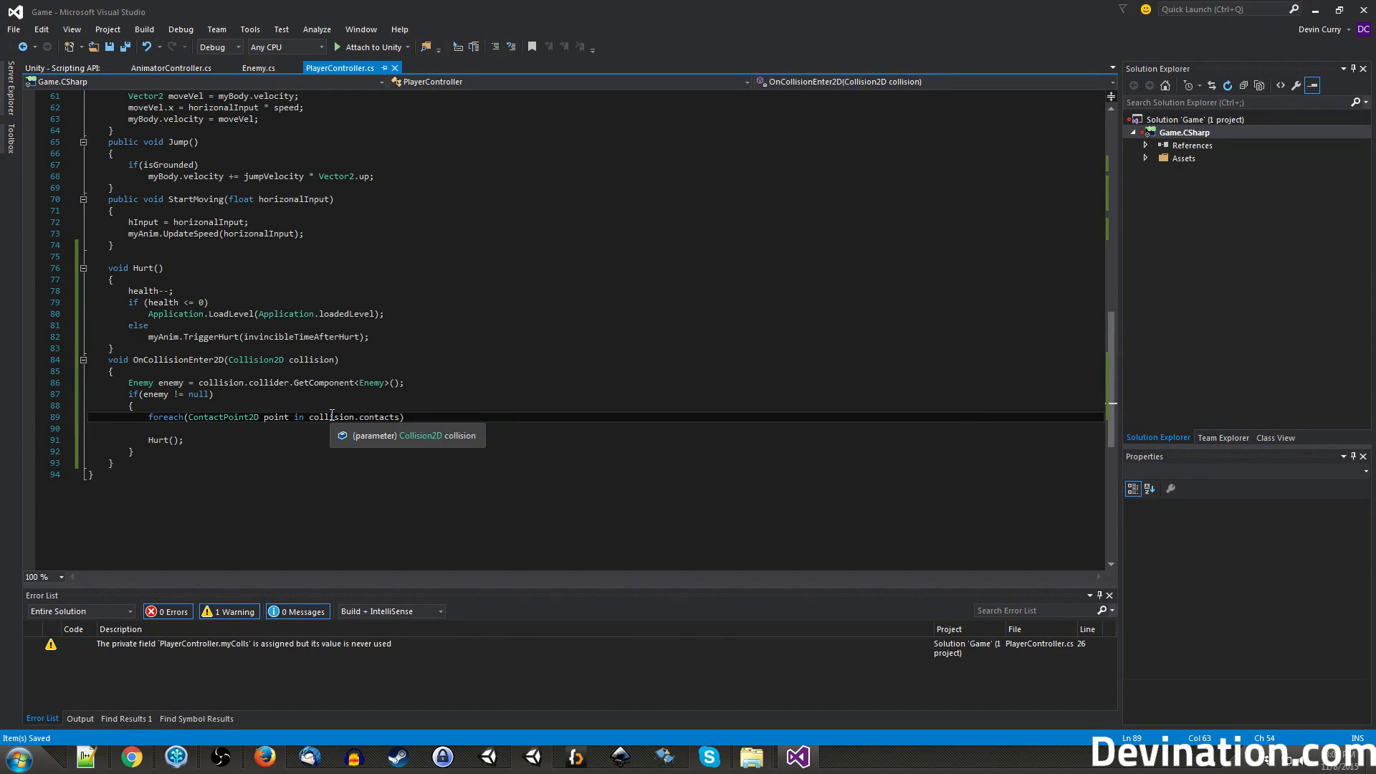
pyautogui.press('enter')
pyautogui.write('{')
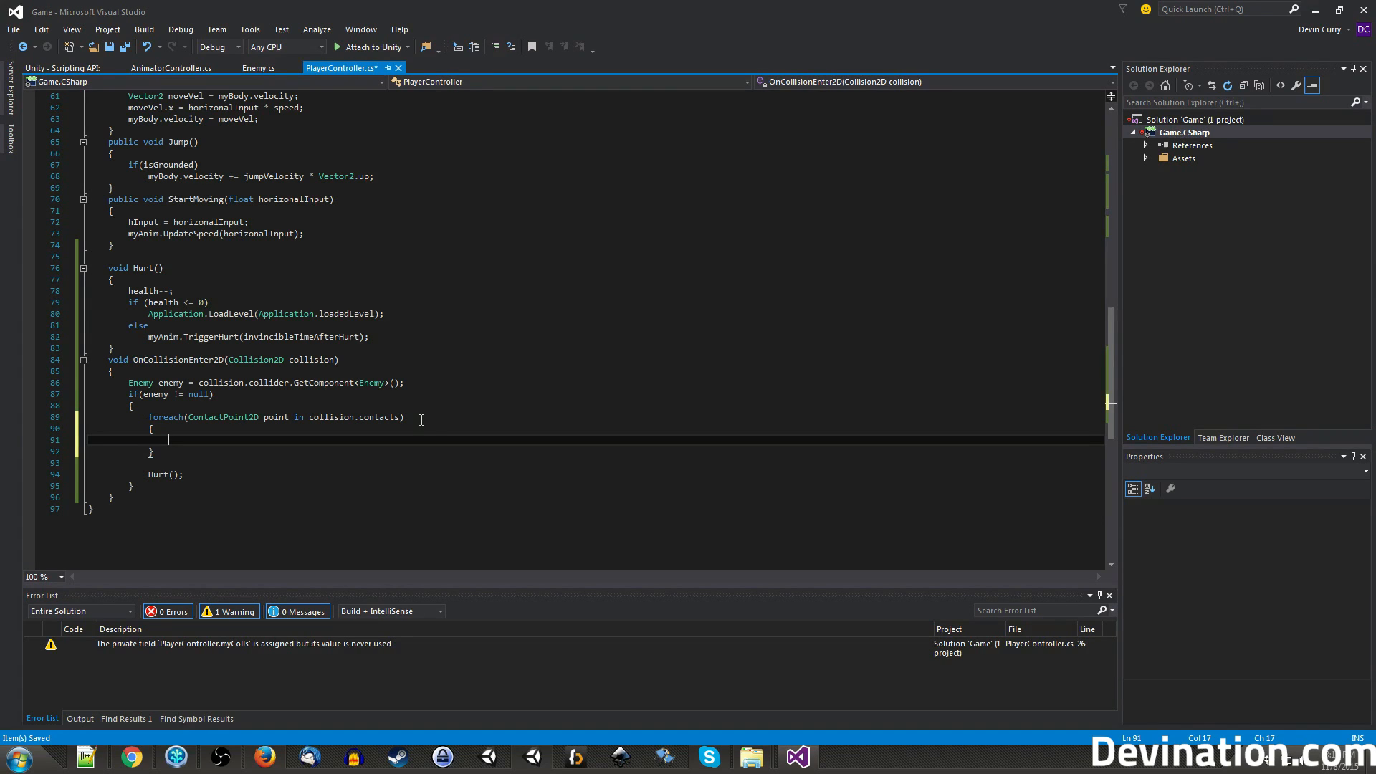
# Start Debug.DrawLine(point.point, ) inside the loop, then switch windows.
pyautogui.write('Du')
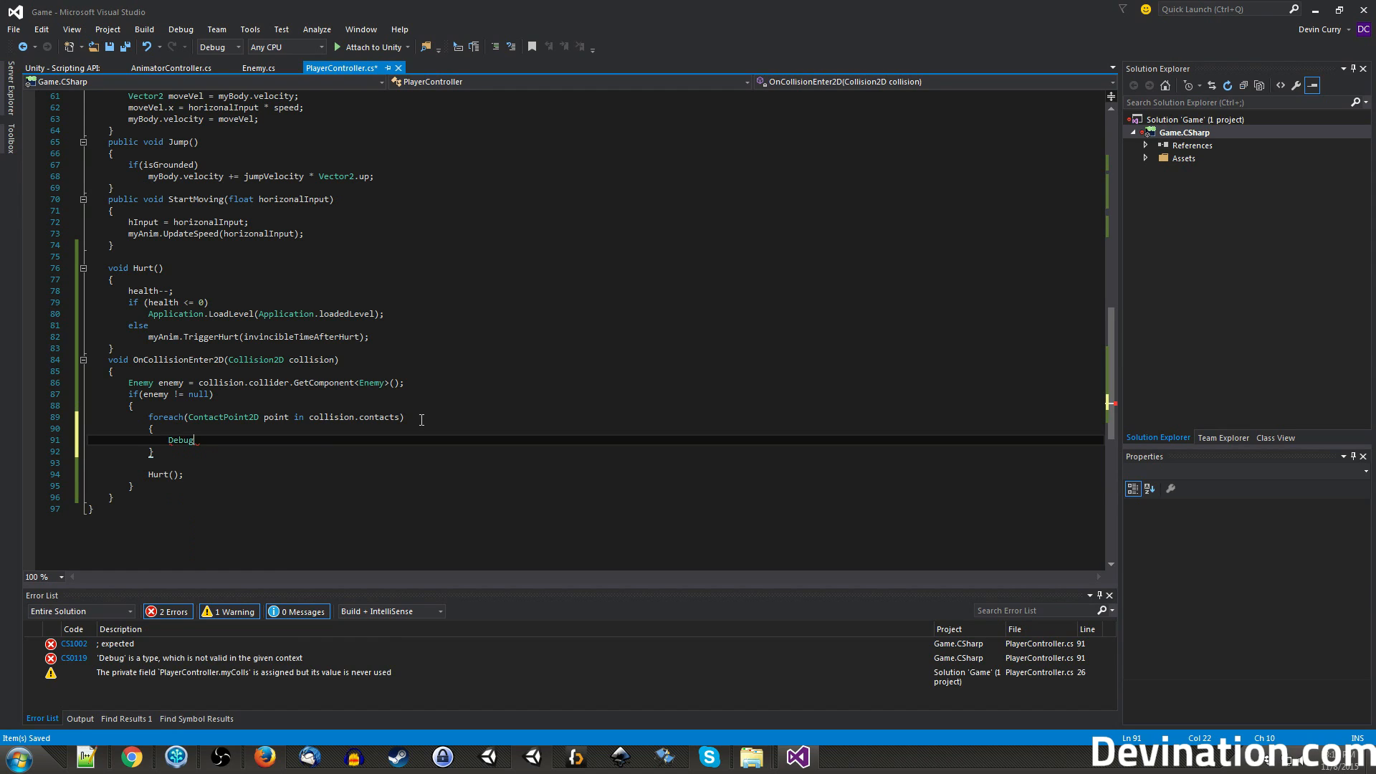
pyautogui.write('.DrawLine')
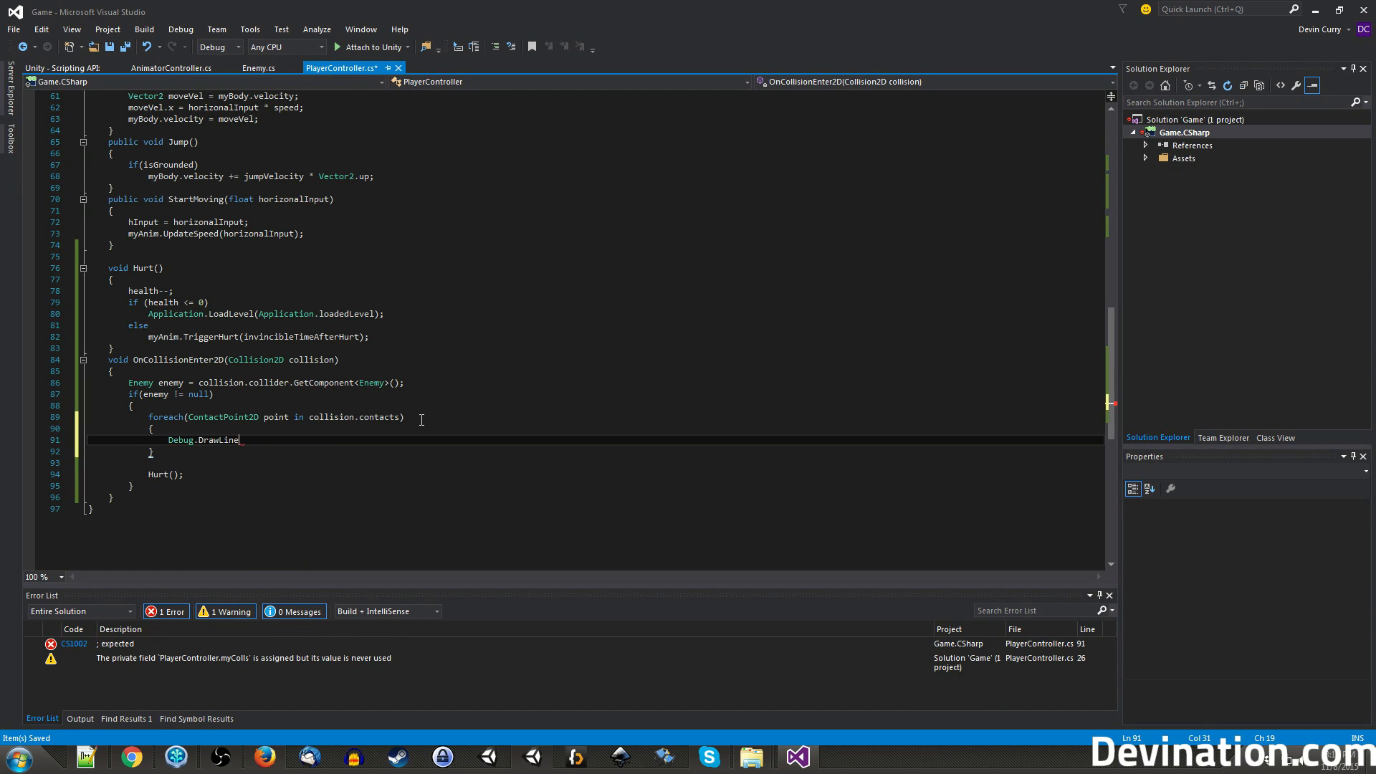
pyautogui.write('();')
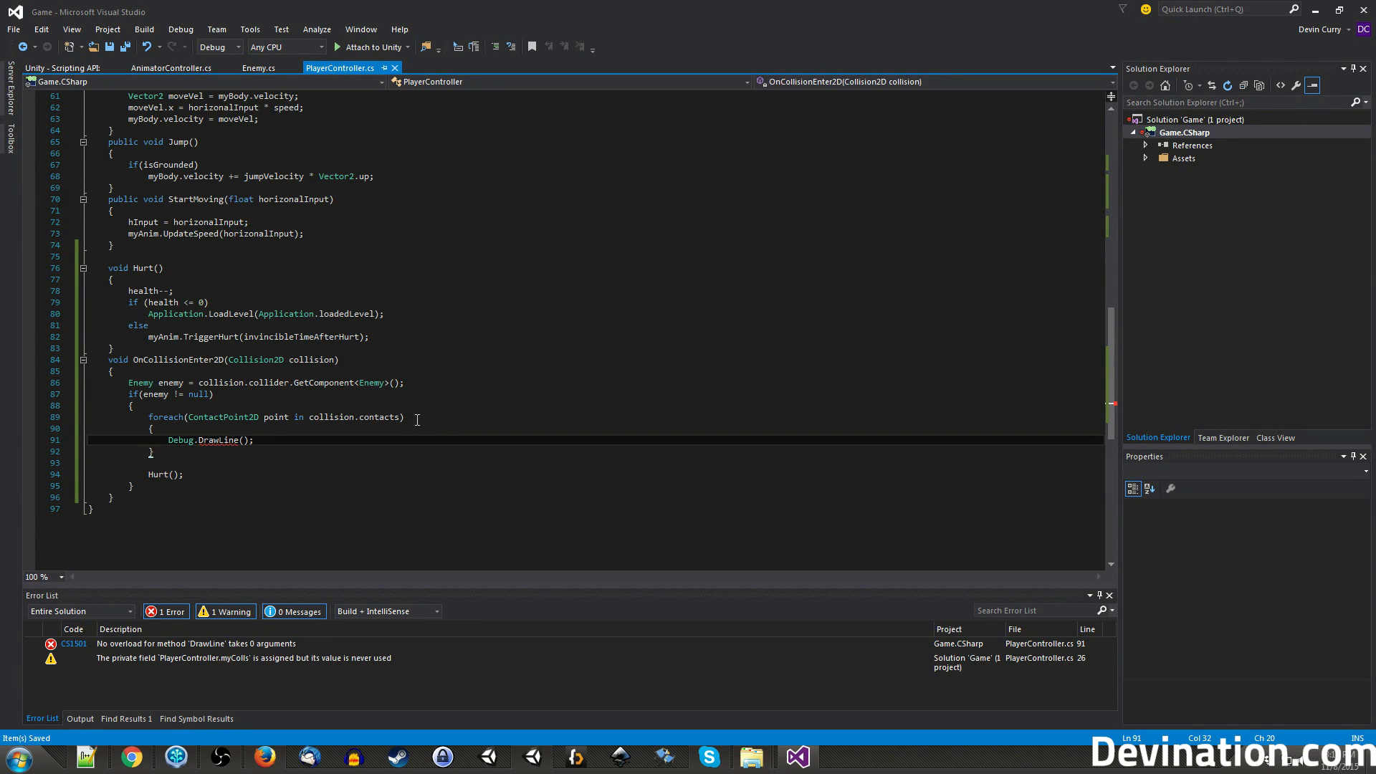
pyautogui.write('point.point,')
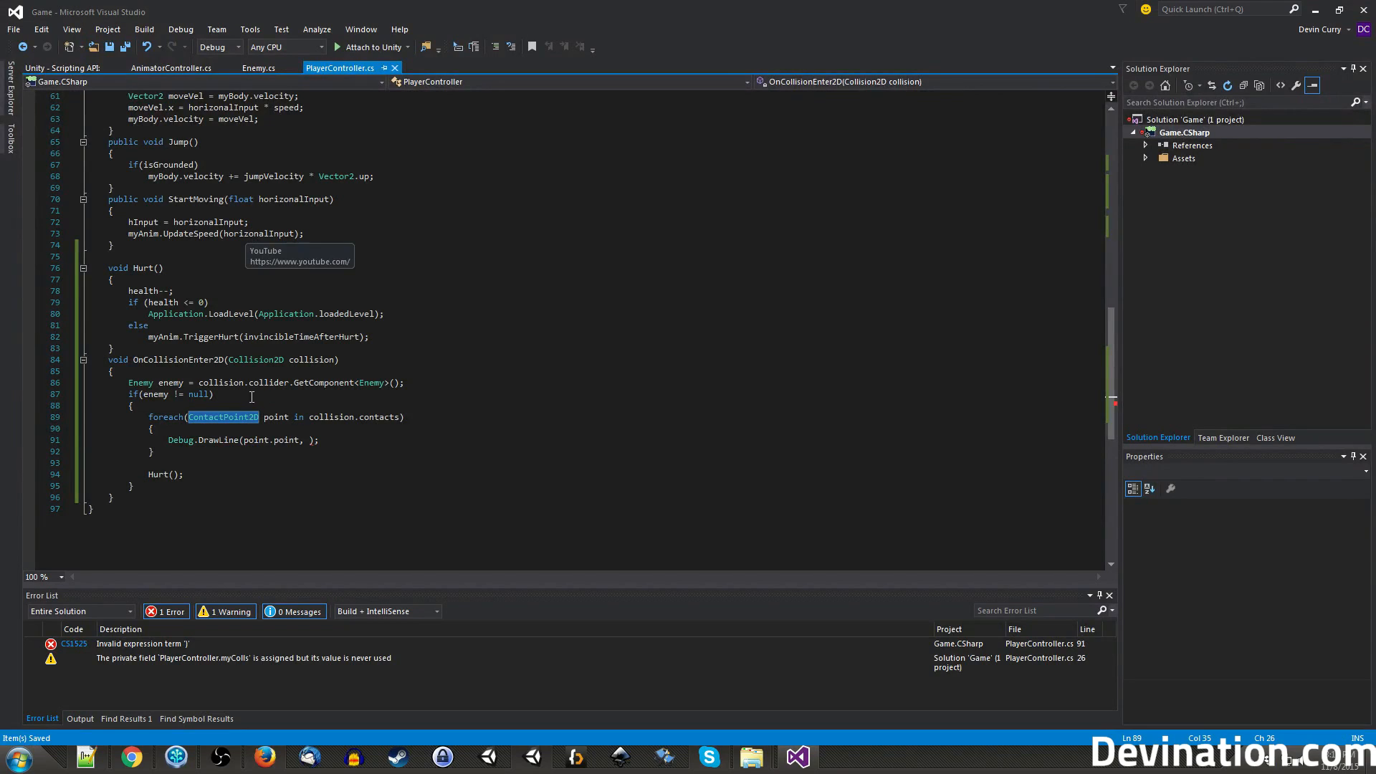
pyautogui.moveTo(202, 489)
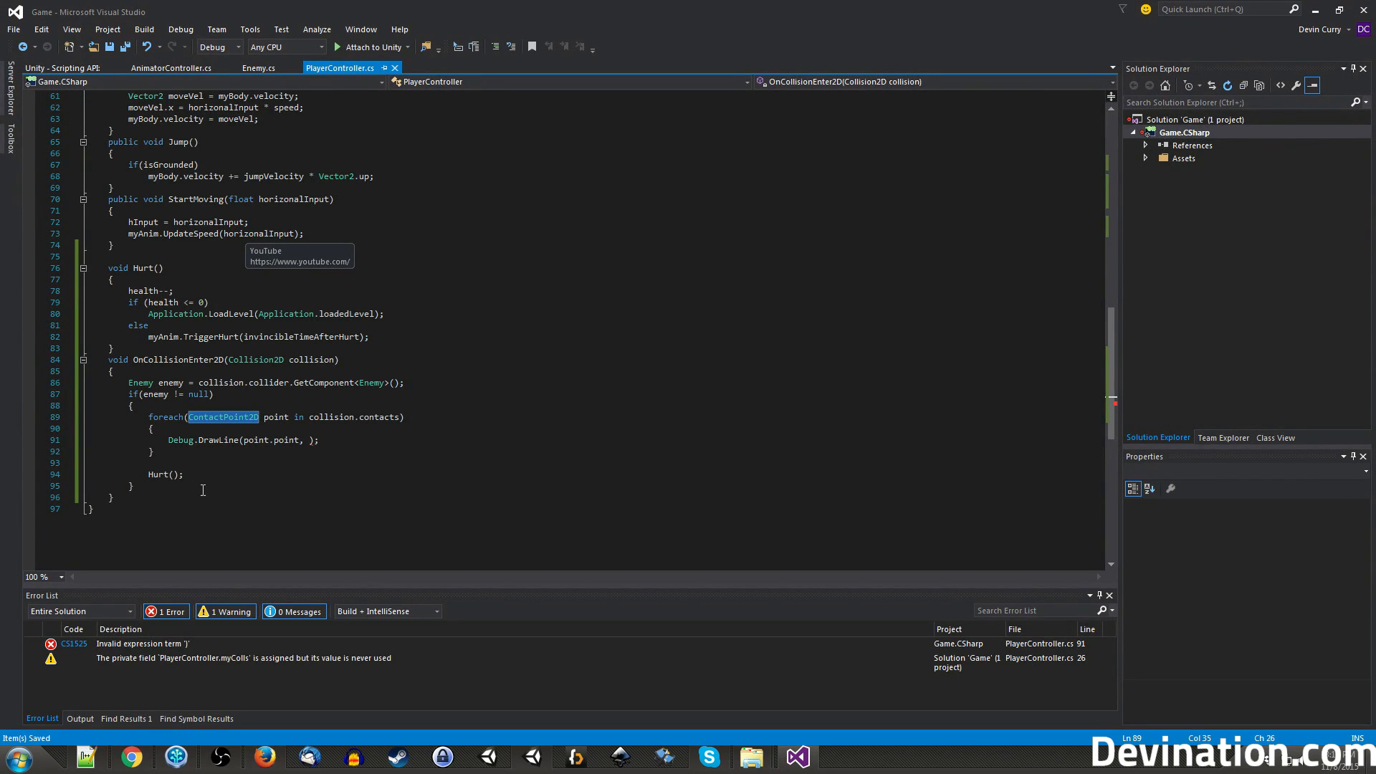
pyautogui.moveTo(223, 416)
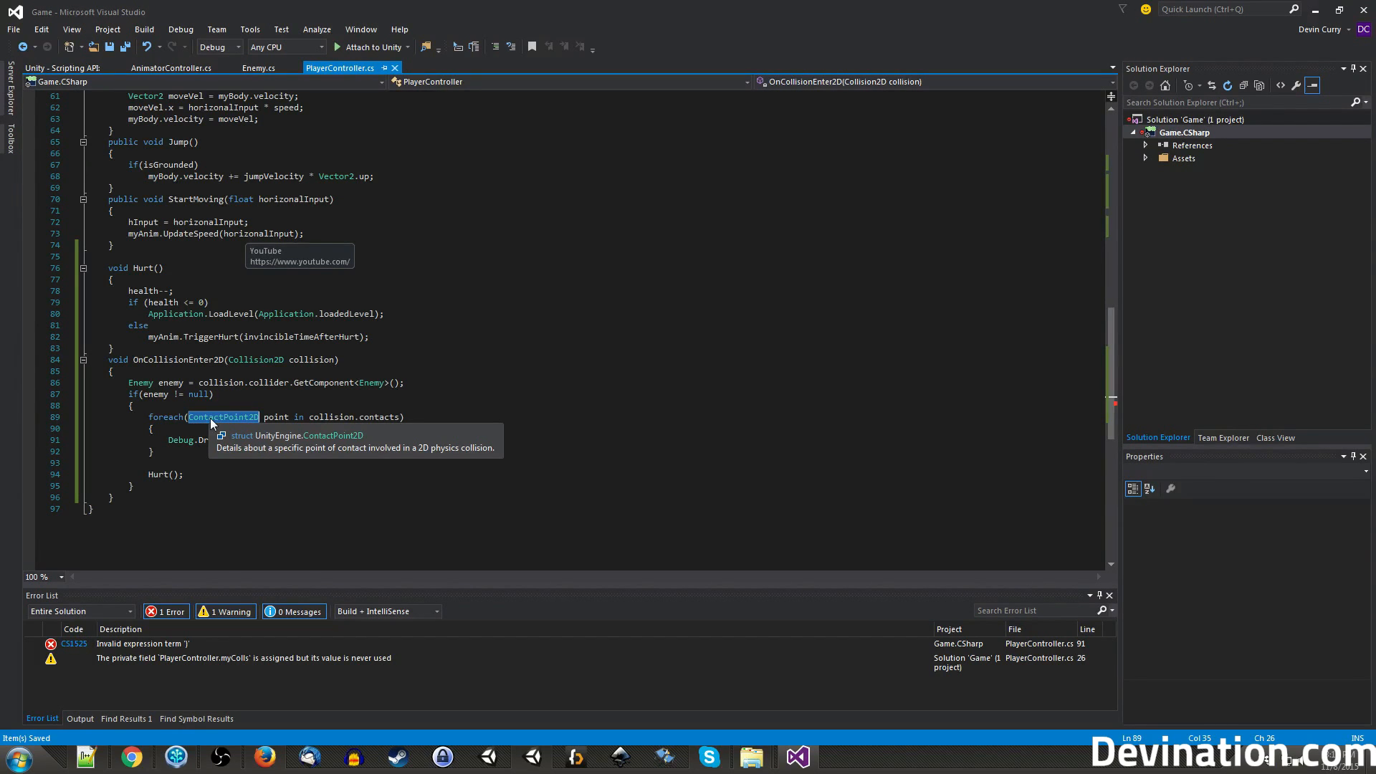
pyautogui.moveTo(220, 425)
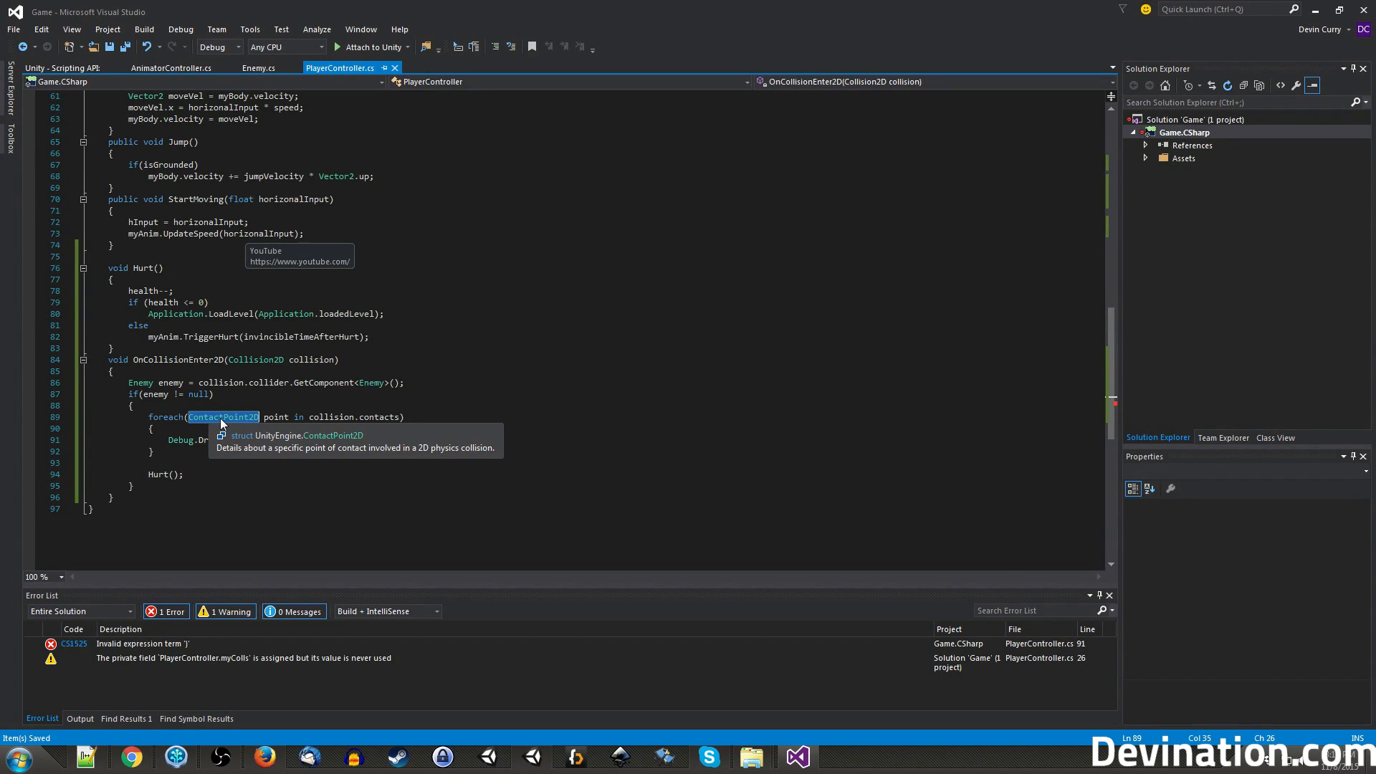
pyautogui.press('alt+tab')
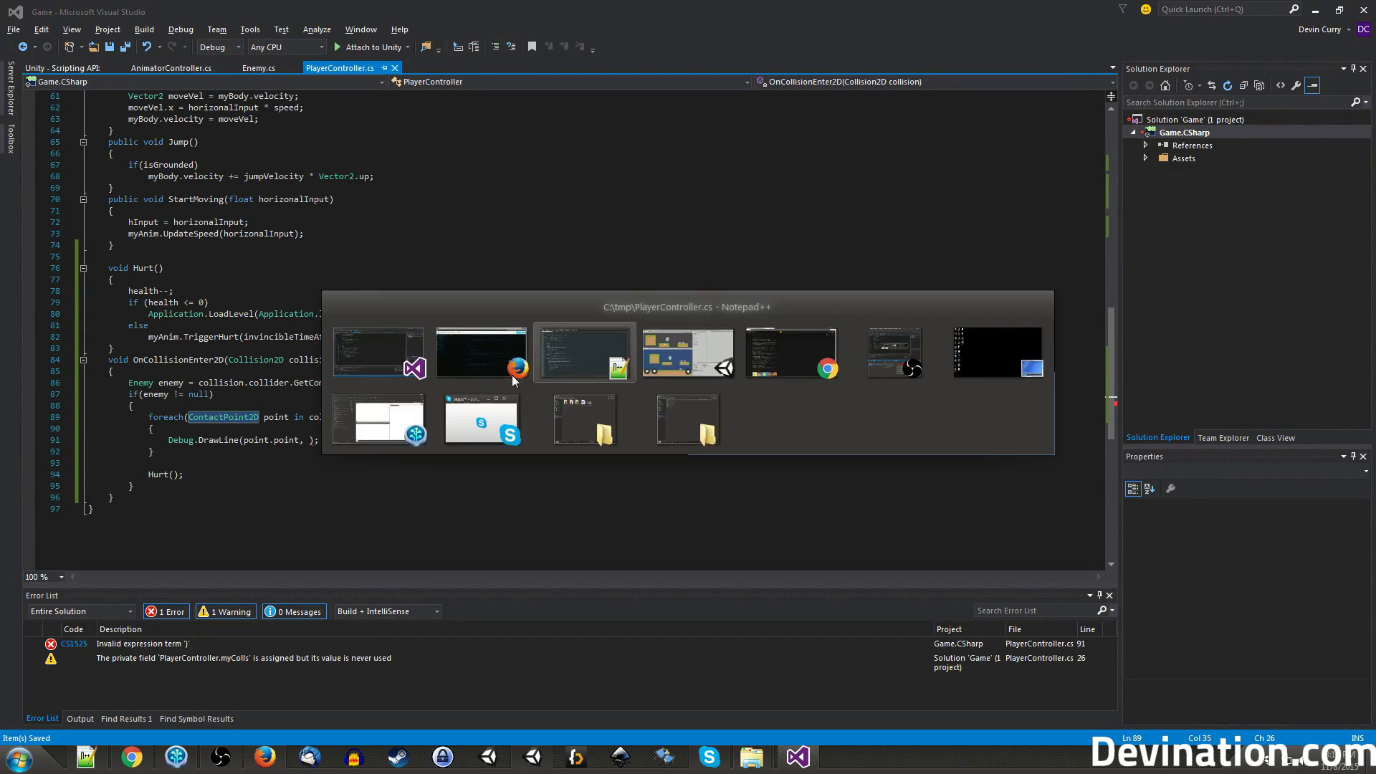
# Select the Player object in Unity to view its components in the Inspector.
pyautogui.click(688, 351)
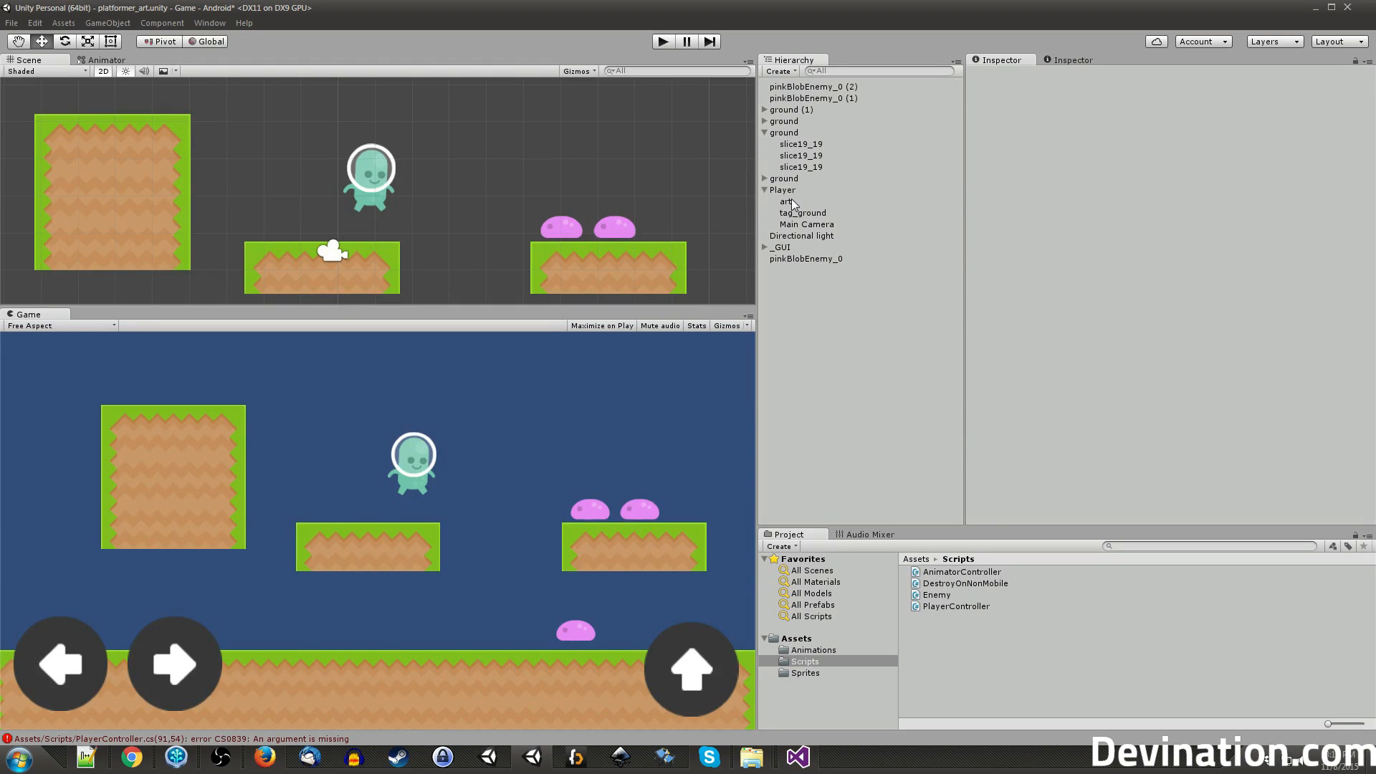
pyautogui.click(782, 189)
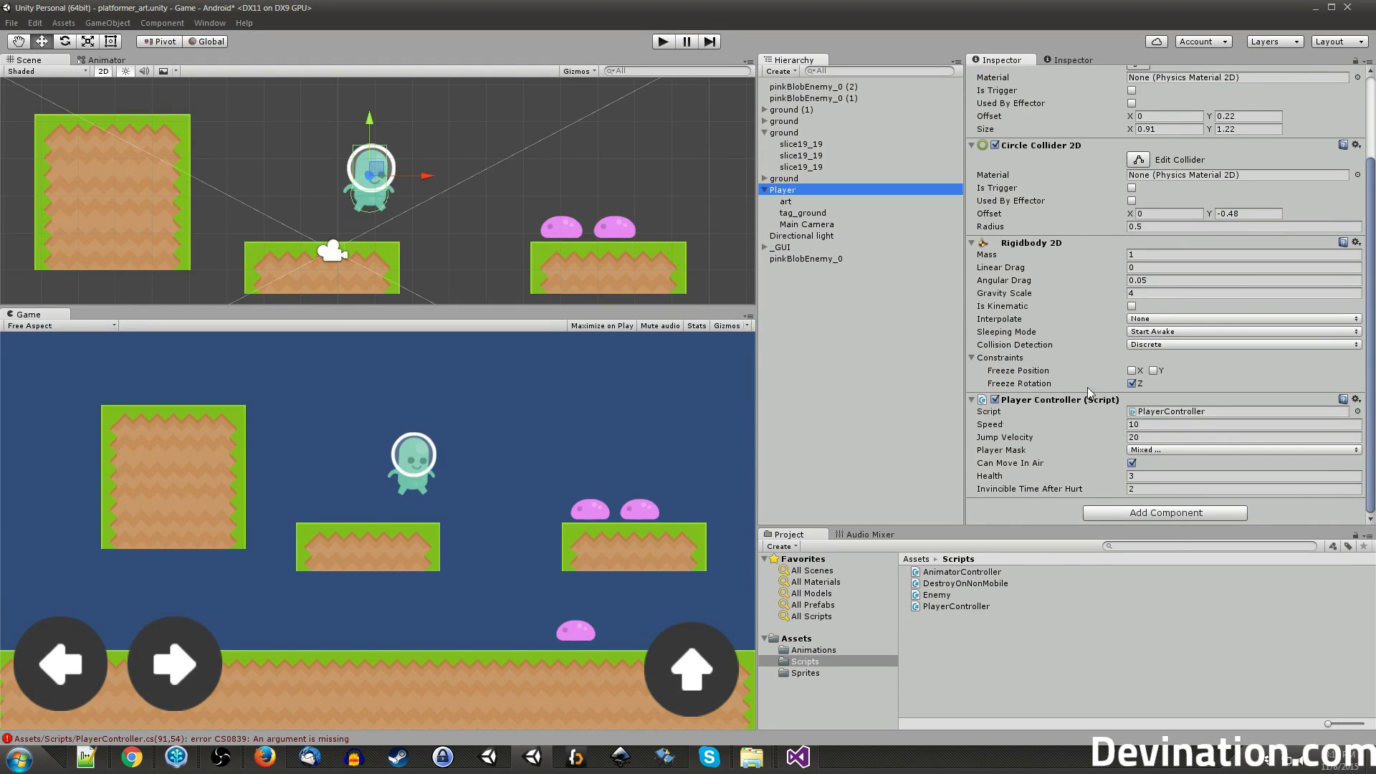
pyautogui.moveTo(1207, 404)
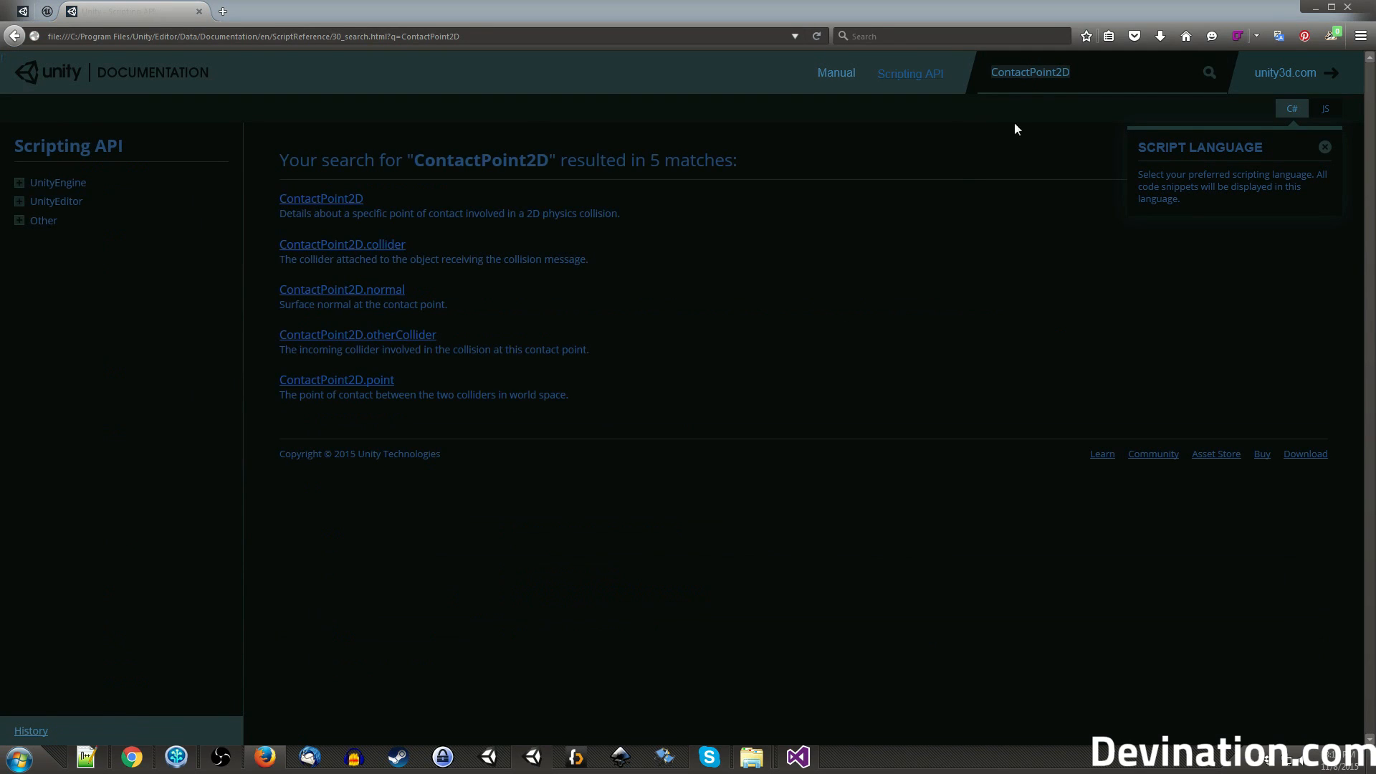
# Open the ContactPoint2D reference and its point variable page in the Unity docs.
pyautogui.click(320, 198)
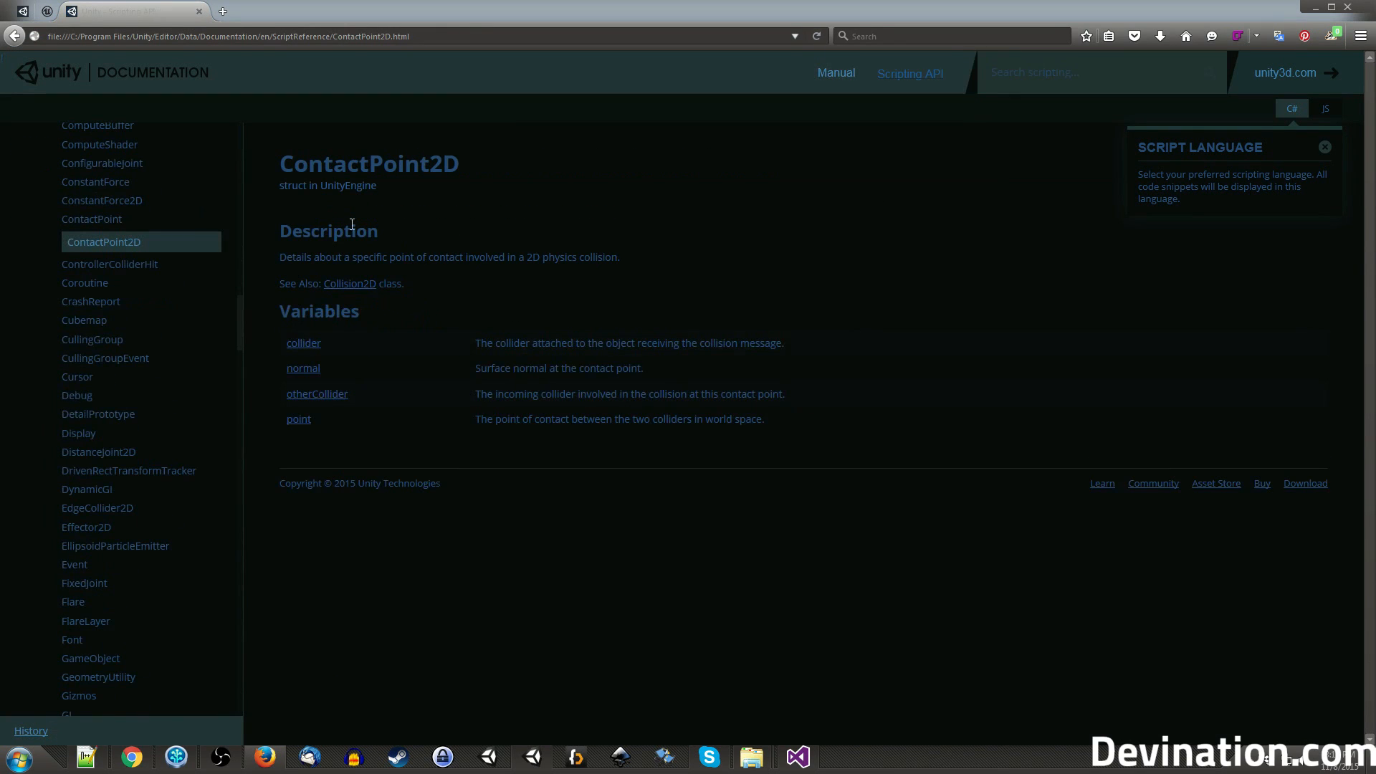
pyautogui.moveTo(262, 290)
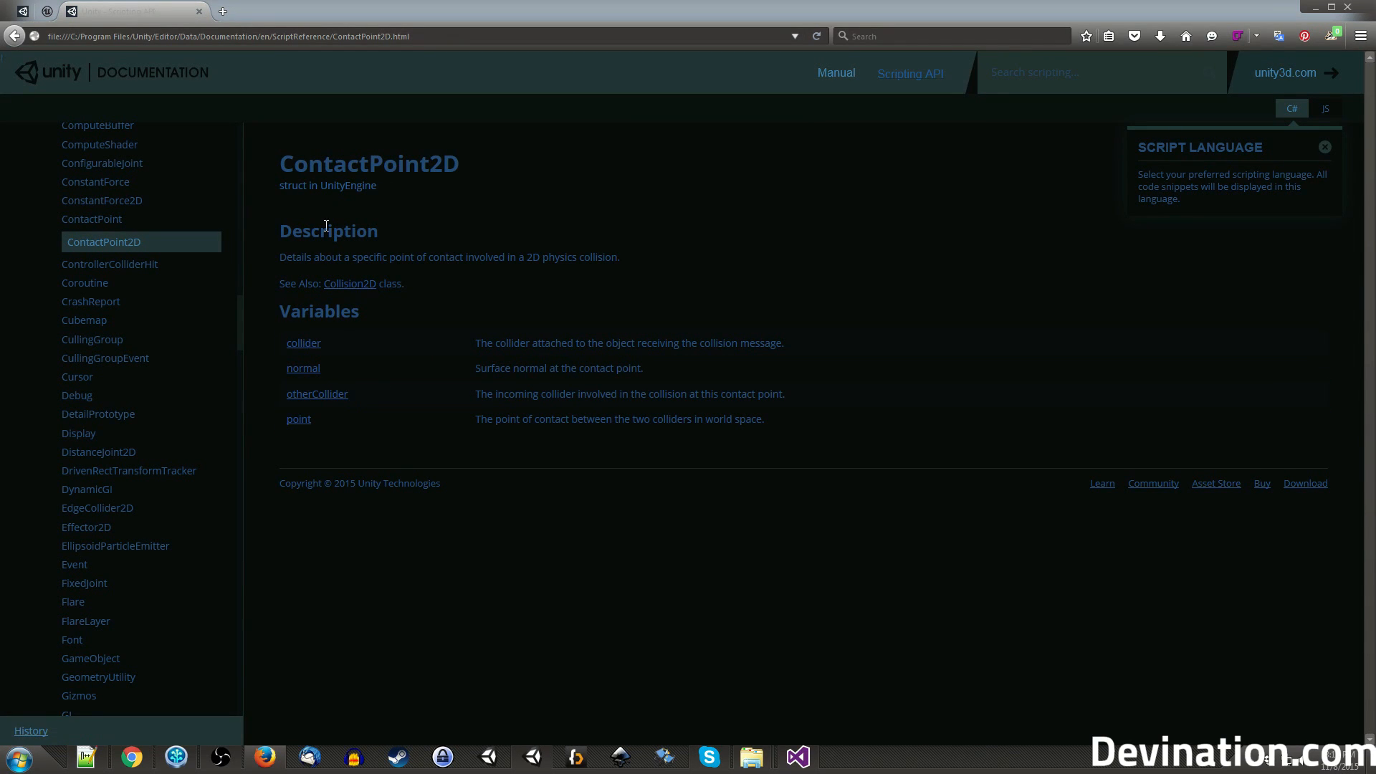
pyautogui.moveTo(298, 429)
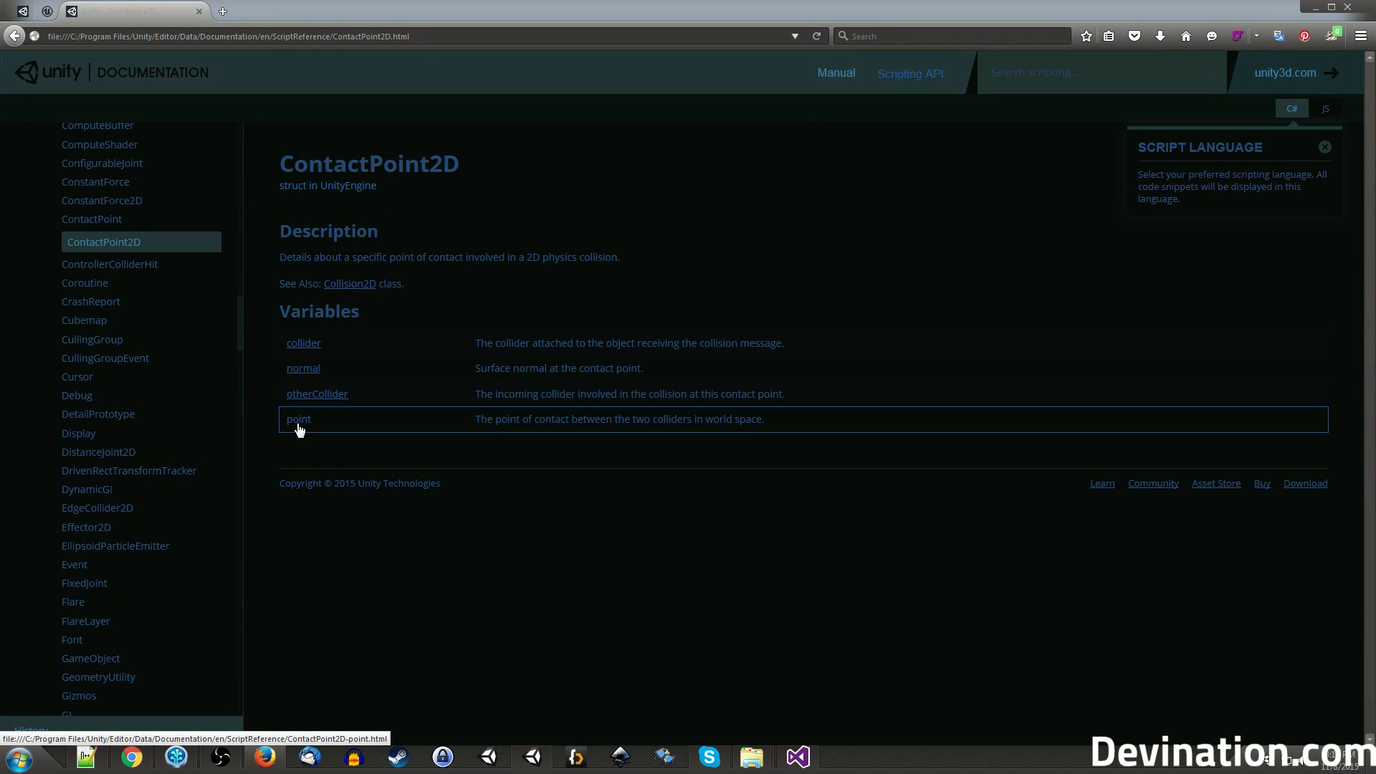
pyautogui.click(299, 419)
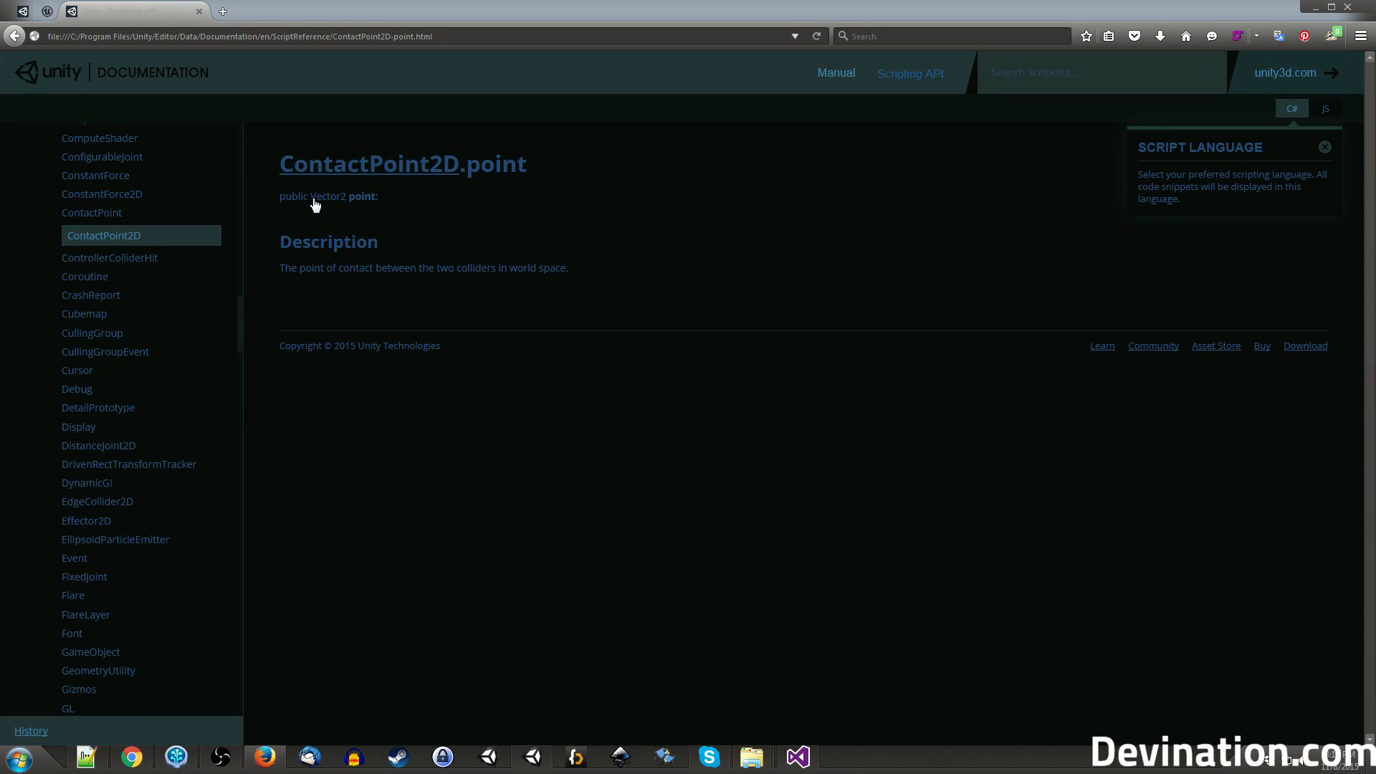
pyautogui.moveTo(490, 267)
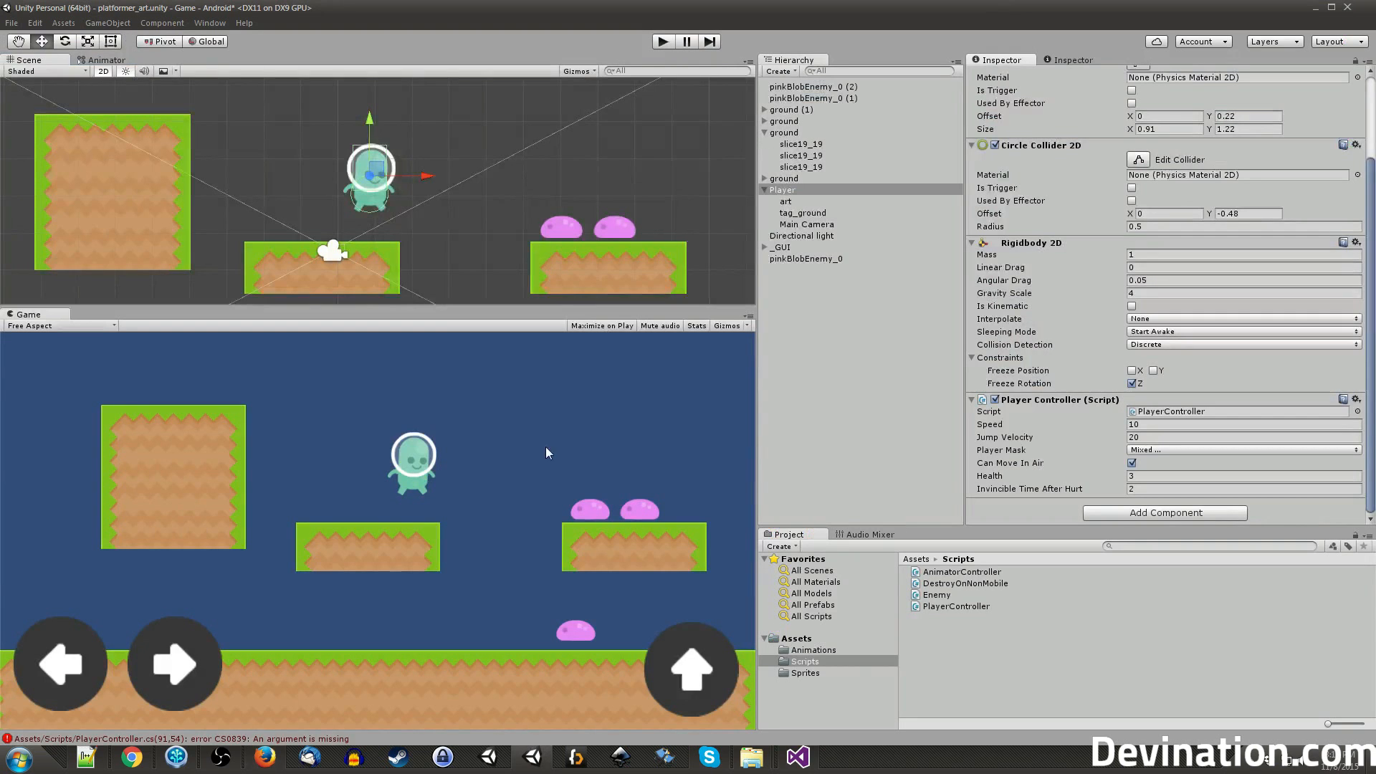
# Complete Debug.DrawLine(point.point, point.point + point.normal, Color.red, 10);.
pyautogui.click(797, 757)
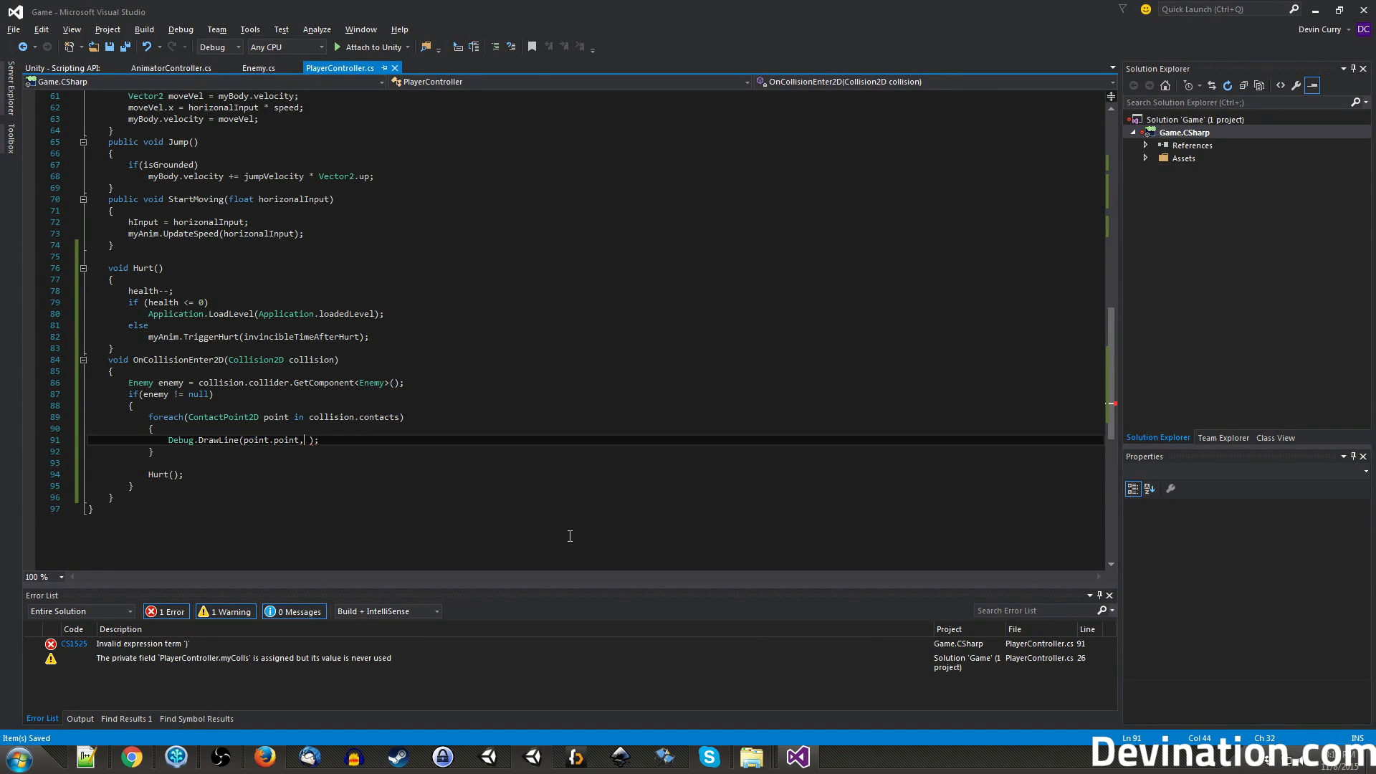
pyautogui.doubleClick(255, 439)
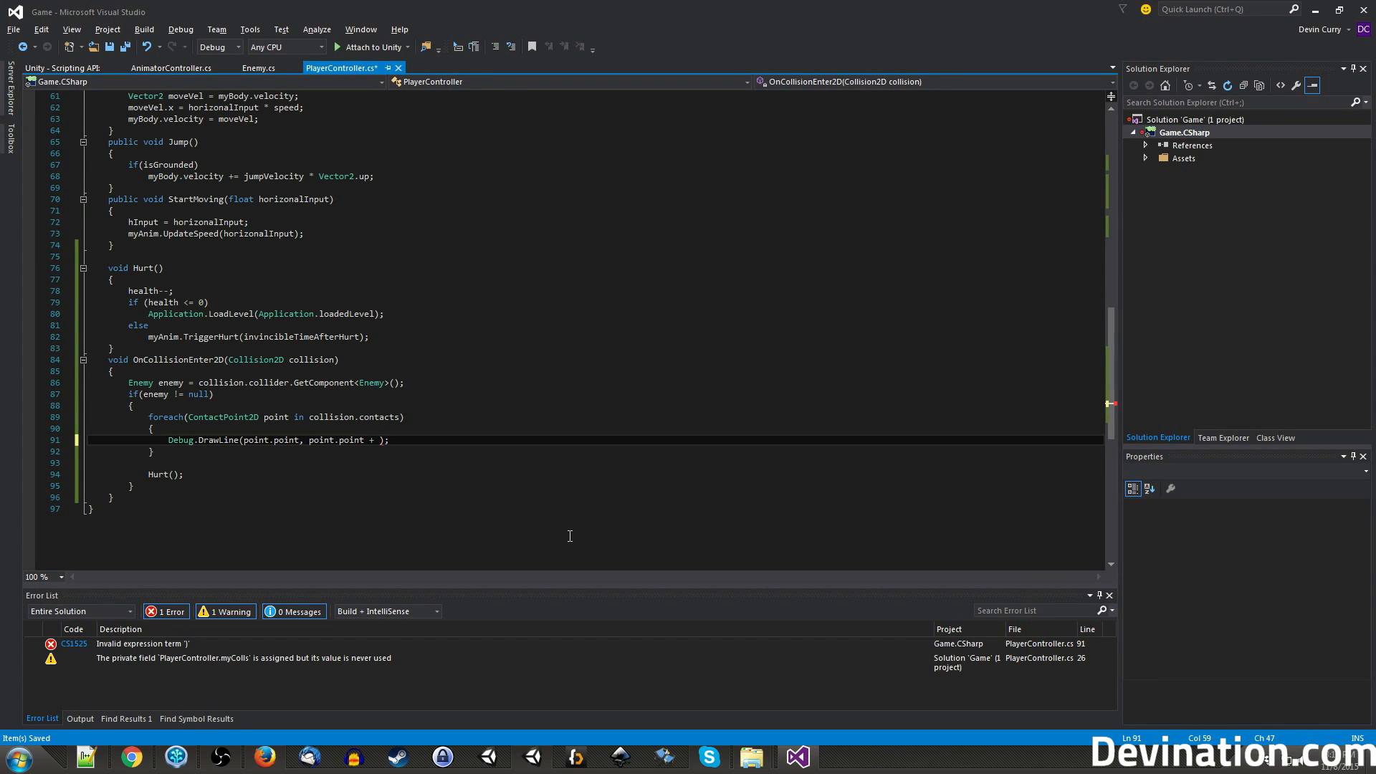
pyautogui.write('point.normal')
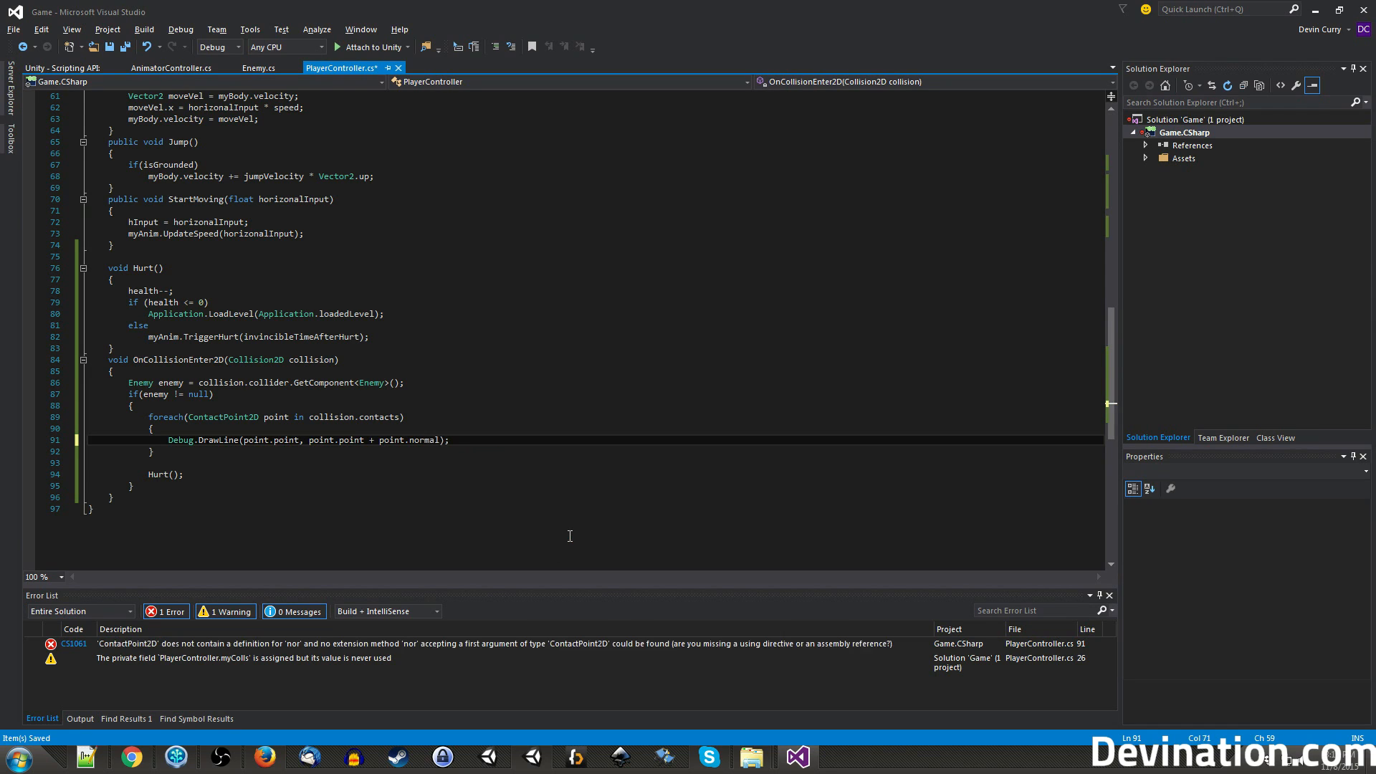
pyautogui.doubleClick(423, 440)
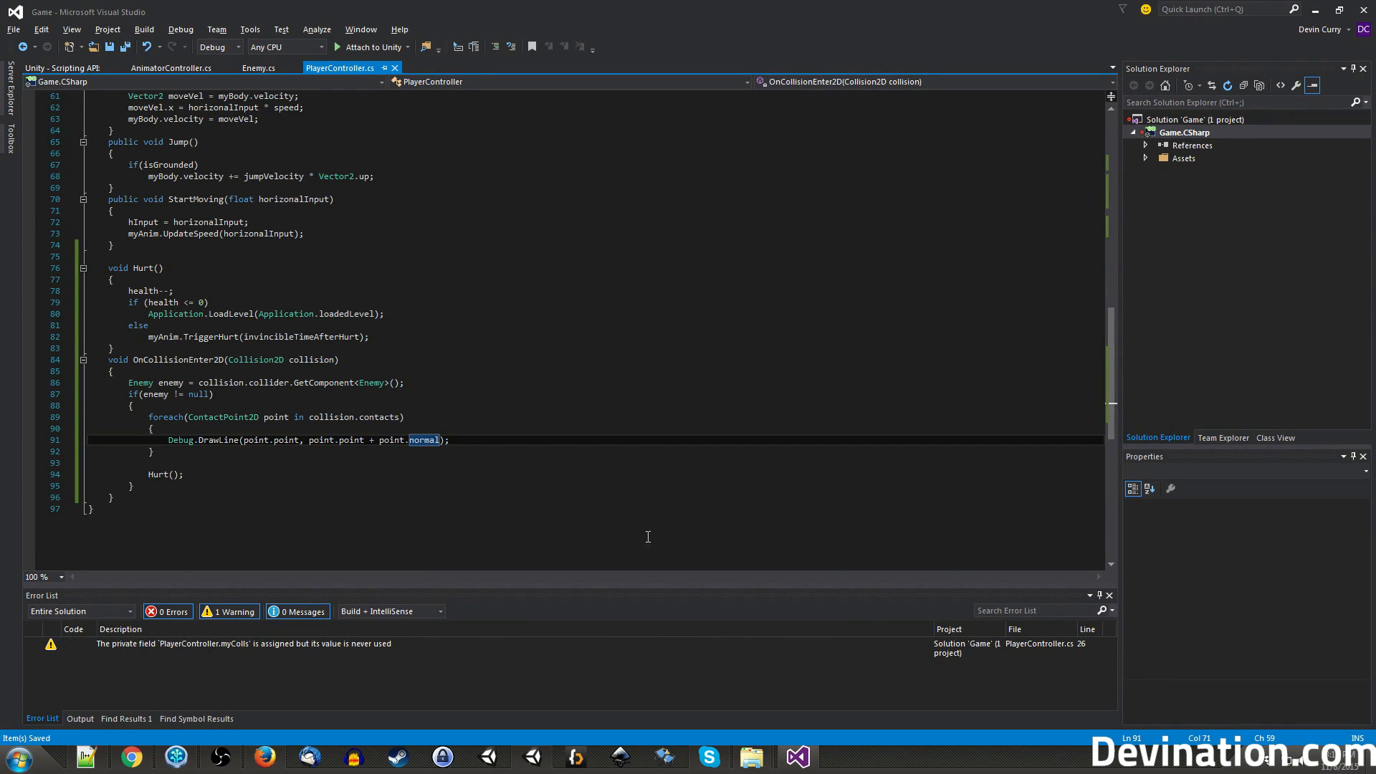
pyautogui.moveTo(466, 416)
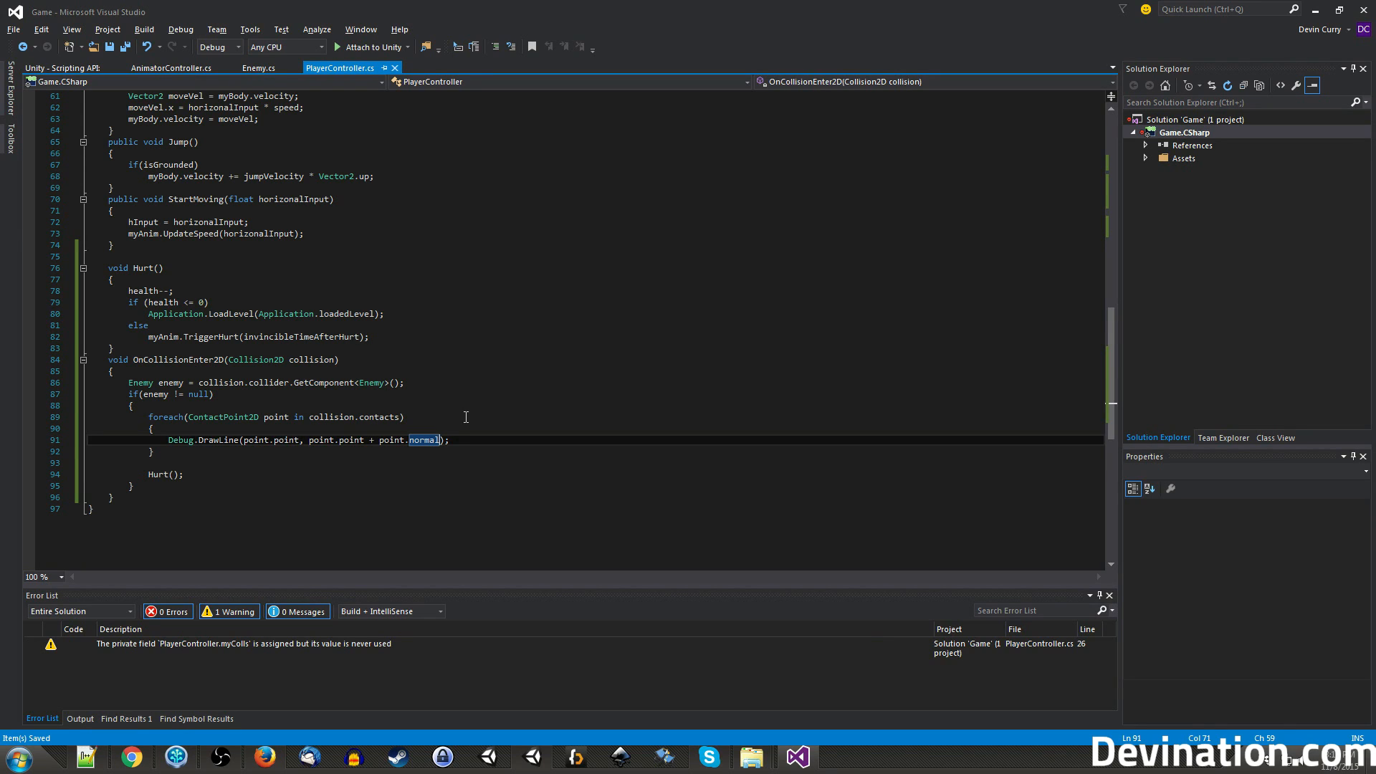
pyautogui.write(', 10')
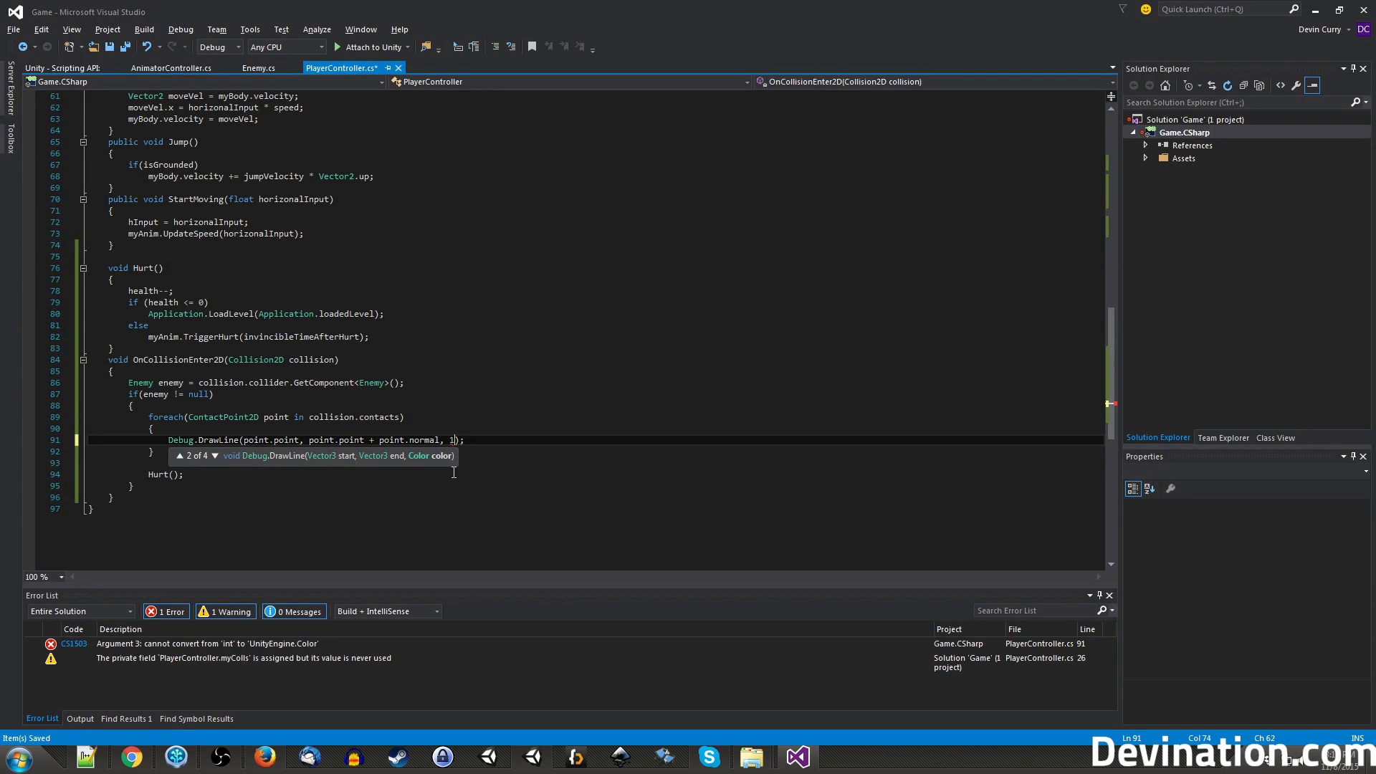
pyautogui.write('Color.red,')
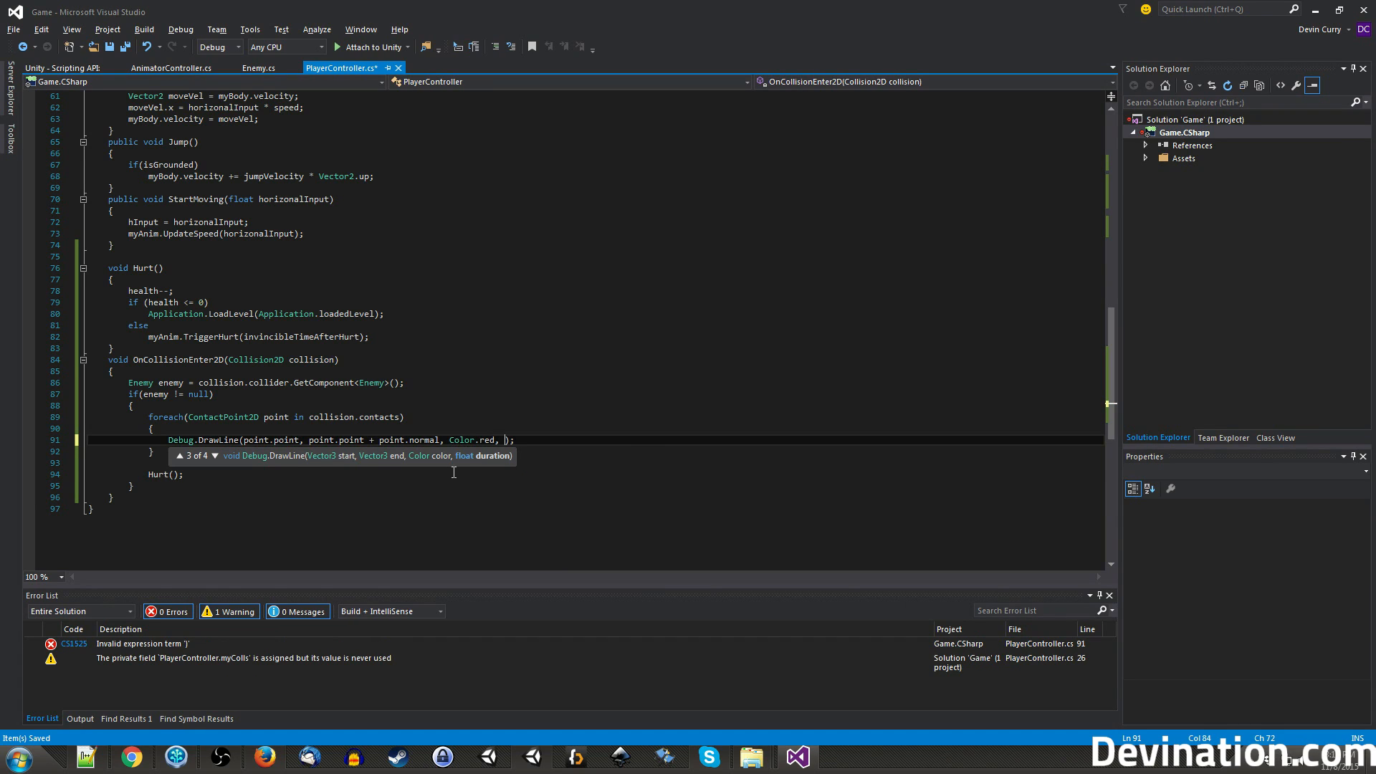
pyautogui.write('10')
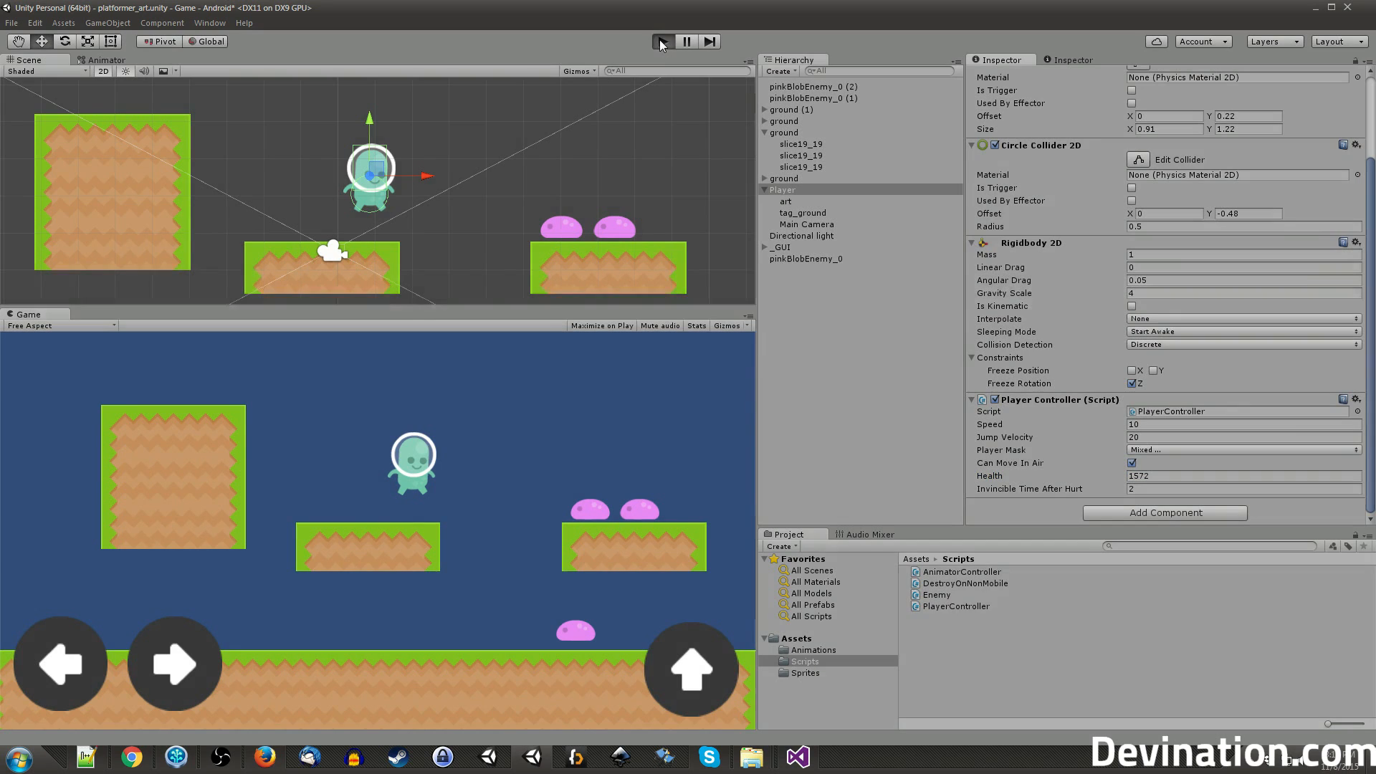
# Start Play mode to test the red debug lines against the pink blob enemies.
pyautogui.click(663, 40)
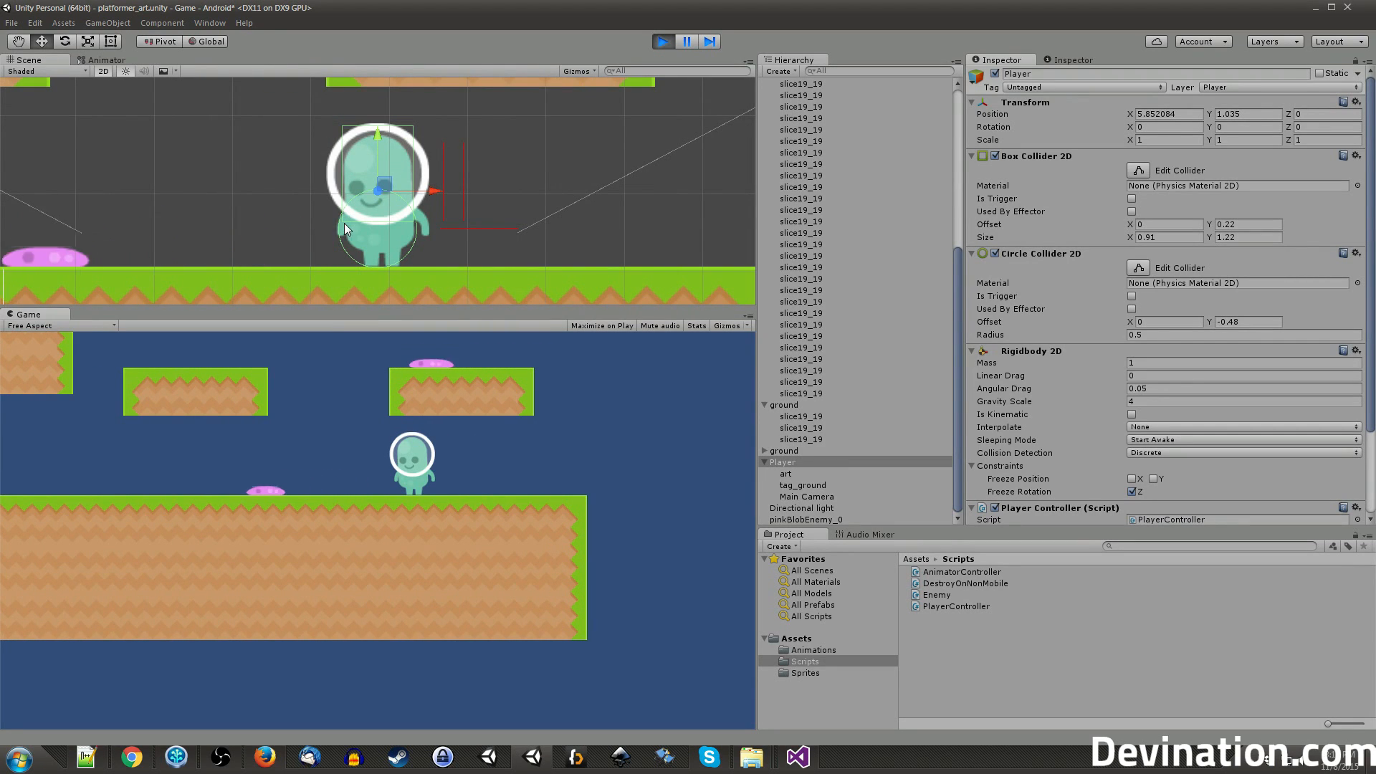
# Pause then stop the play test and select the Player object's components.
pyautogui.click(662, 42)
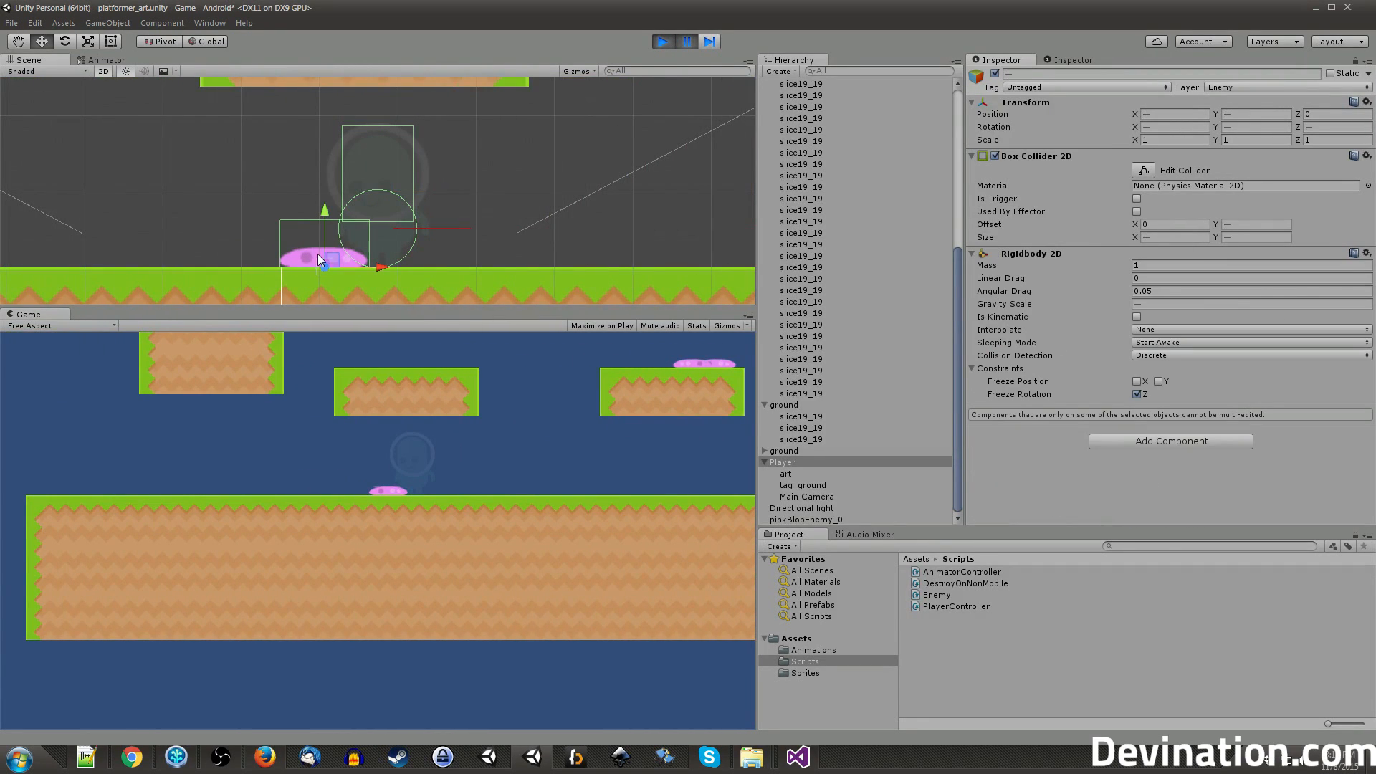
pyautogui.moveTo(333, 171)
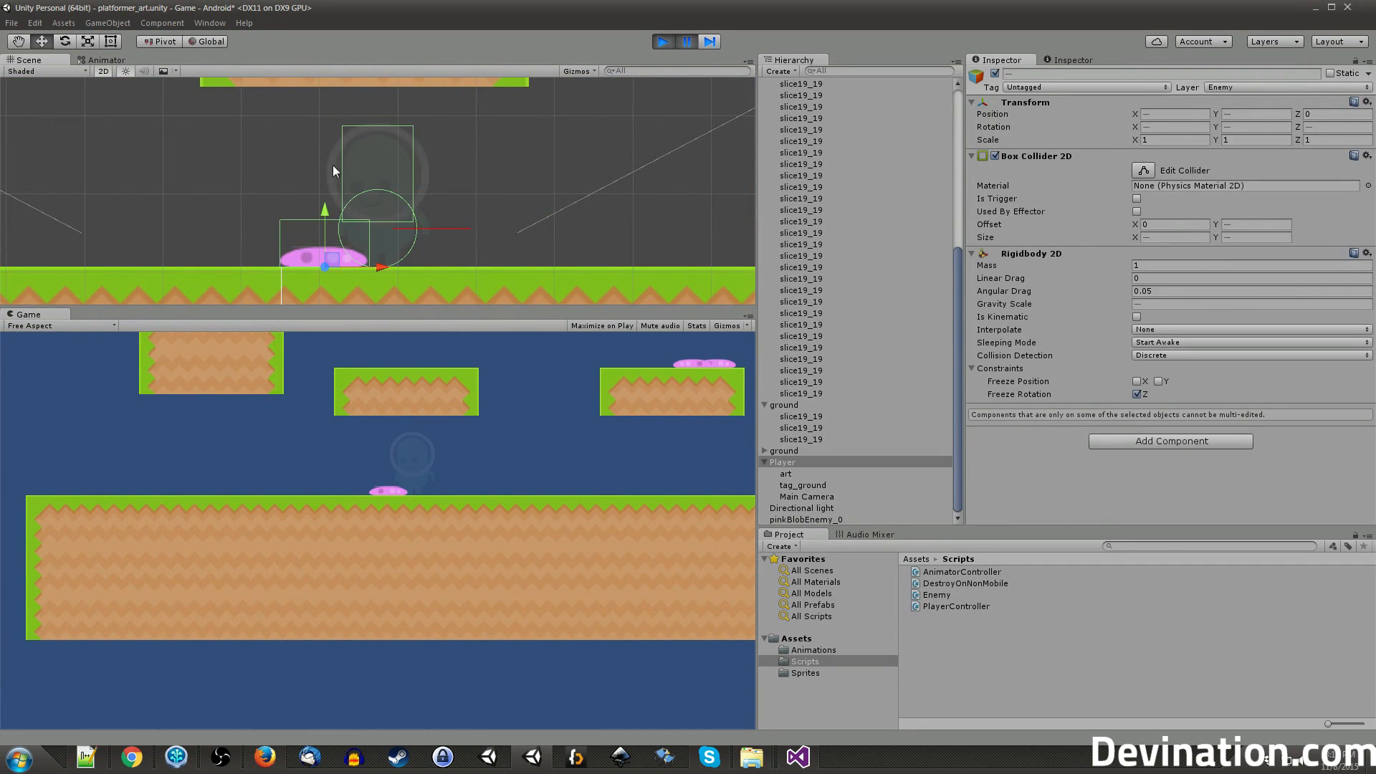
pyautogui.moveTo(347, 206)
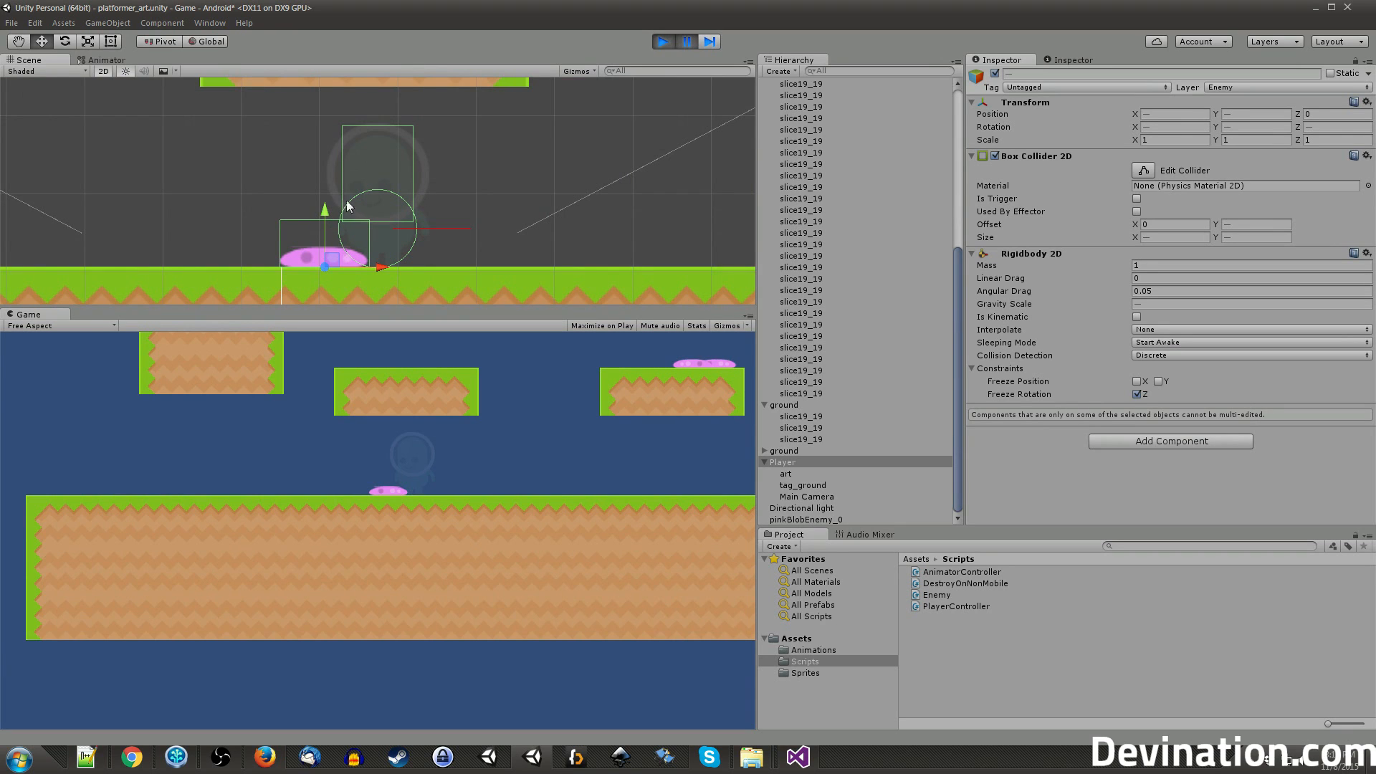
pyautogui.moveTo(652, 155)
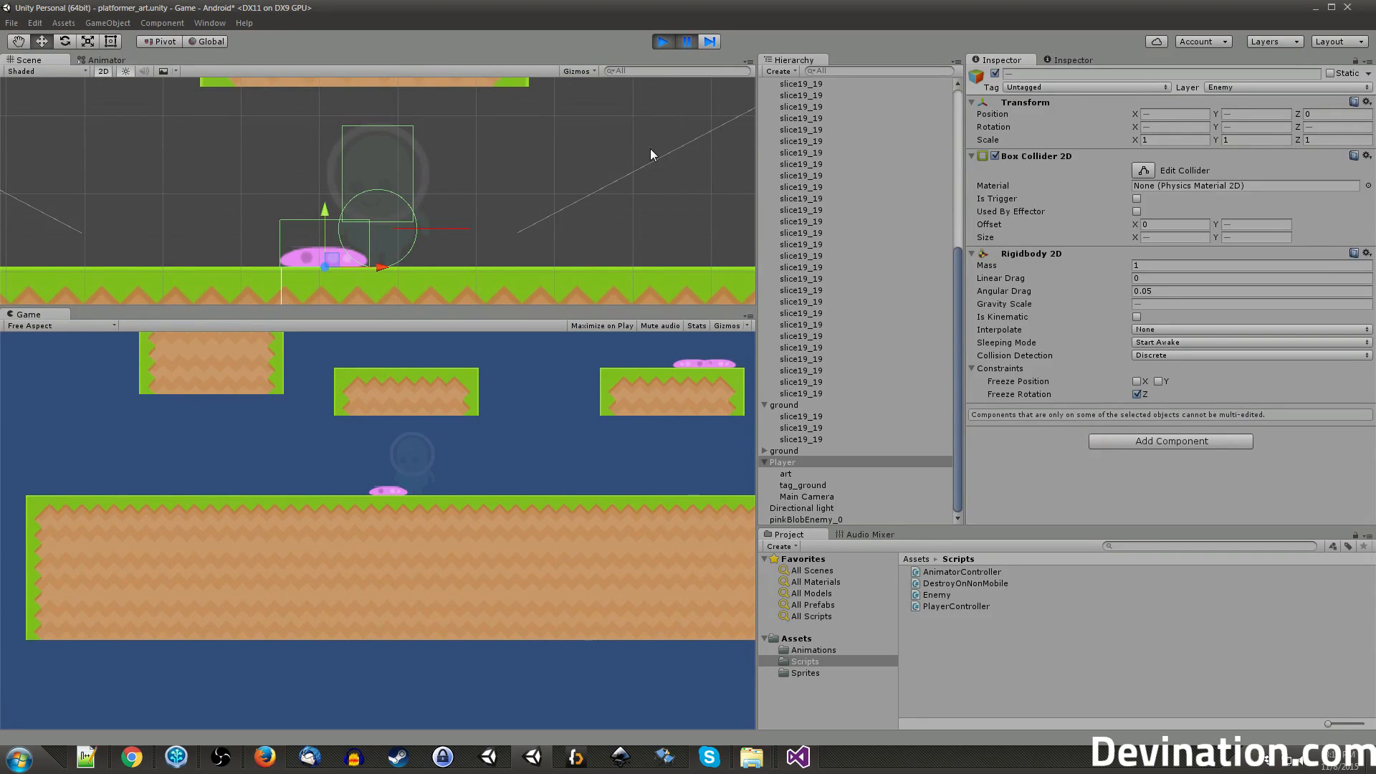
pyautogui.click(662, 42)
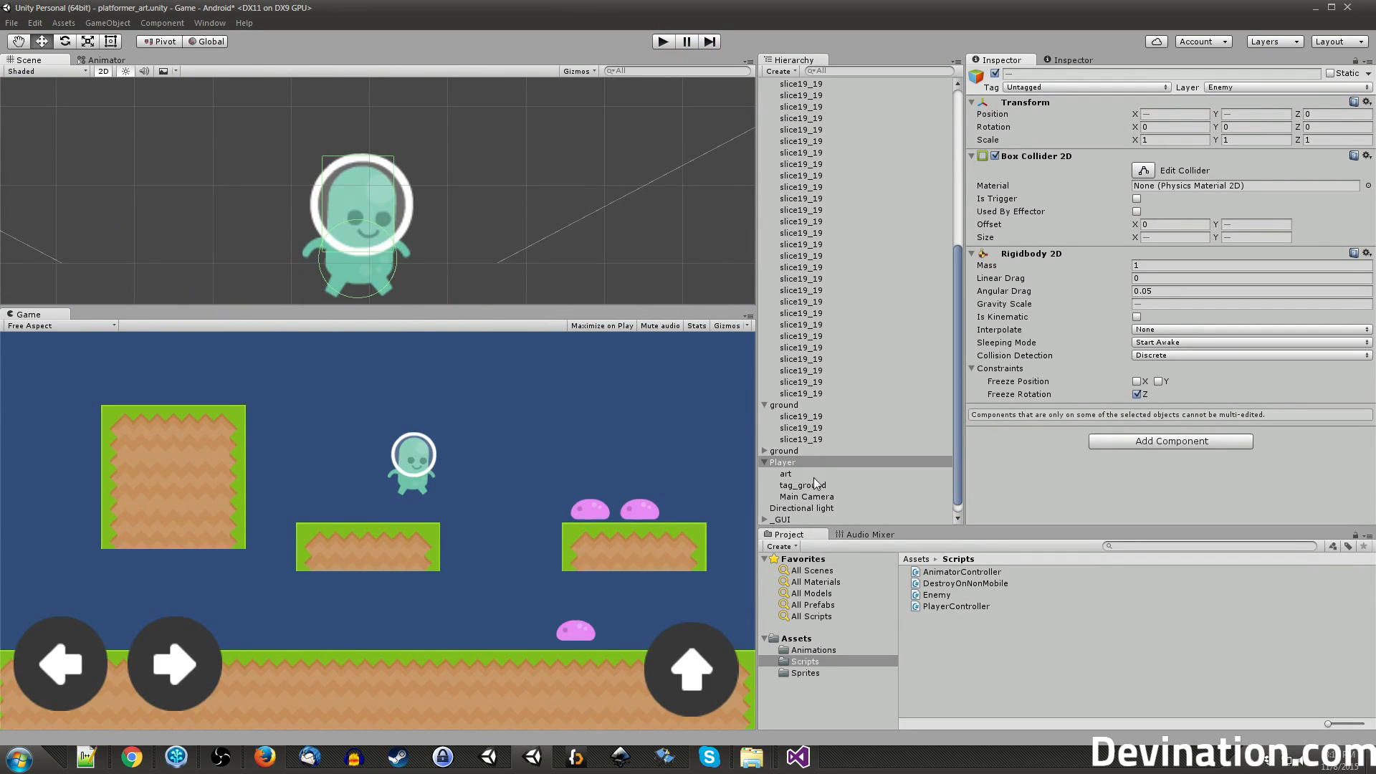
pyautogui.moveTo(1058, 193)
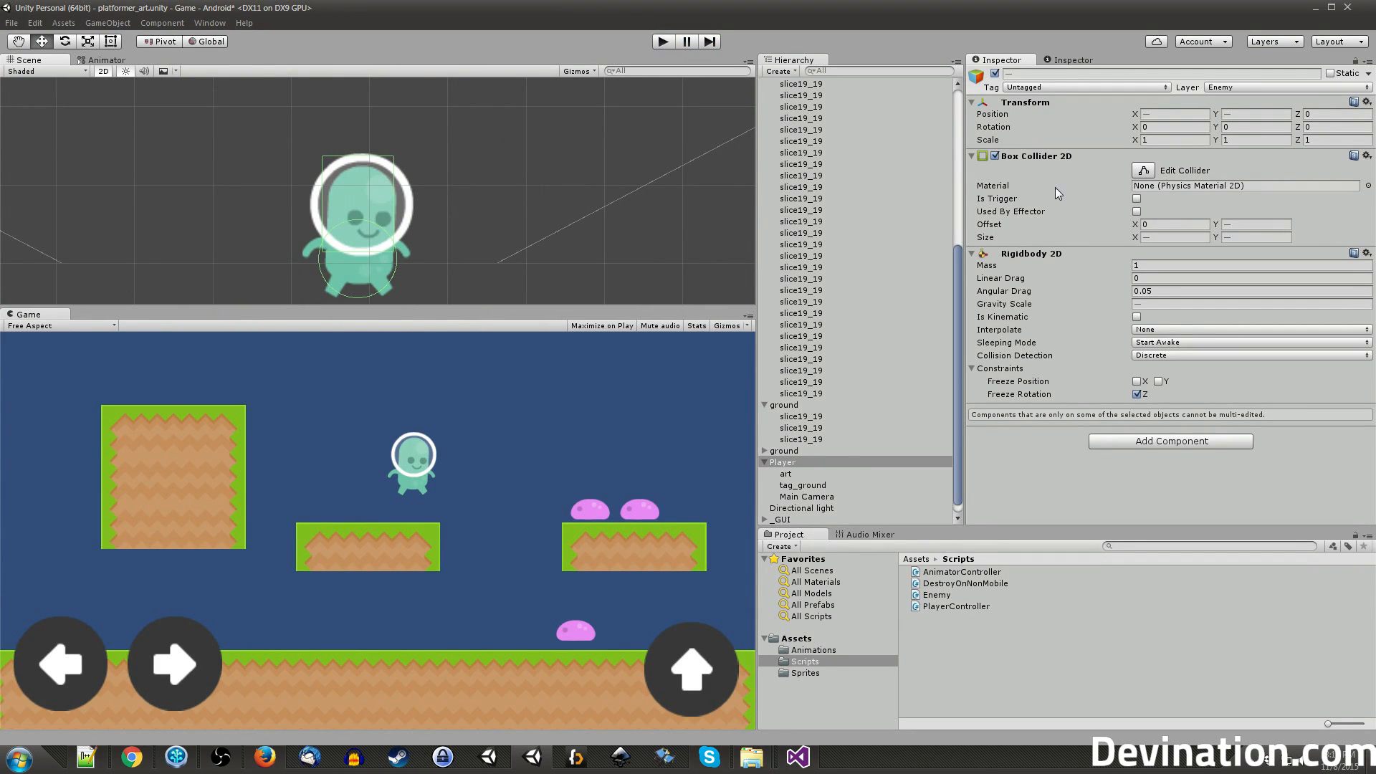
pyautogui.click(782, 462)
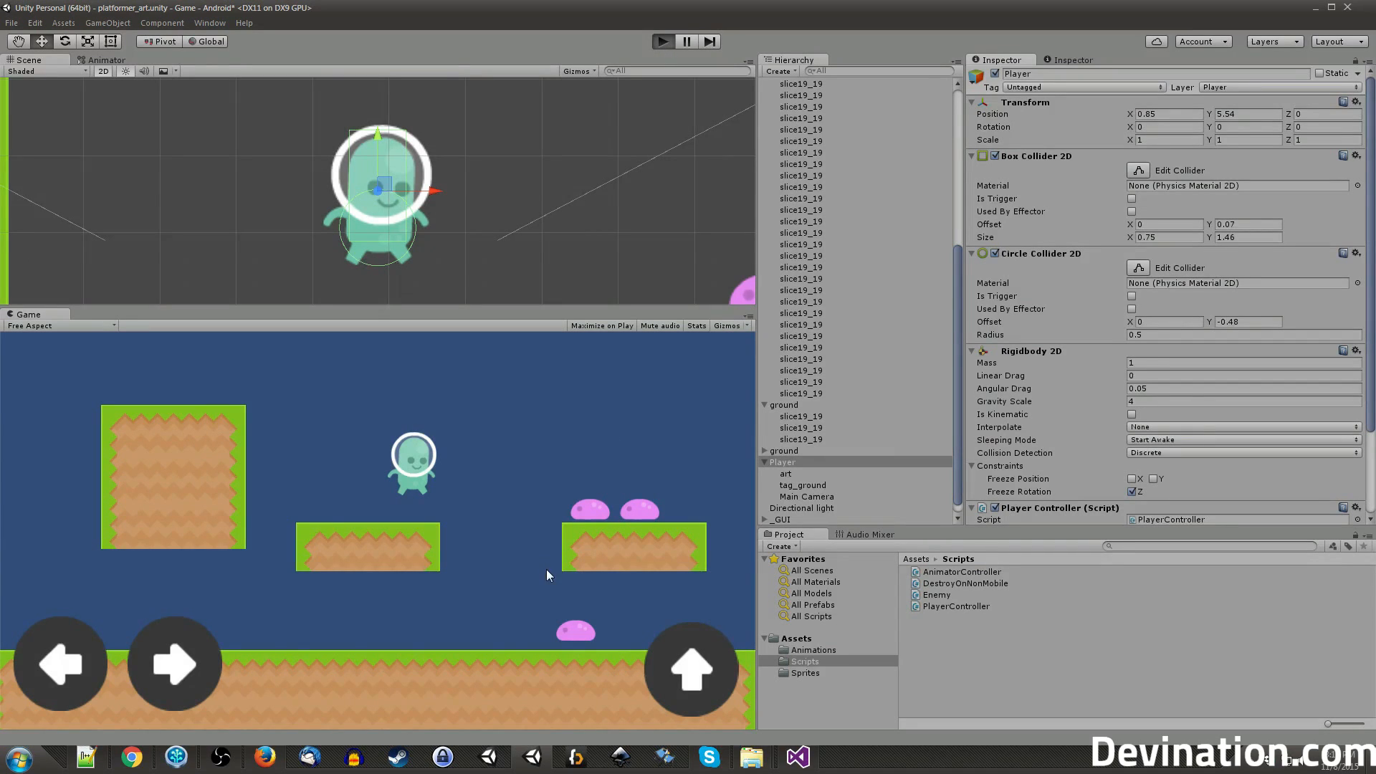
# Run another brief enemy-bump play test, stop it, and return to PlayerController.
pyautogui.click(663, 42)
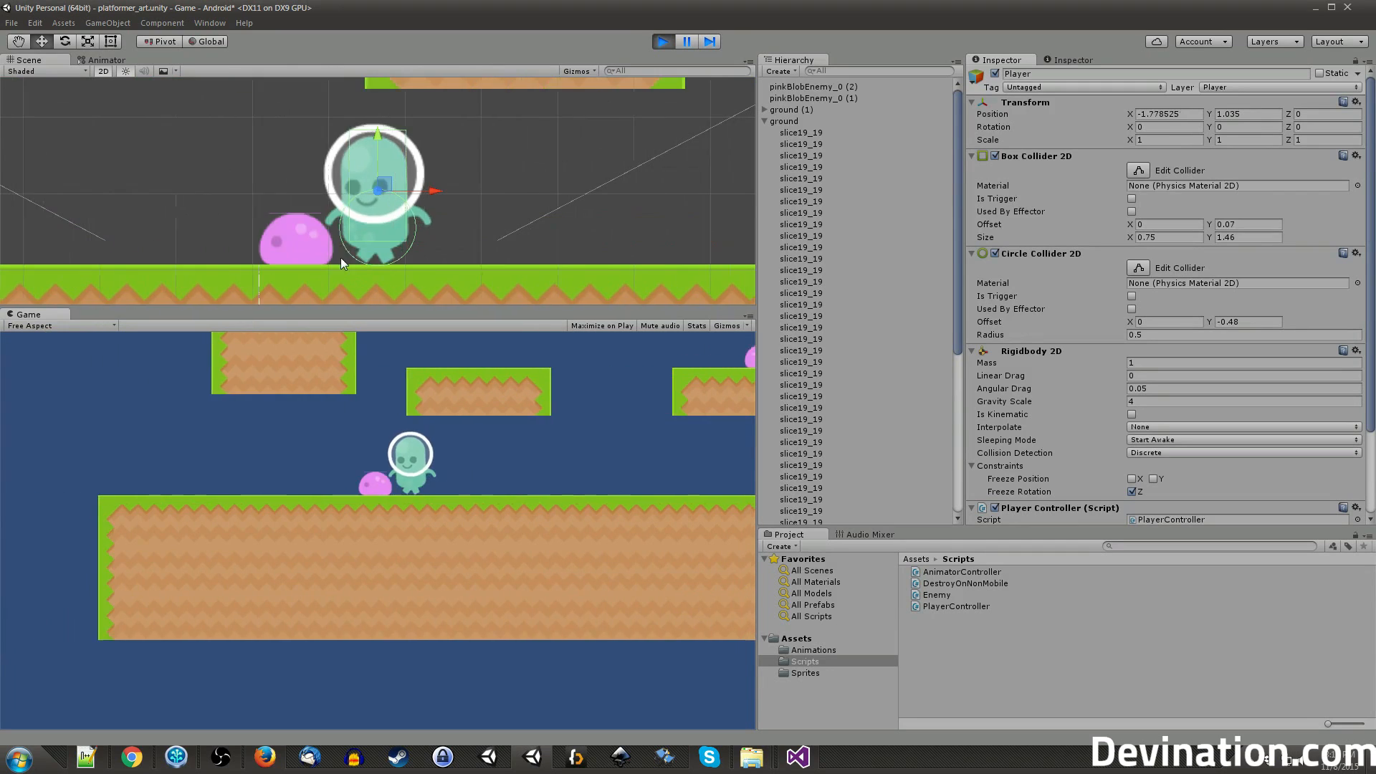
pyautogui.click(661, 41)
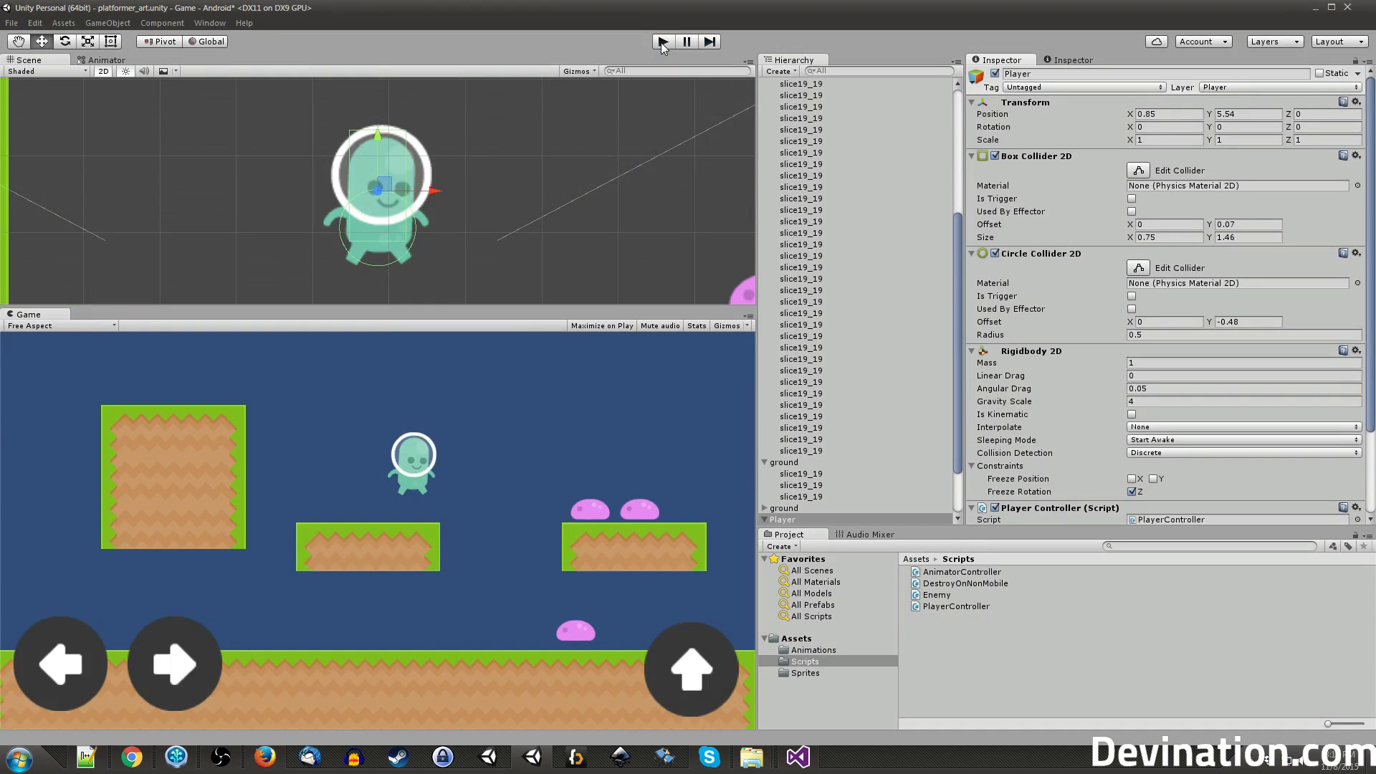
pyautogui.click(797, 757)
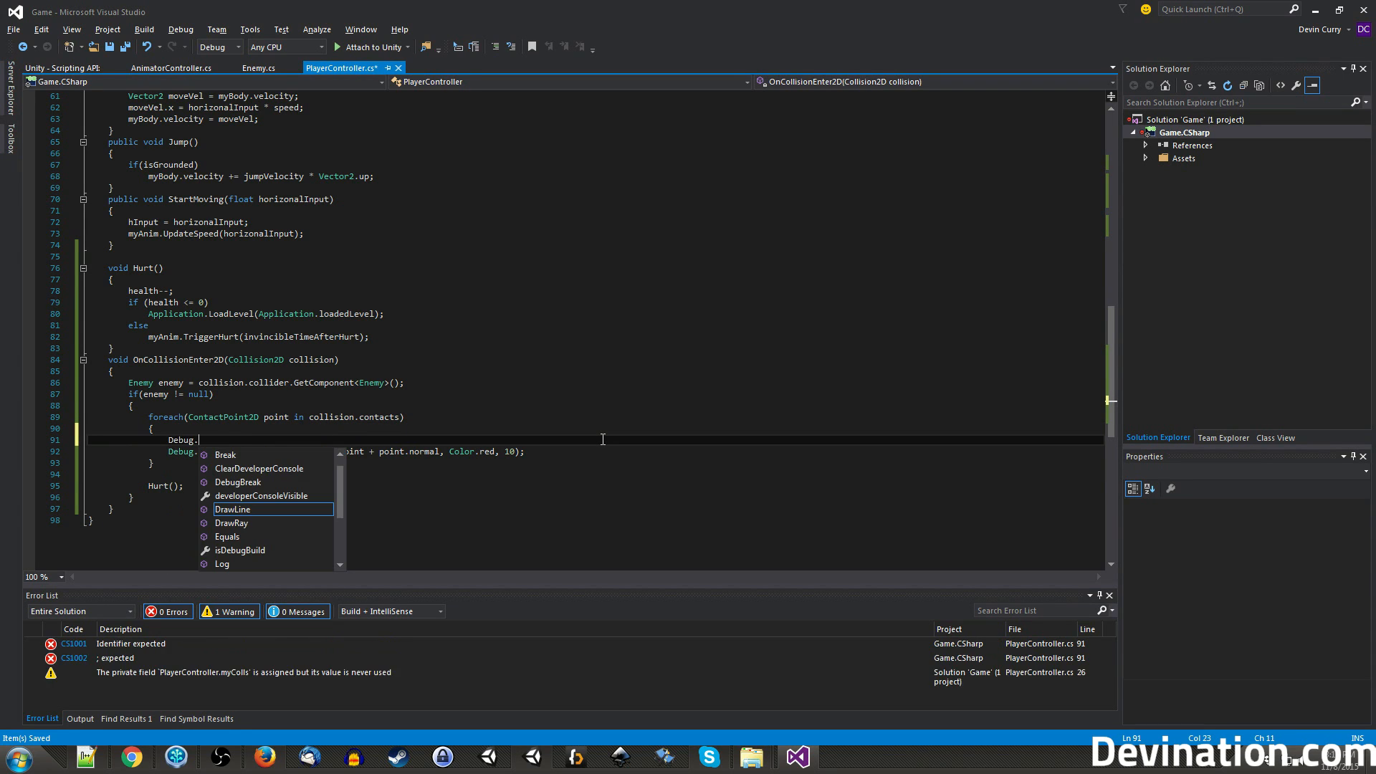
# Add Debug.Log(point.normal); inside the foreach contact loop of OnCollisionEnter2D.
pyautogui.write('lo')
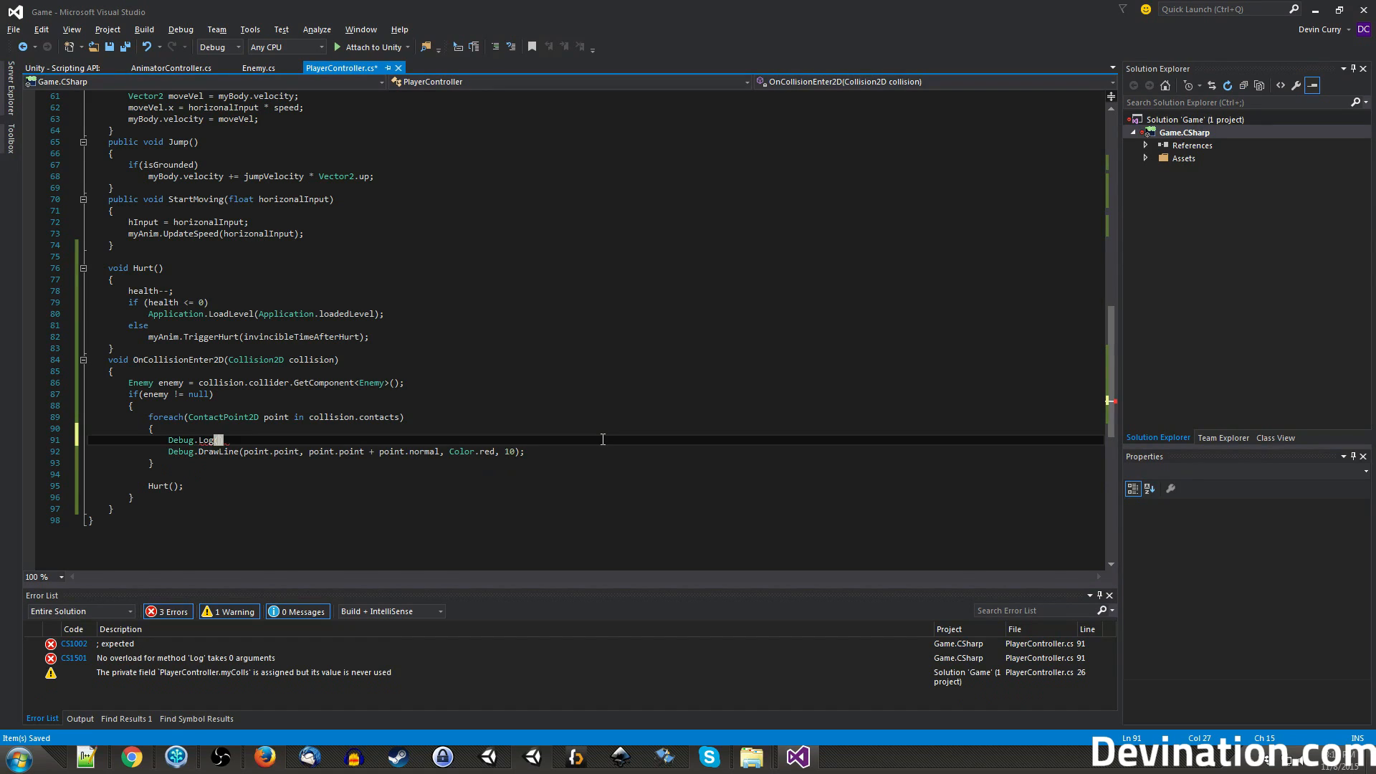
pyautogui.write('(poin')
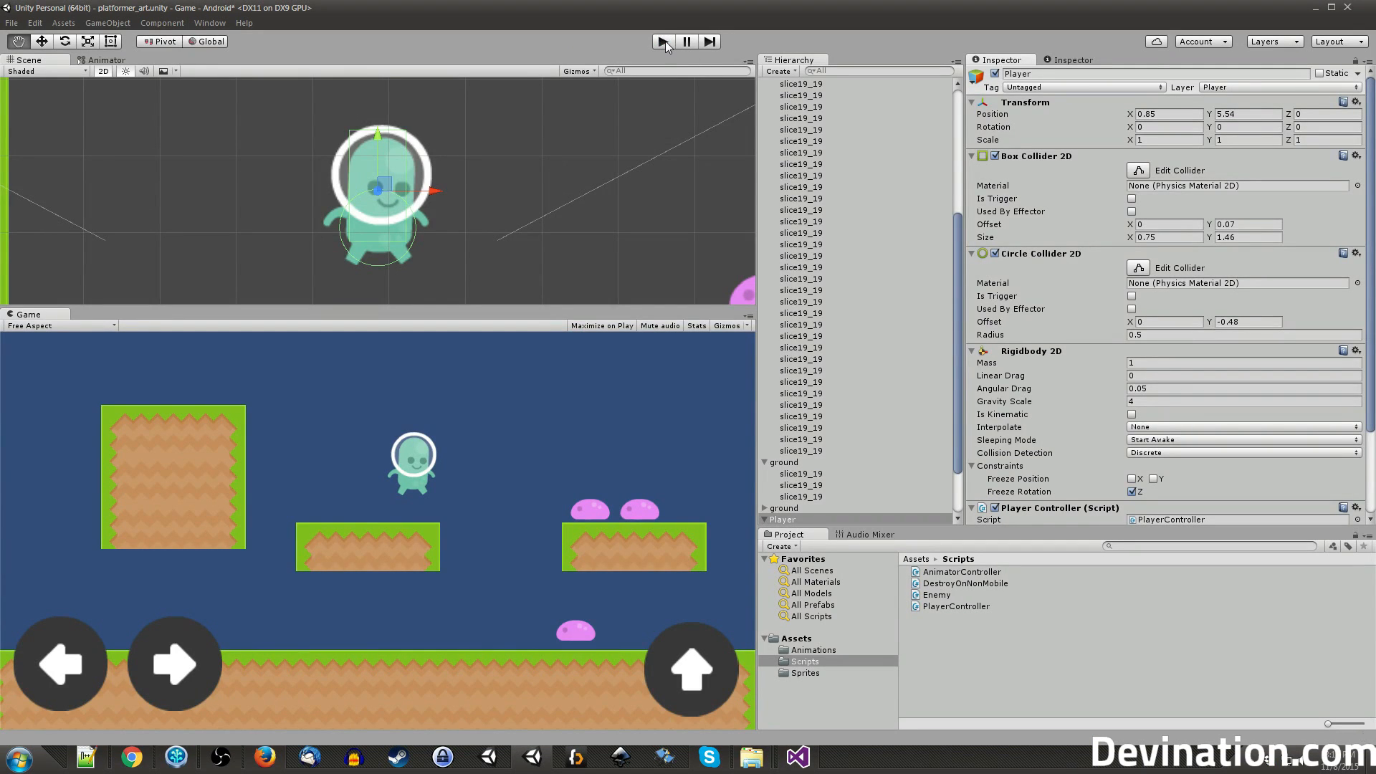
# Run a short play-test colliding with enemies, stop it, and return to Visual Studio to read the logged normals.
pyautogui.click(664, 41)
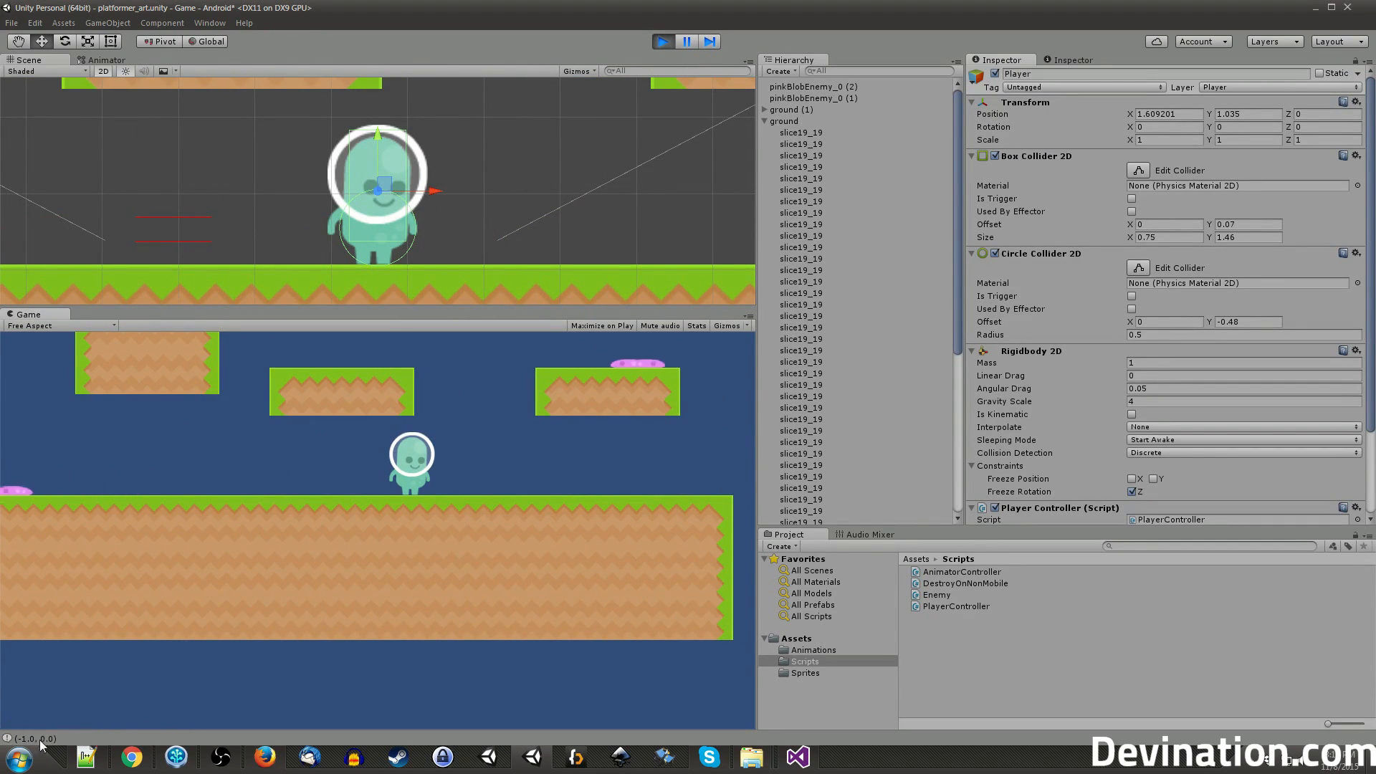
pyautogui.click(661, 42)
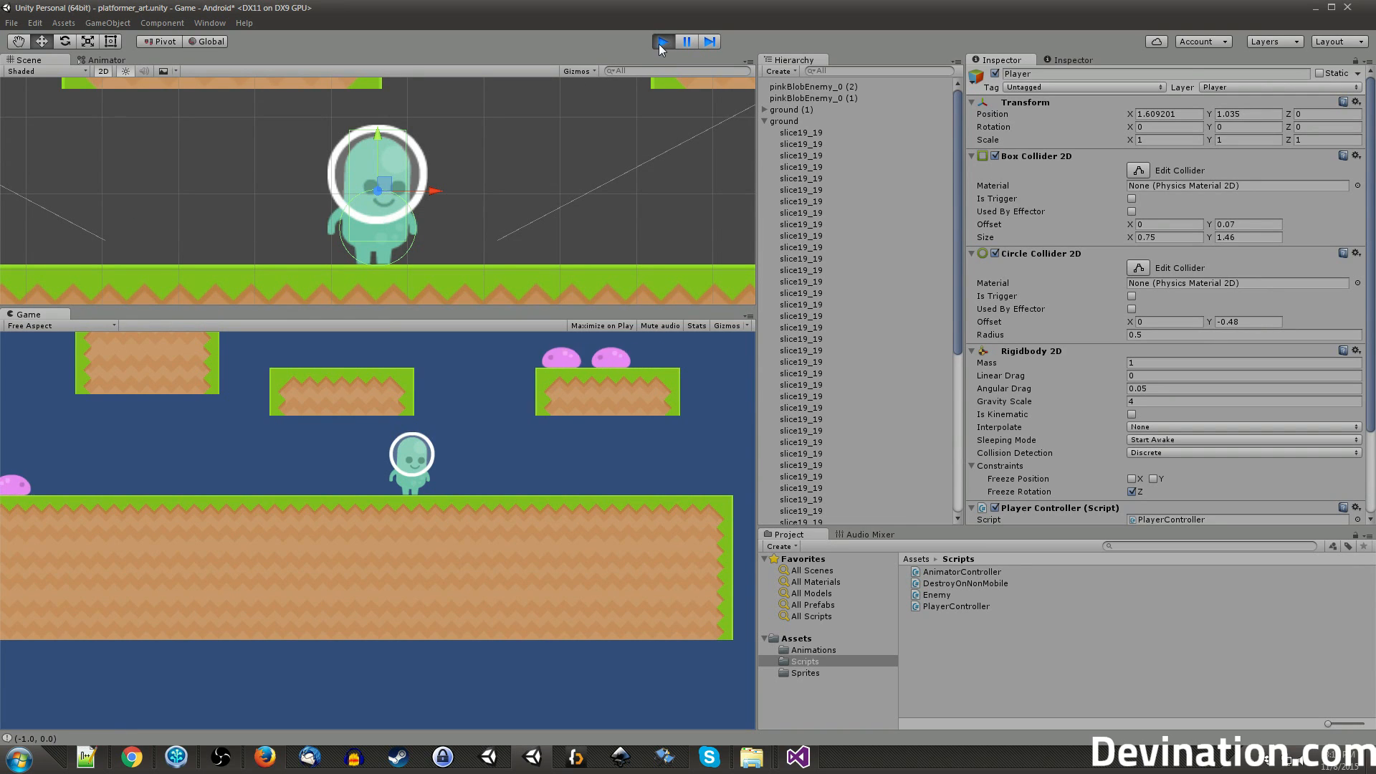
pyautogui.click(662, 41)
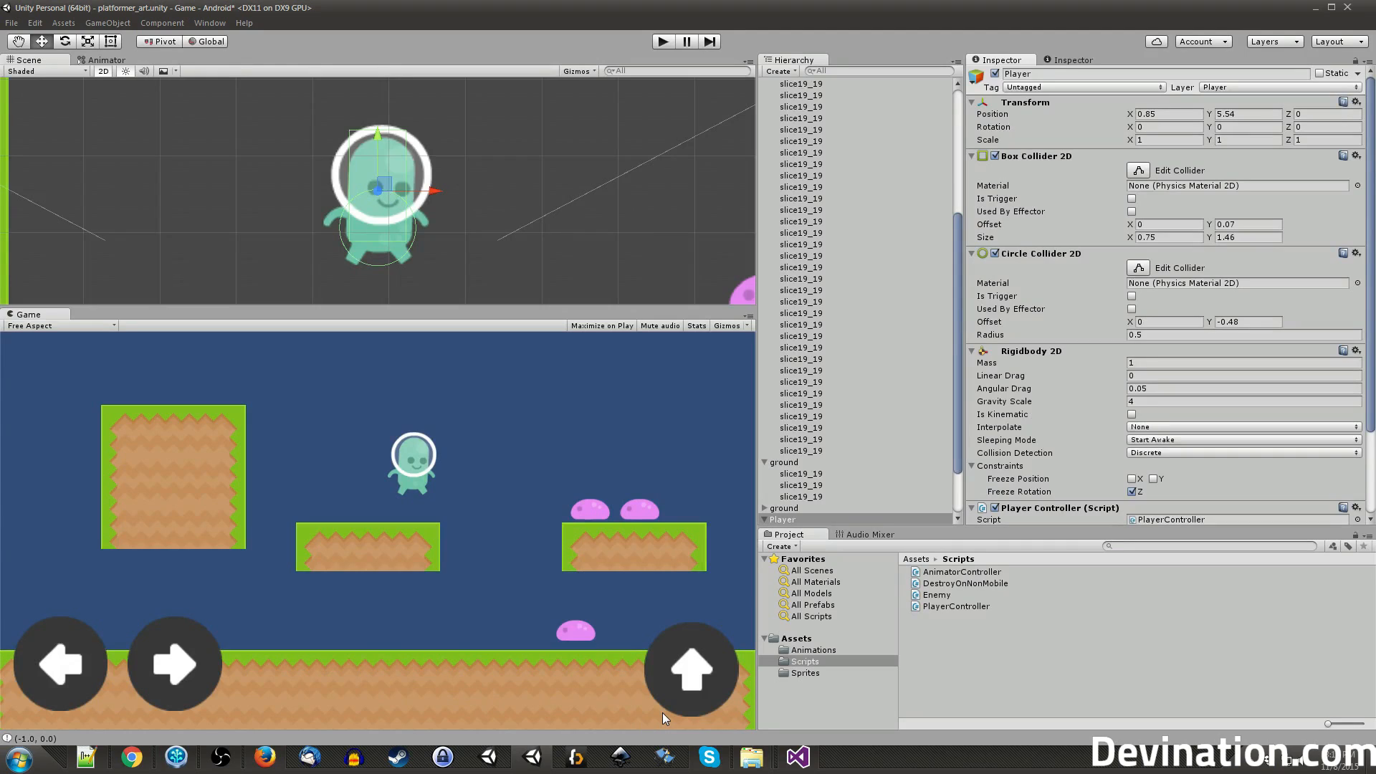
pyautogui.moveTo(798, 757)
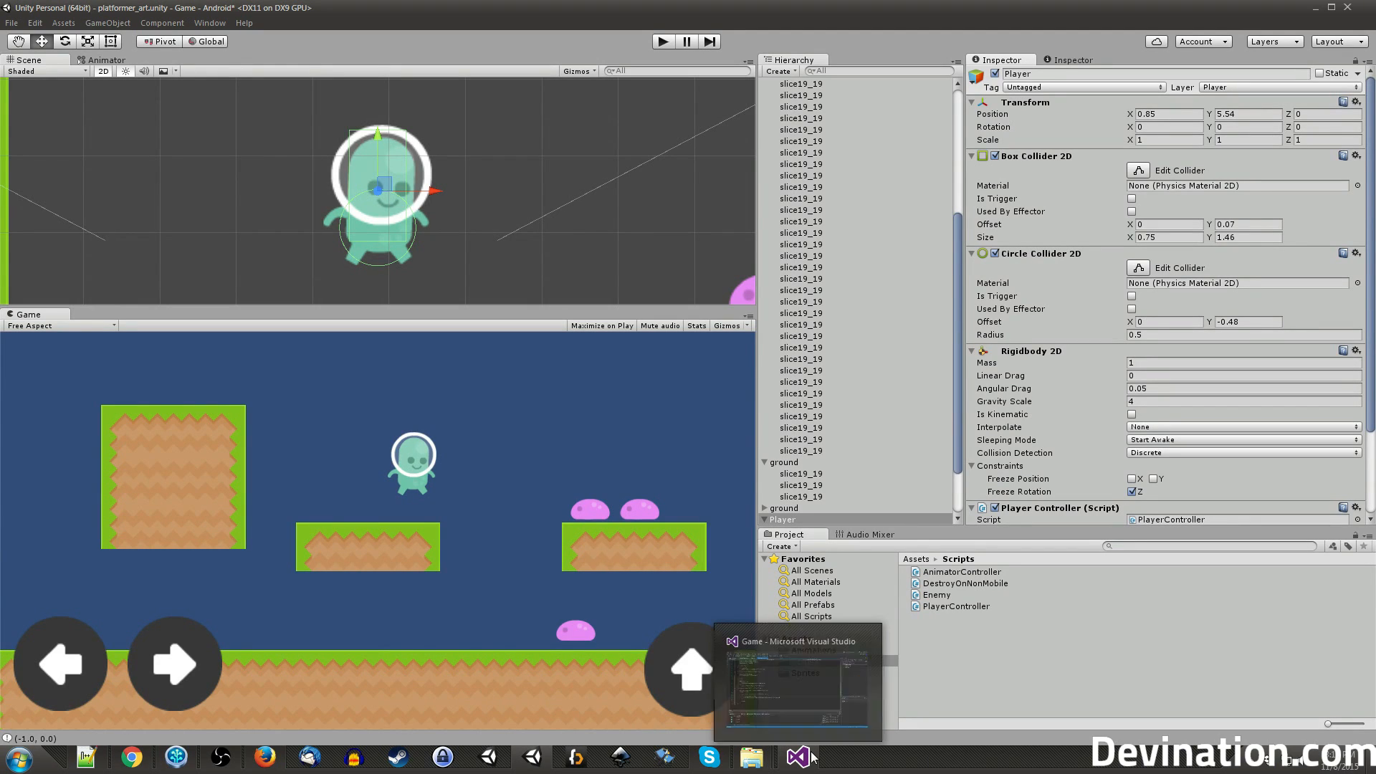
pyautogui.moveTo(797, 757)
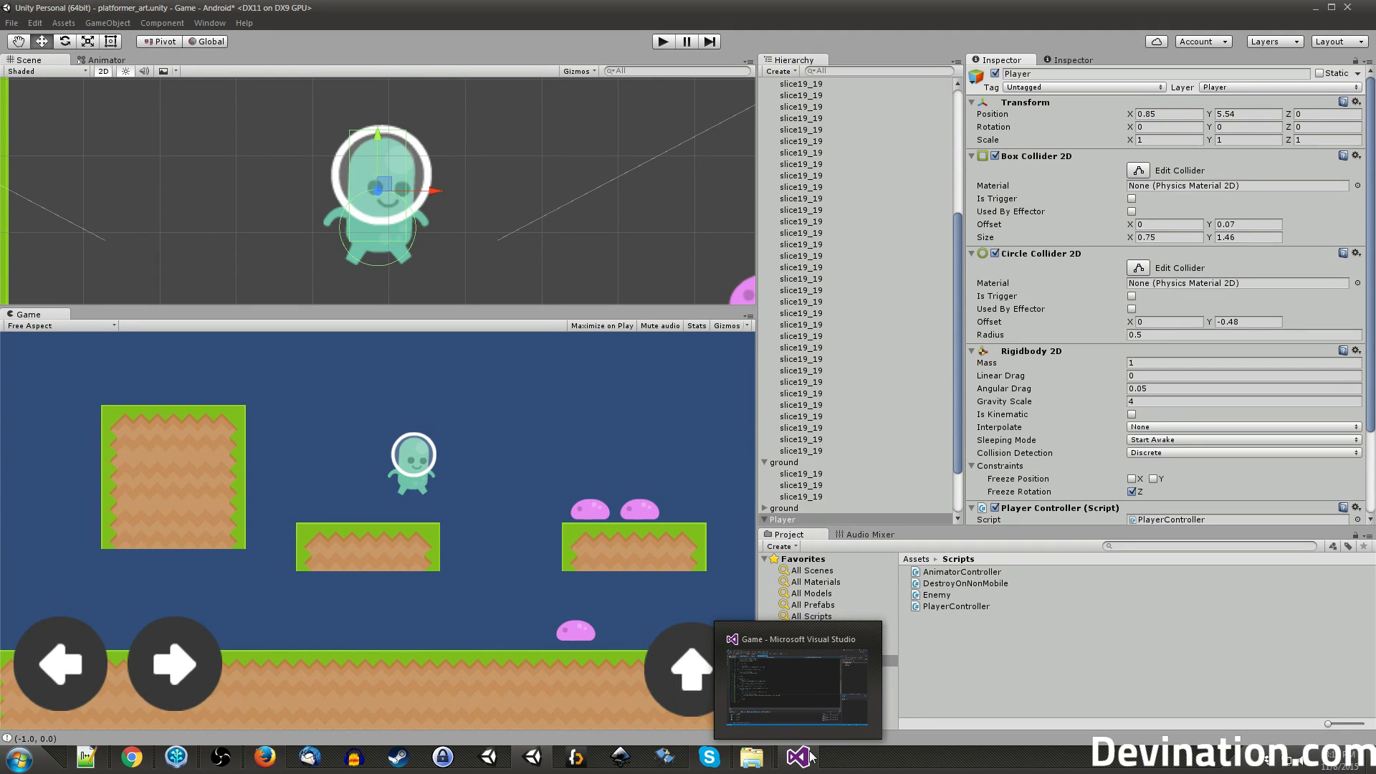
pyautogui.click(797, 680)
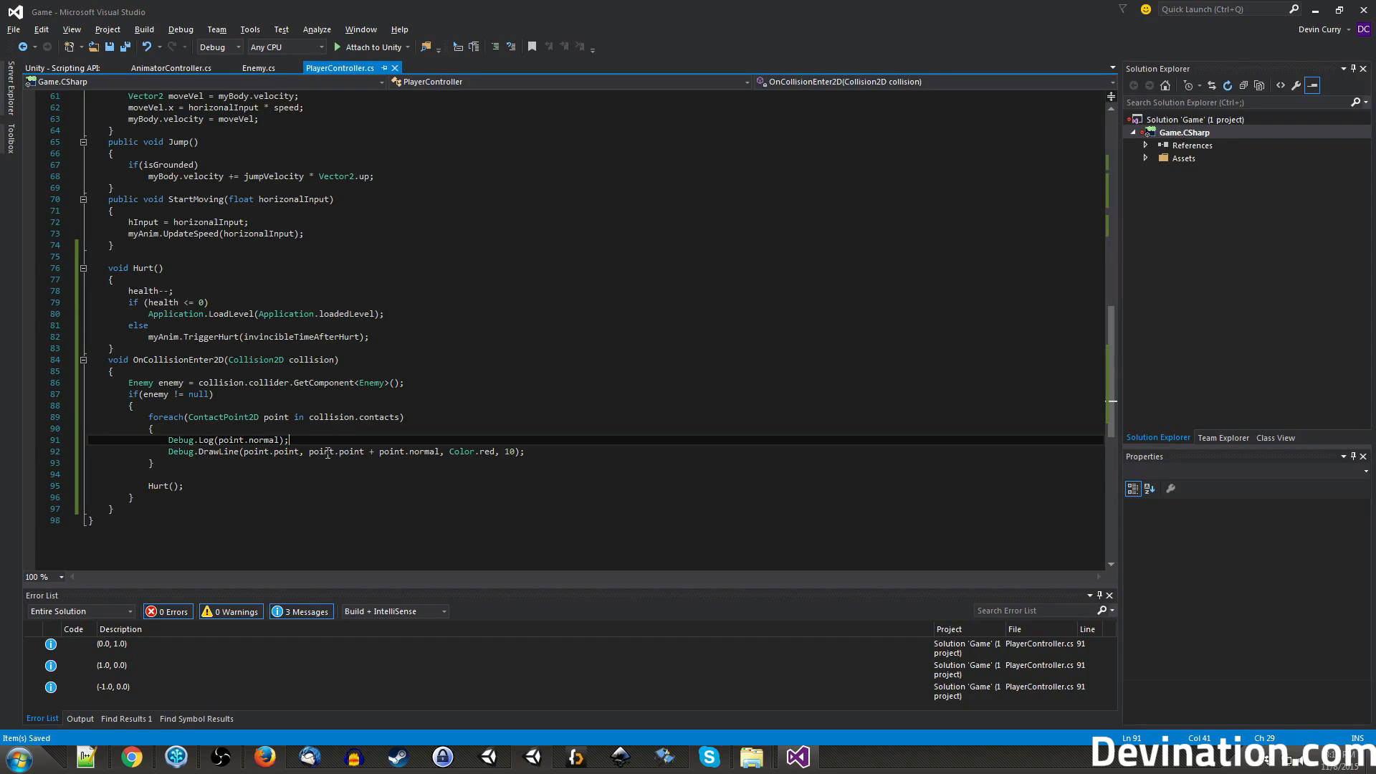
# Start an if (point.normal.y >= 0.9f) check in the contact loop, then look at the game scene in Unity.
pyautogui.write('if(')
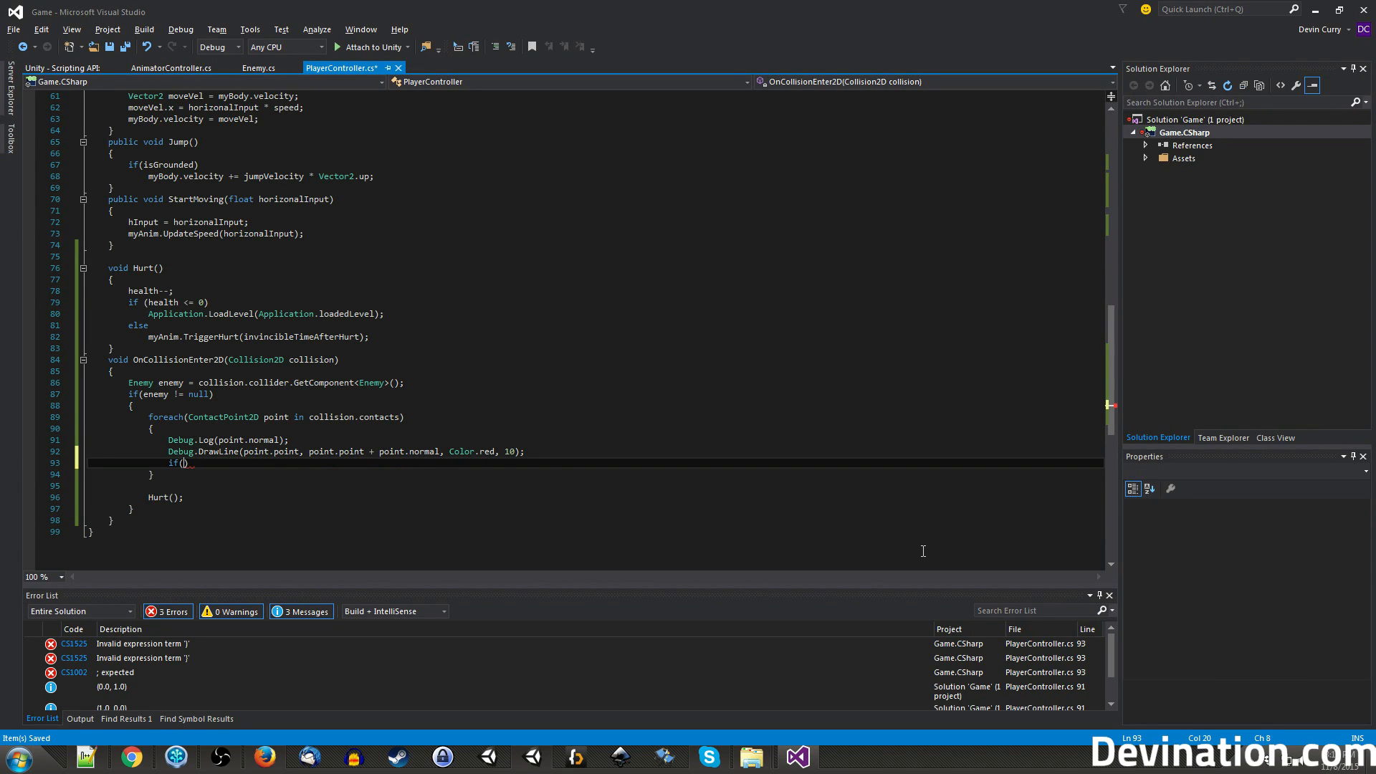
pyautogui.write('point.normal.y >=')
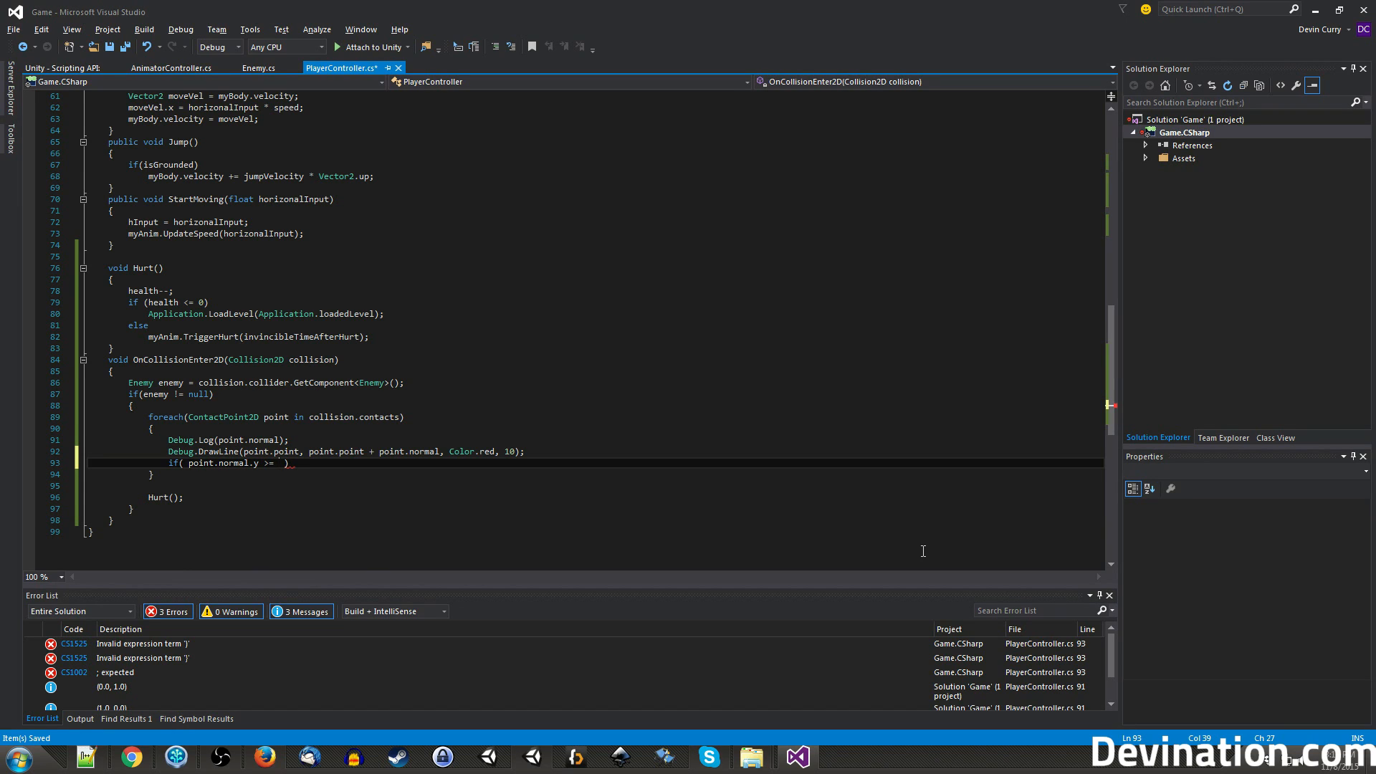
pyautogui.write('0.9f')
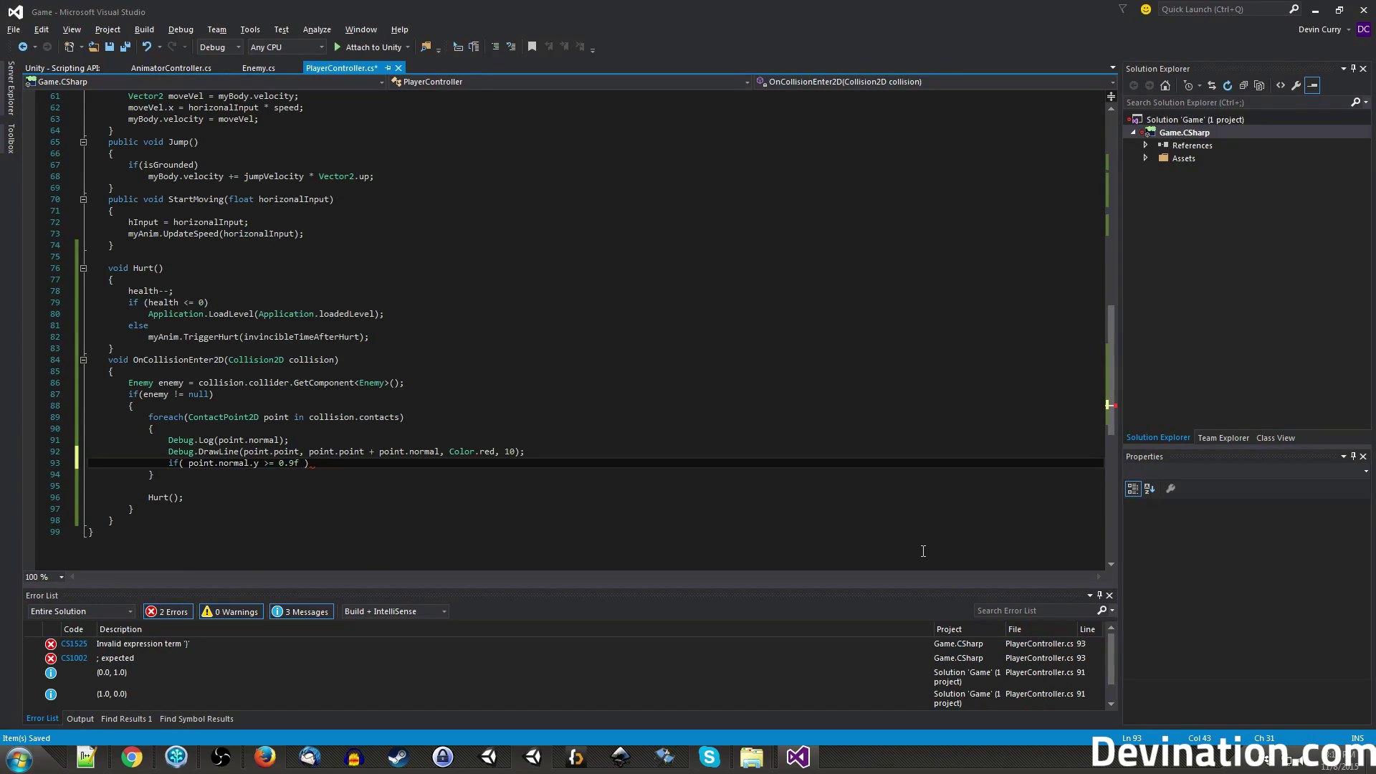
pyautogui.moveTo(297, 462)
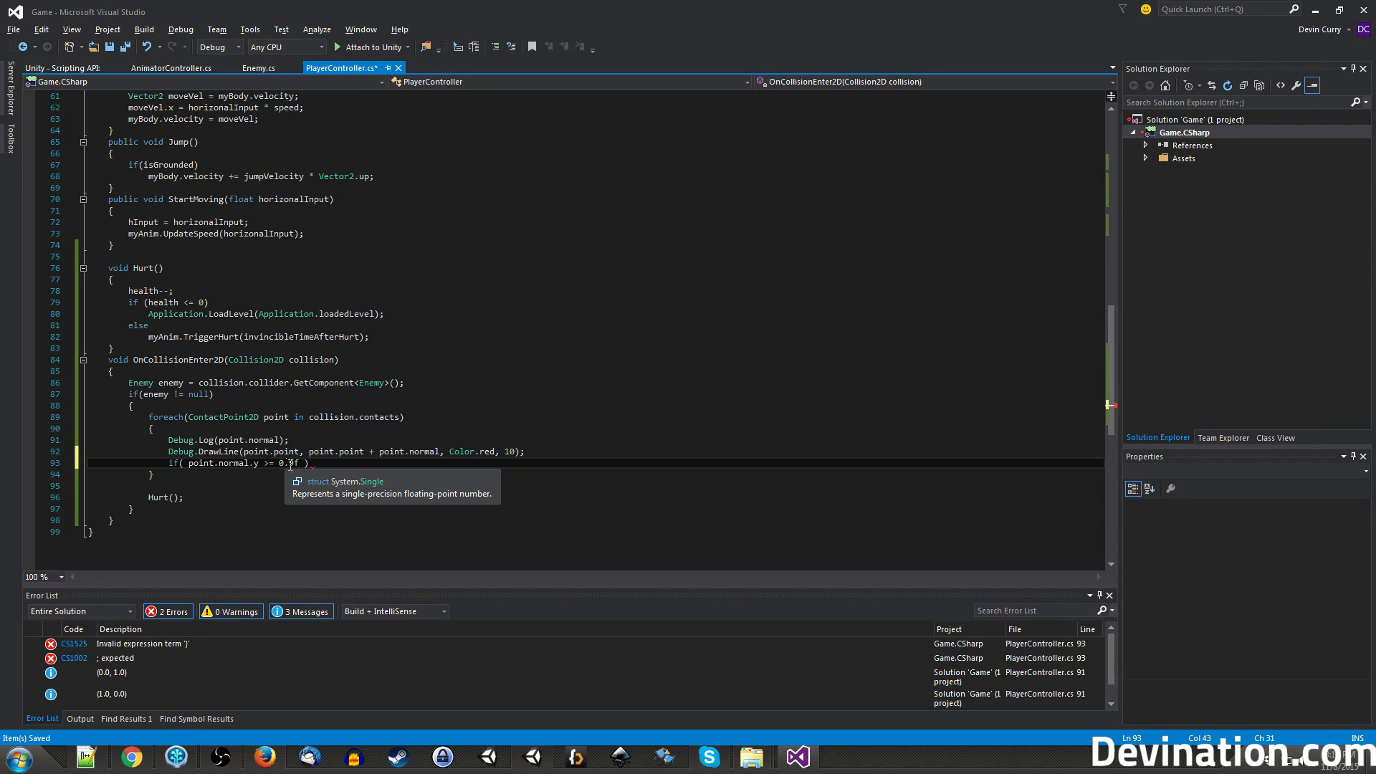
pyautogui.click(453, 529)
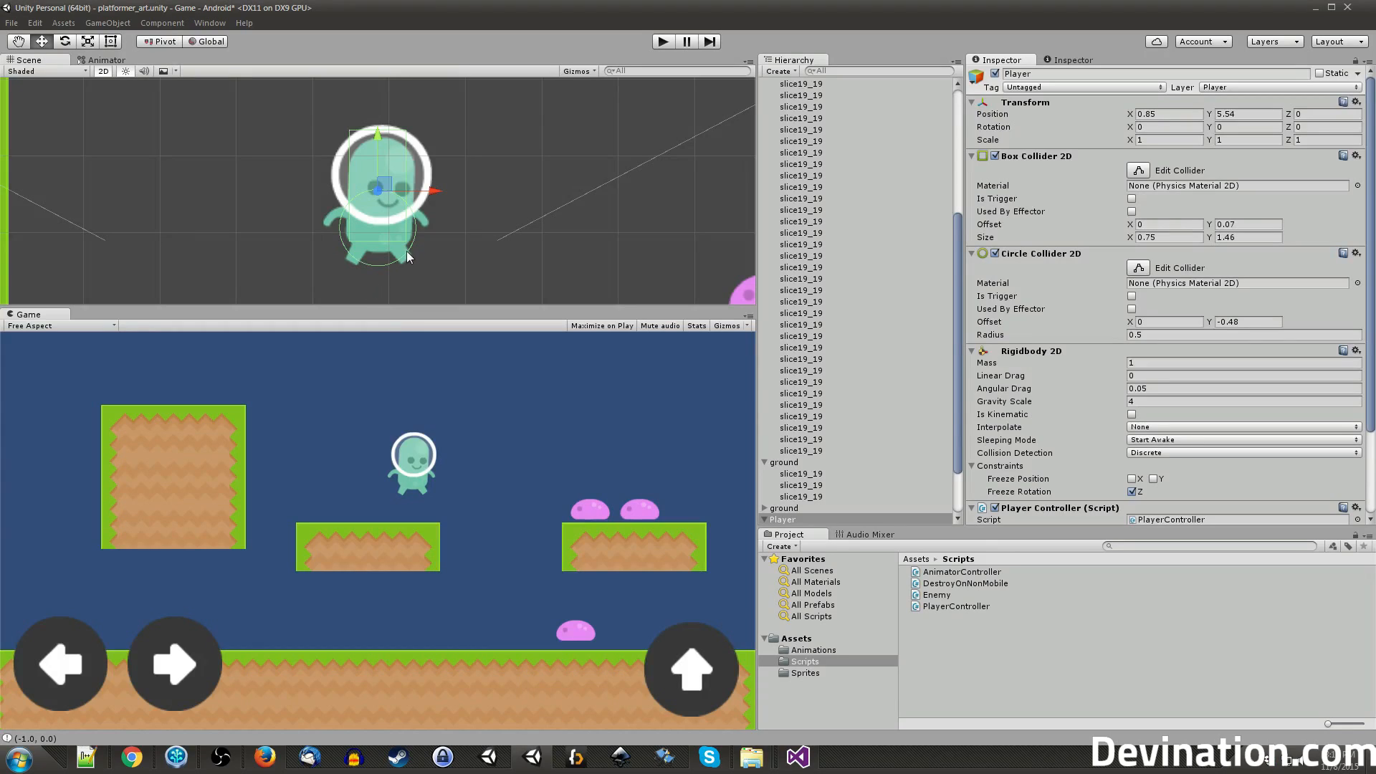
pyautogui.moveTo(410, 253)
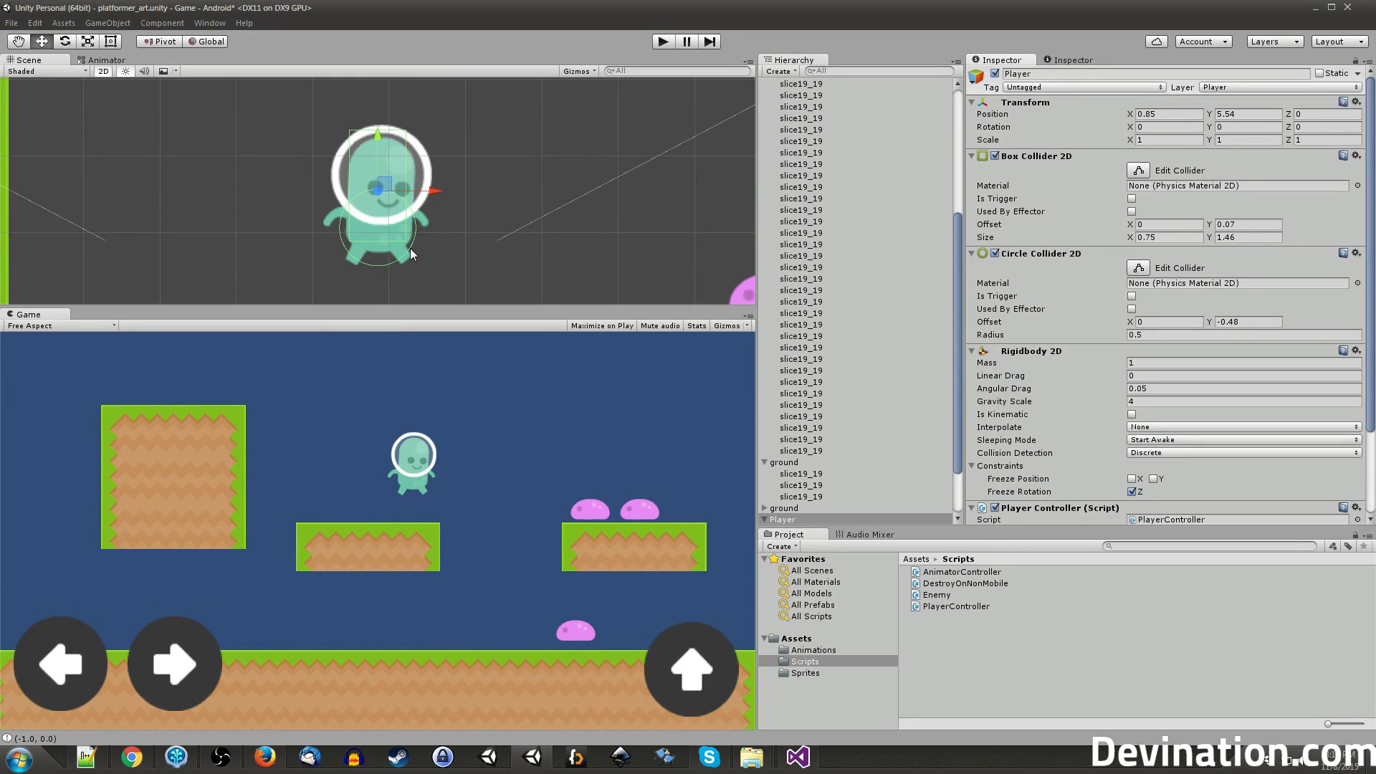
pyautogui.moveTo(406, 270)
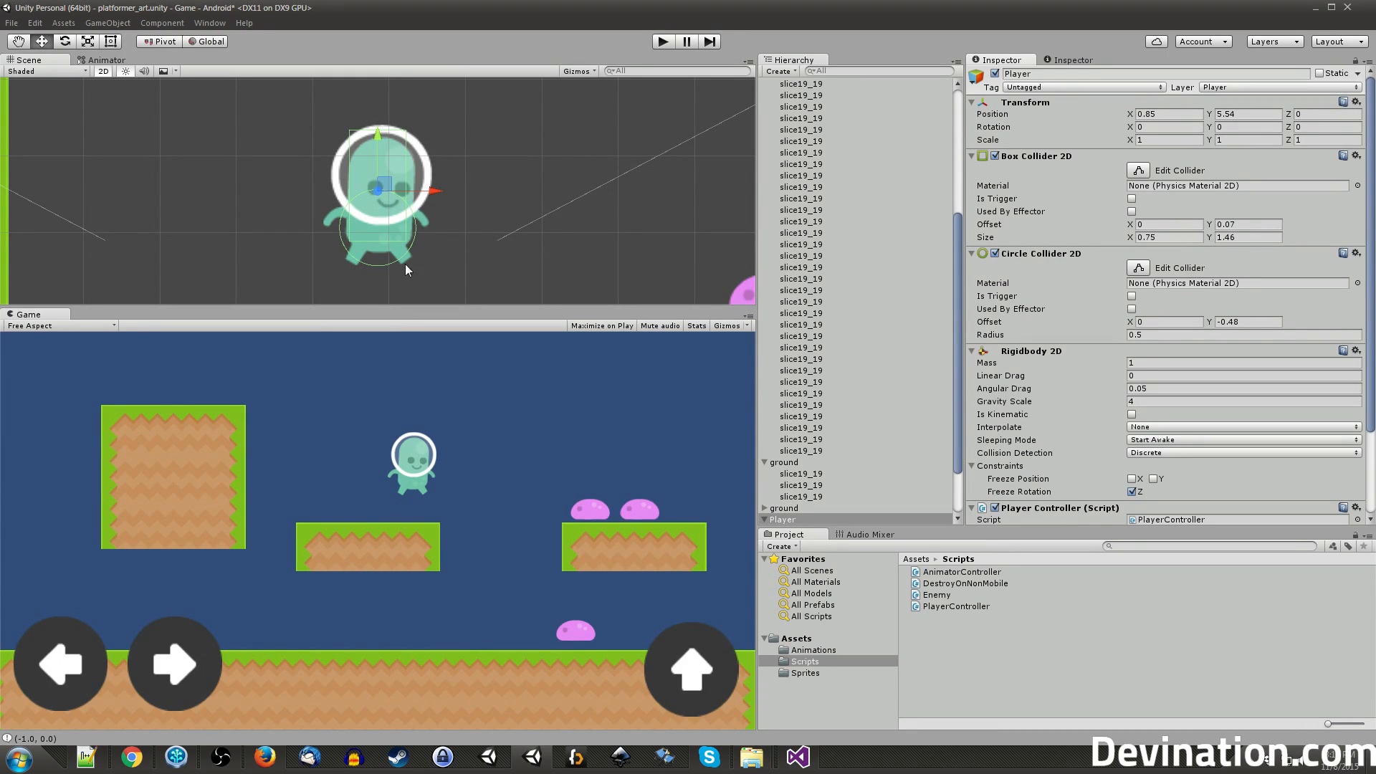
pyautogui.moveTo(382, 257)
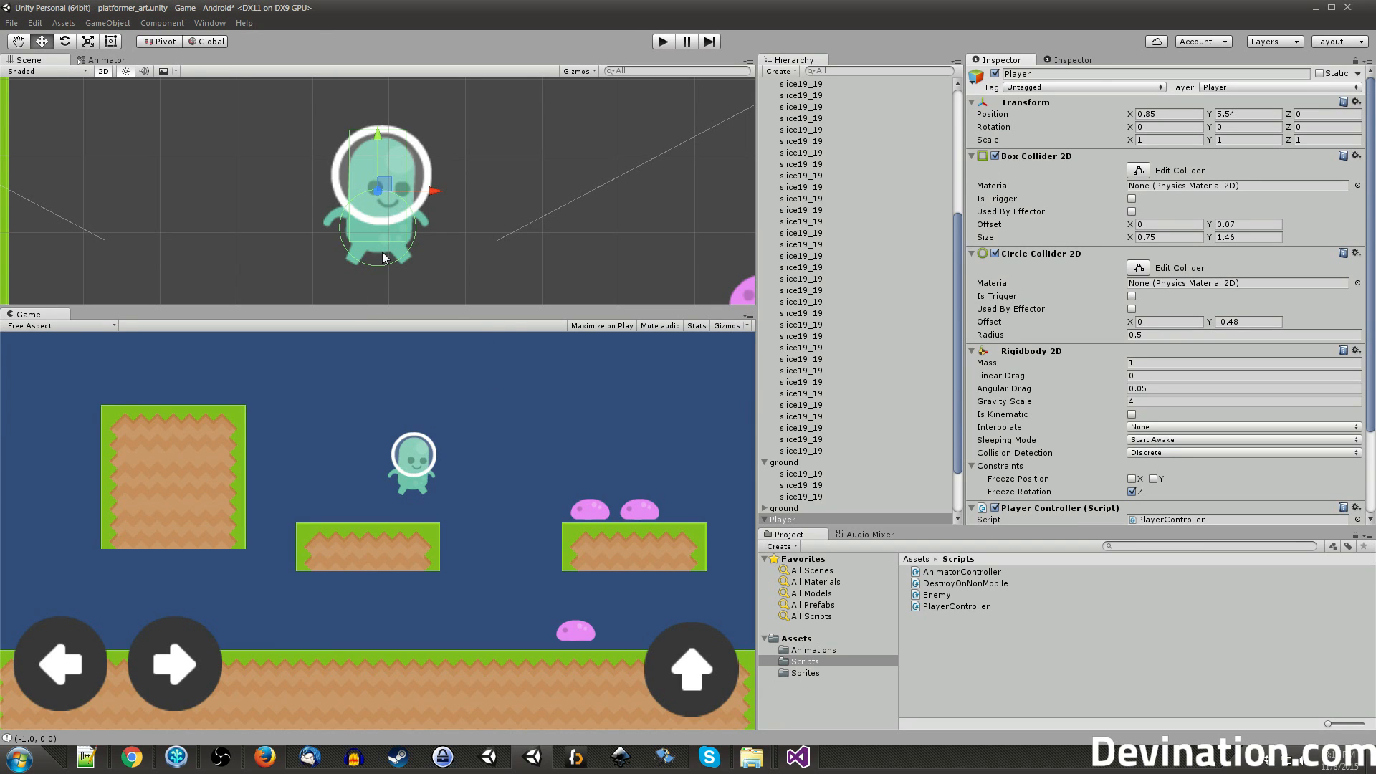
pyautogui.moveTo(388, 238)
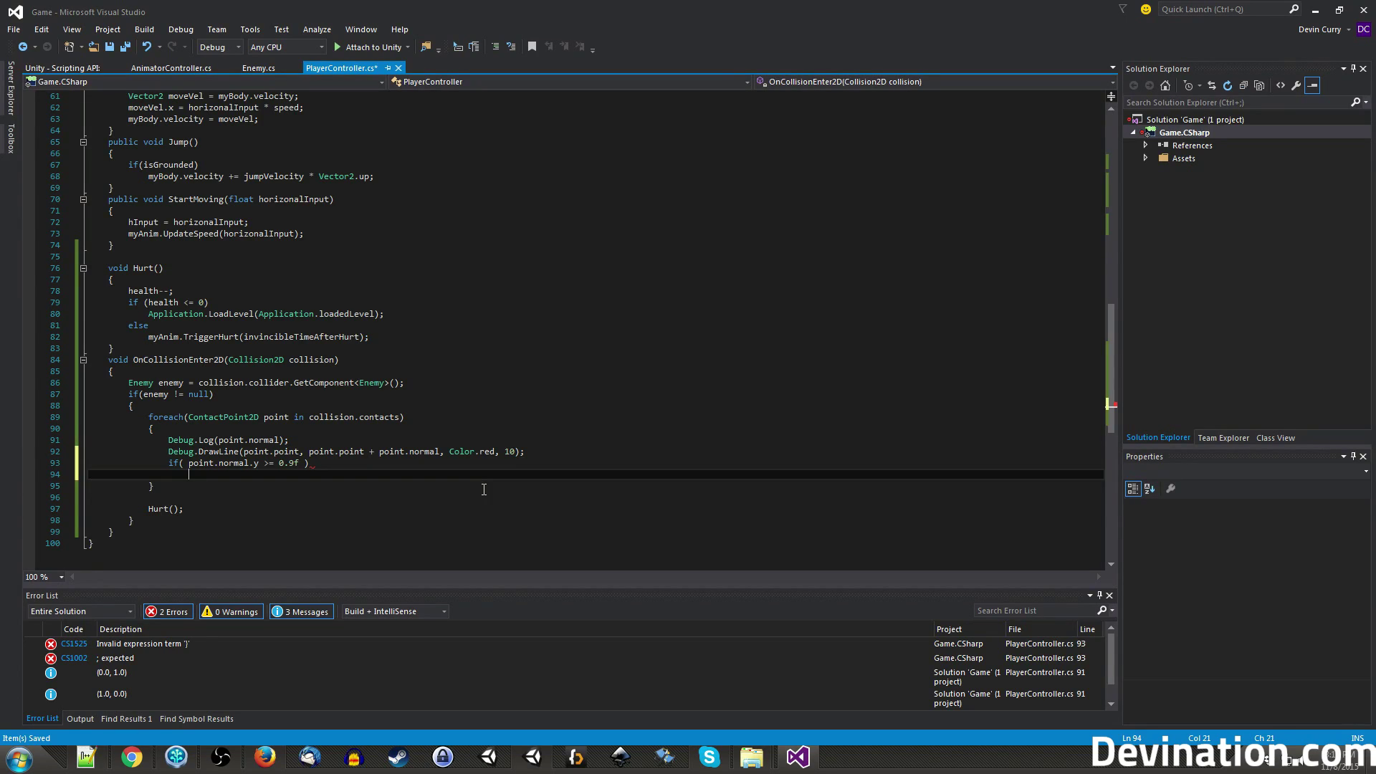
# Add an else branch and move the unconditional Hurt(); call into it.
pyautogui.write('else')
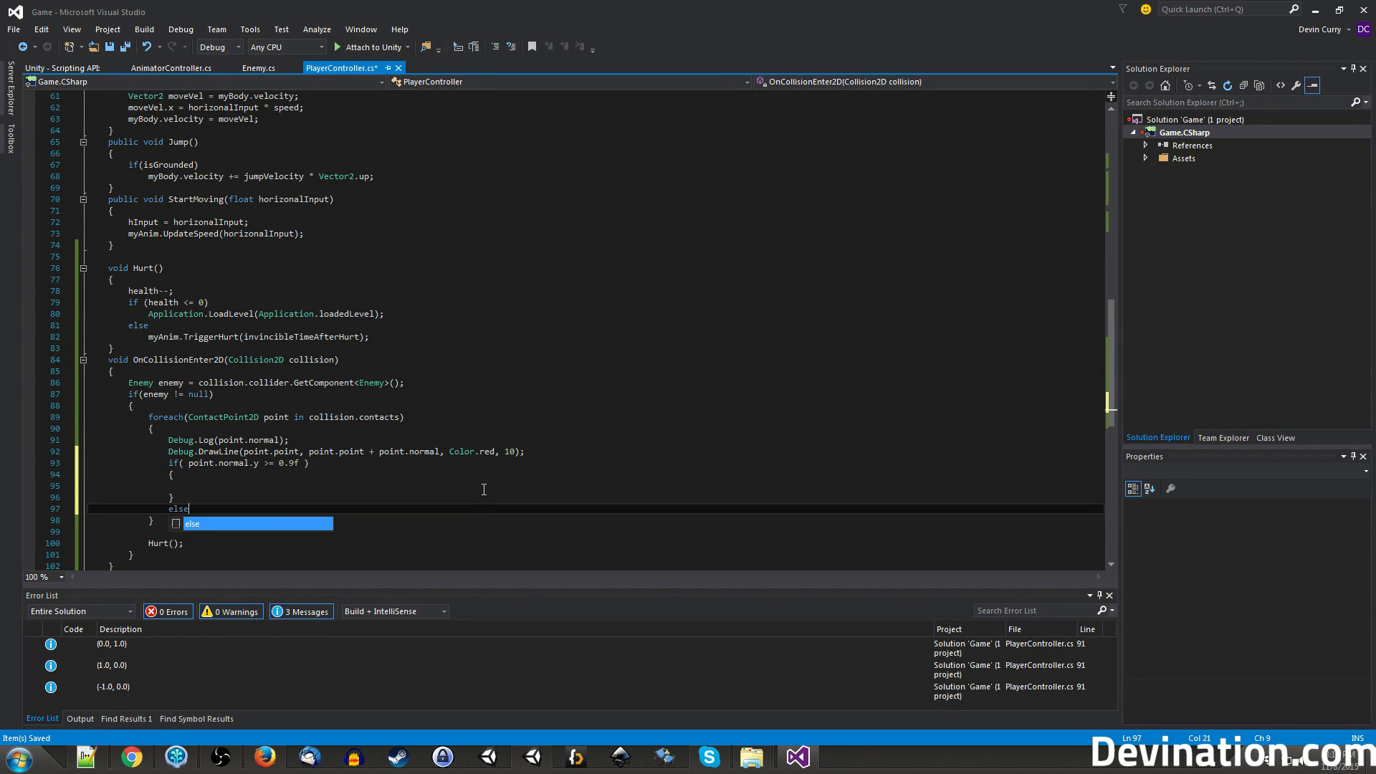
pyautogui.press('enter')
pyautogui.write('{')
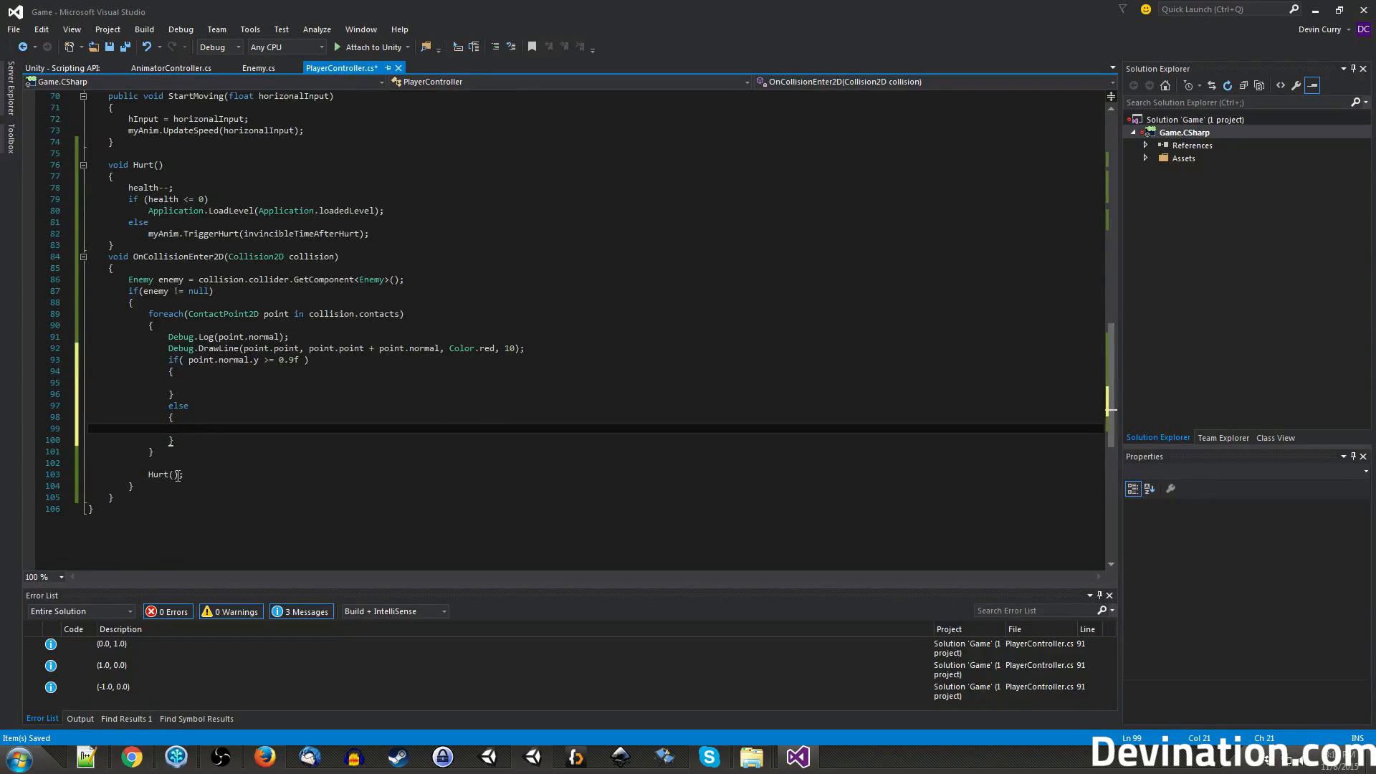
pyautogui.doubleClick(159, 475)
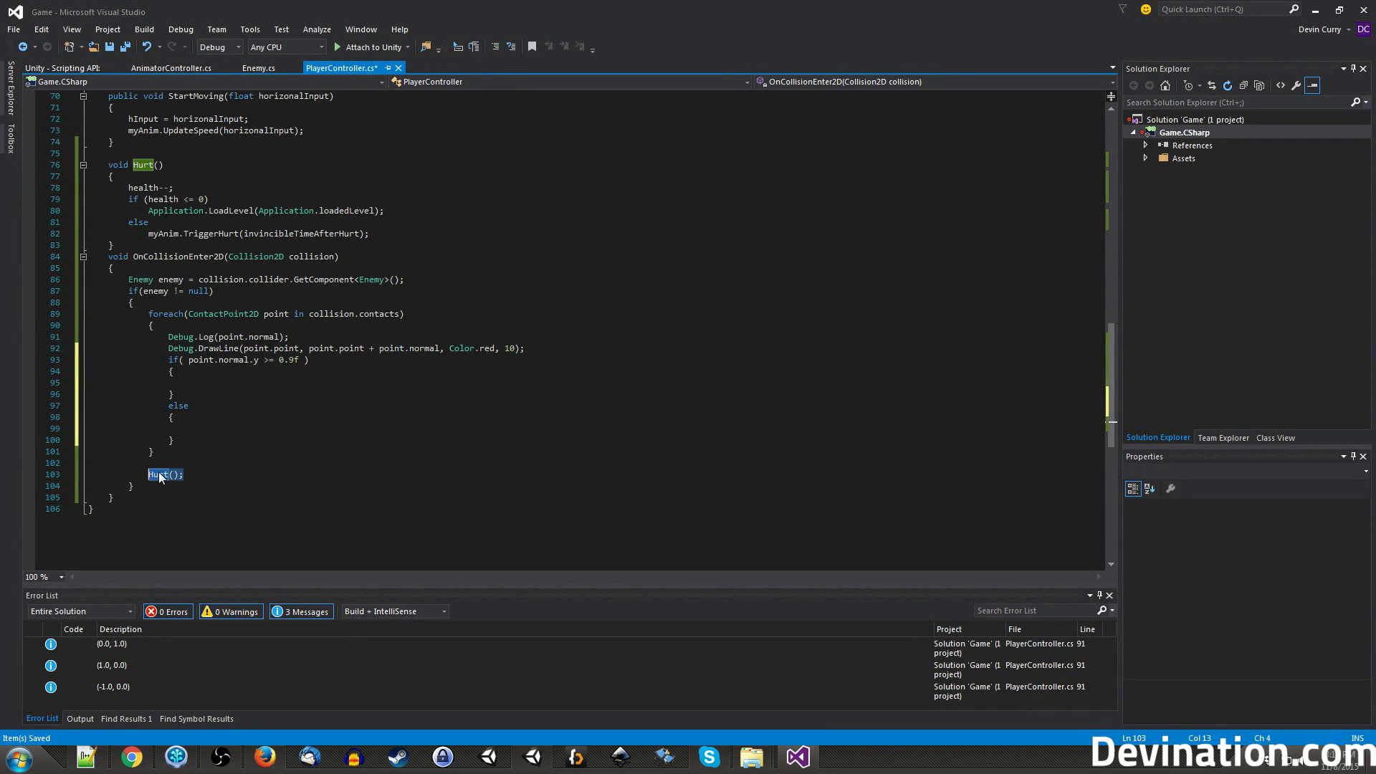
pyautogui.press('Delete')
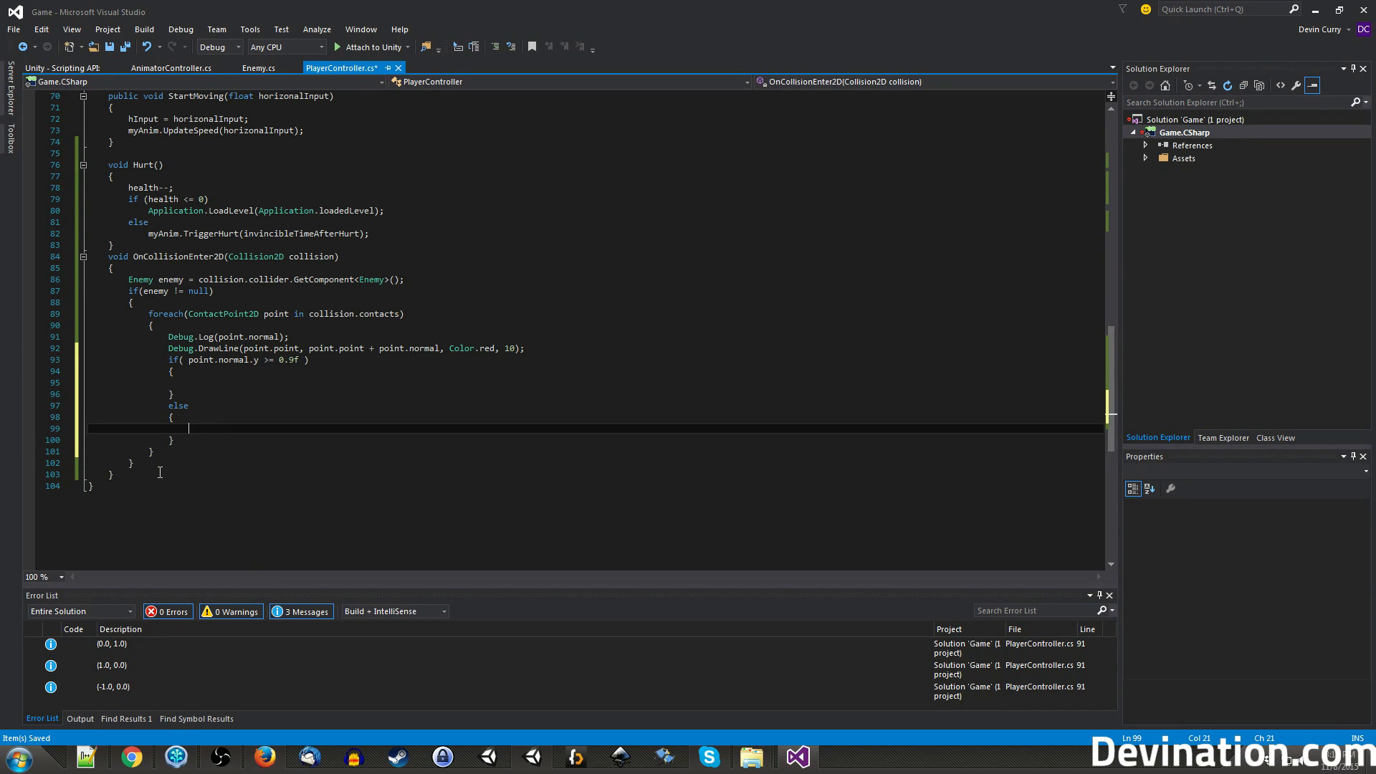
pyautogui.write('Hurt();')
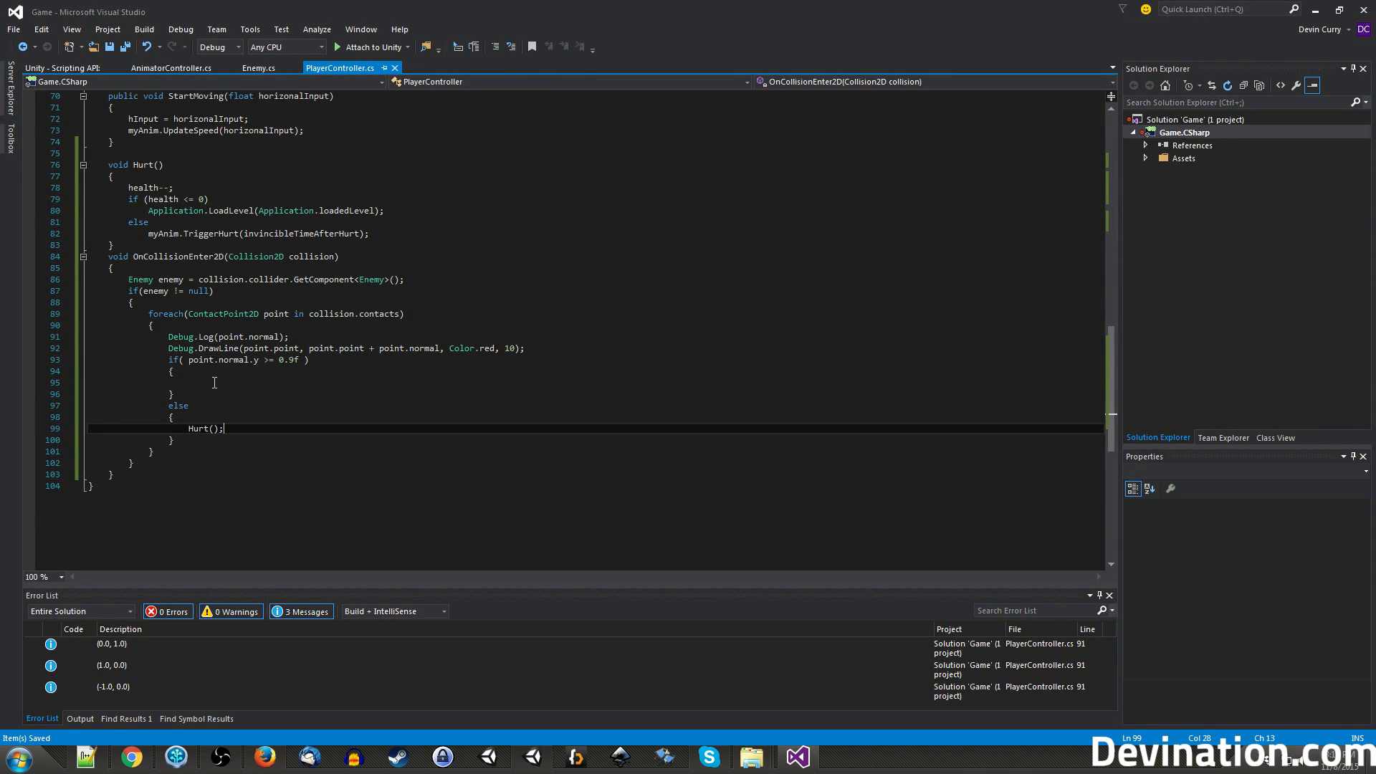
# Make the stomp branch call enemy.Hurt(); on the collided enemy.
pyautogui.write('enabled')
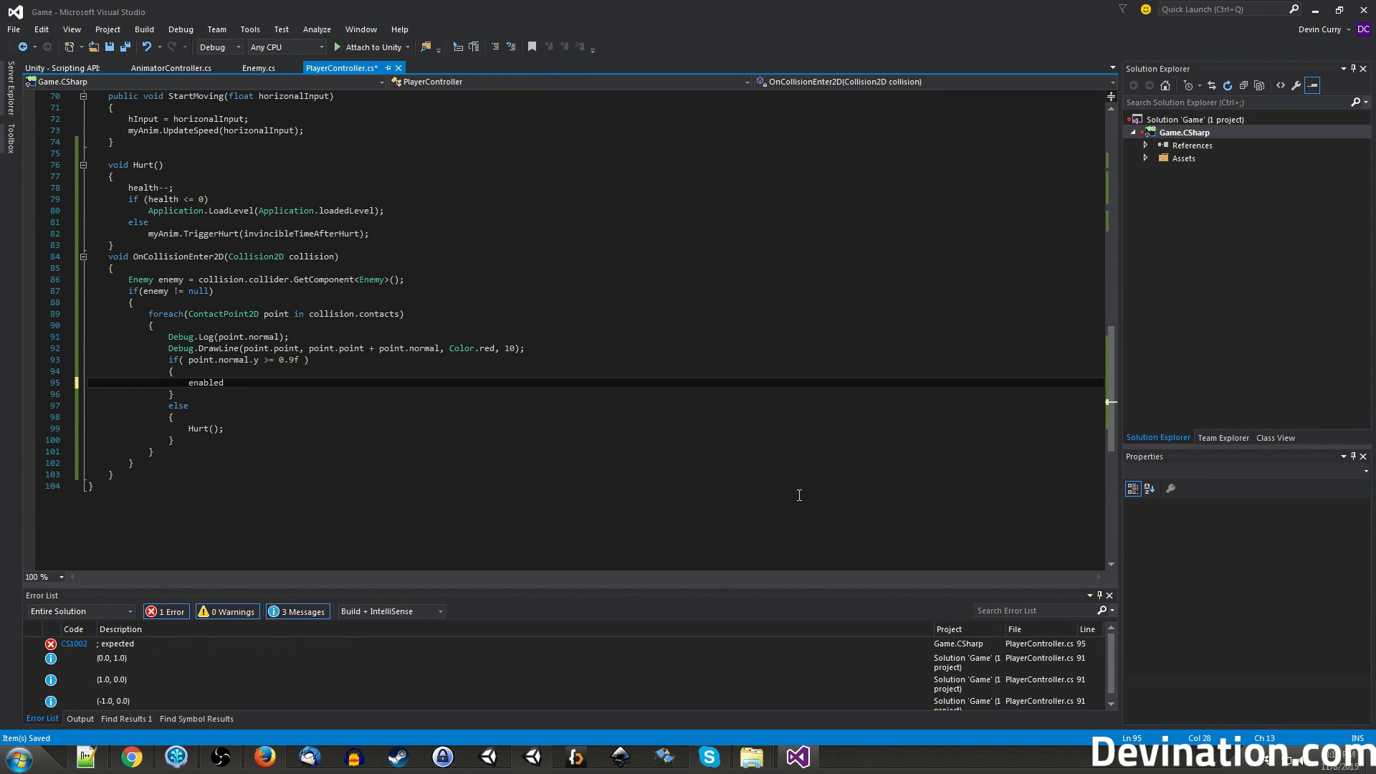
pyautogui.write('enemy')
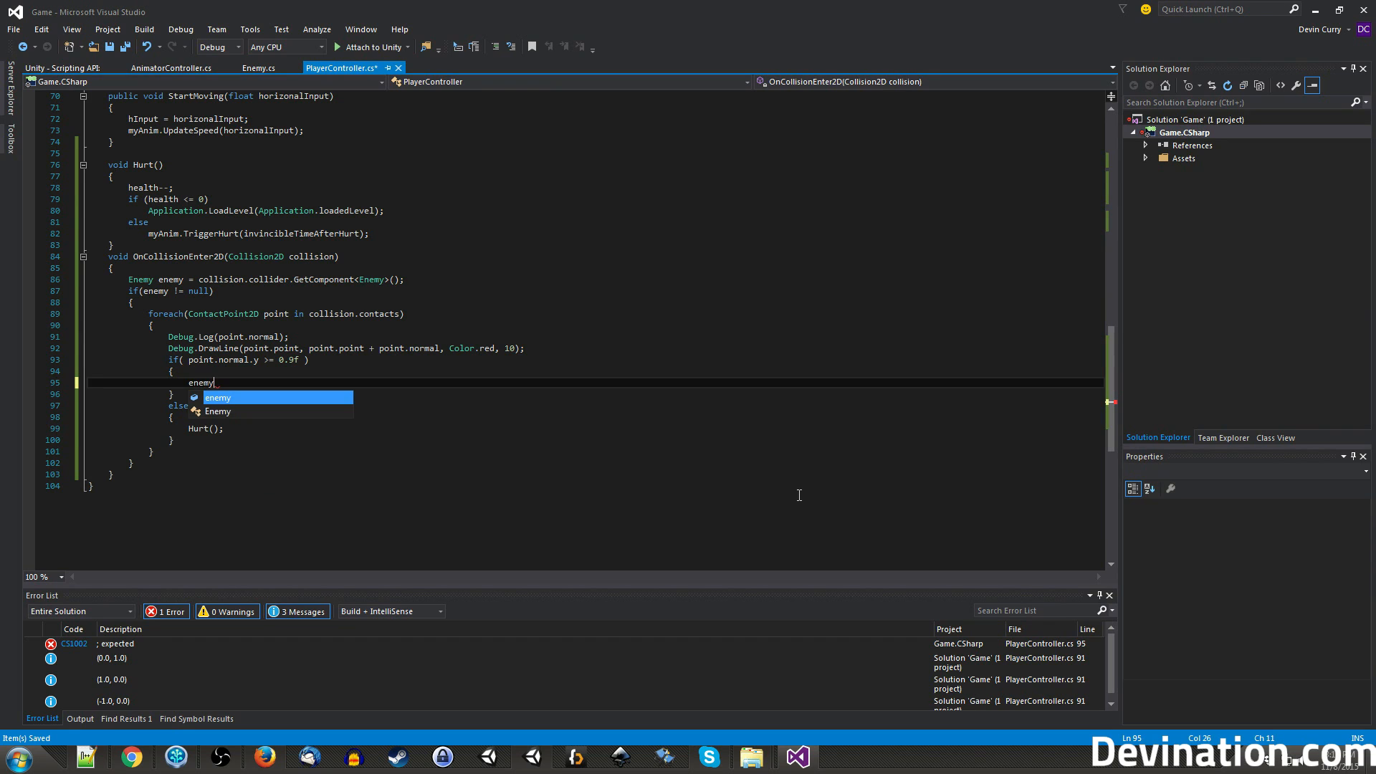
pyautogui.write('.Hurt')
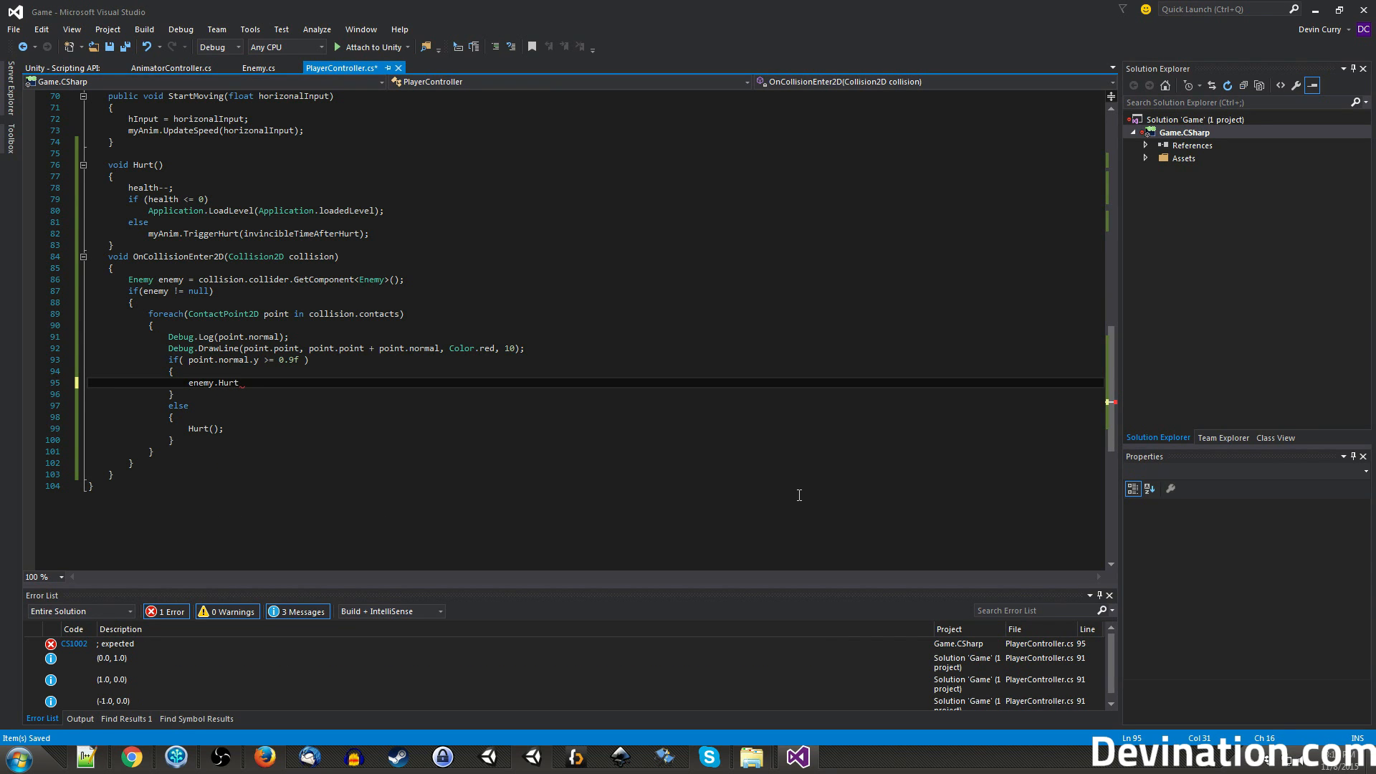
pyautogui.write('();')
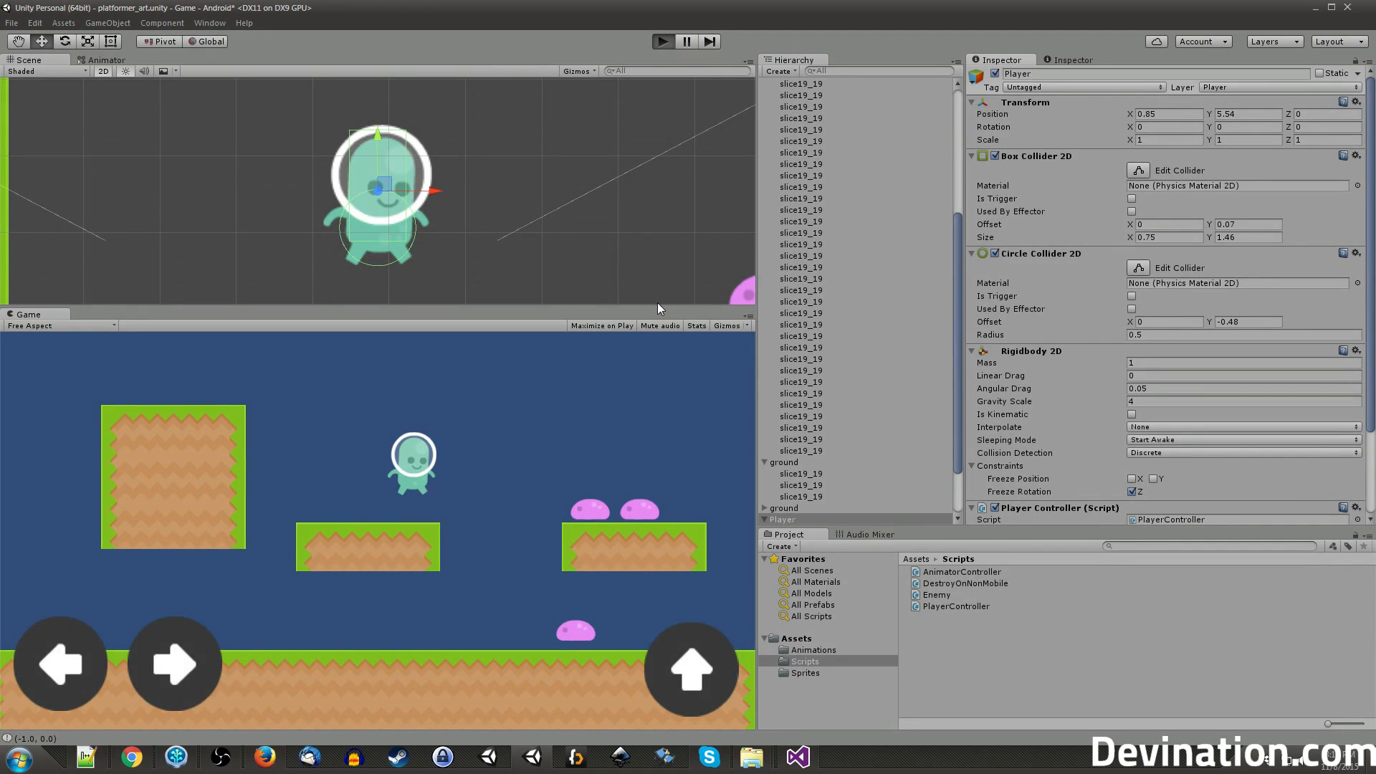
pyautogui.click(662, 41)
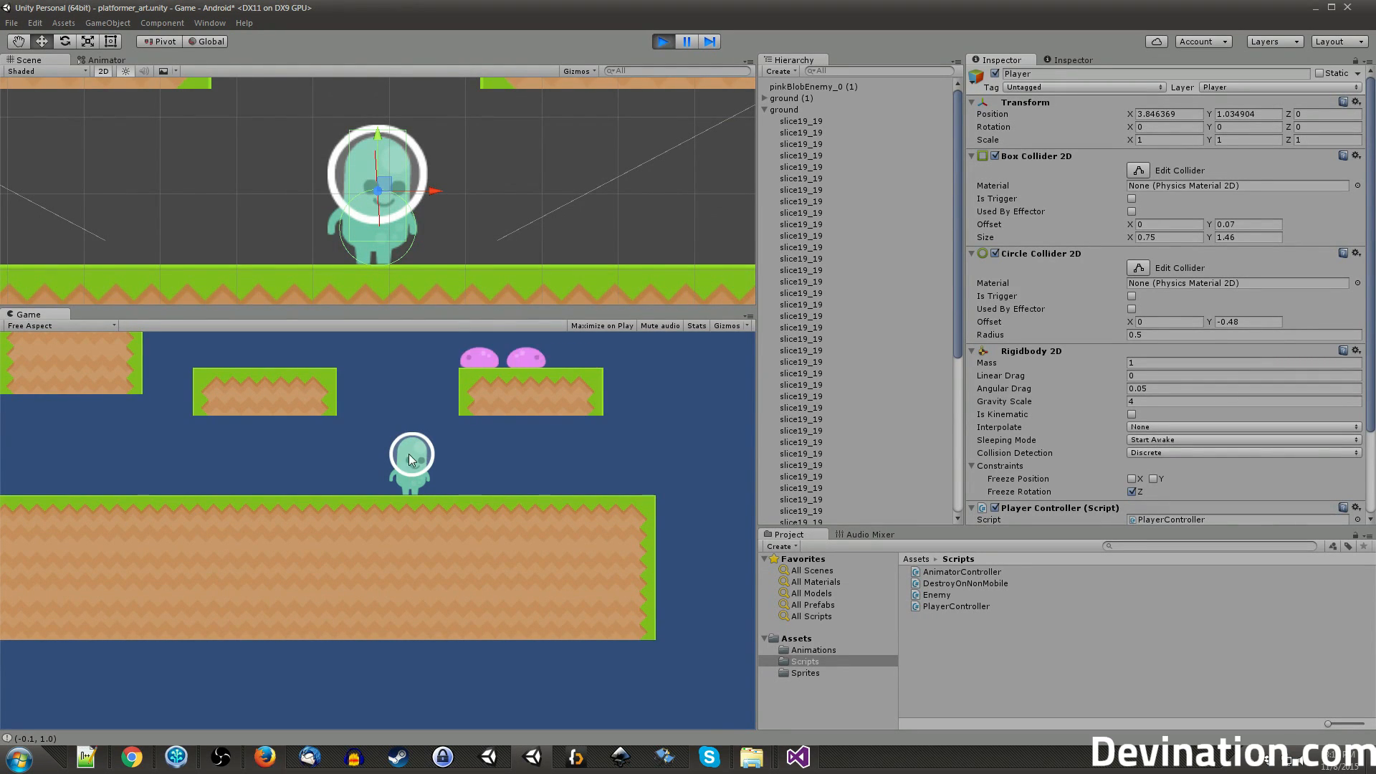
pyautogui.click(662, 41)
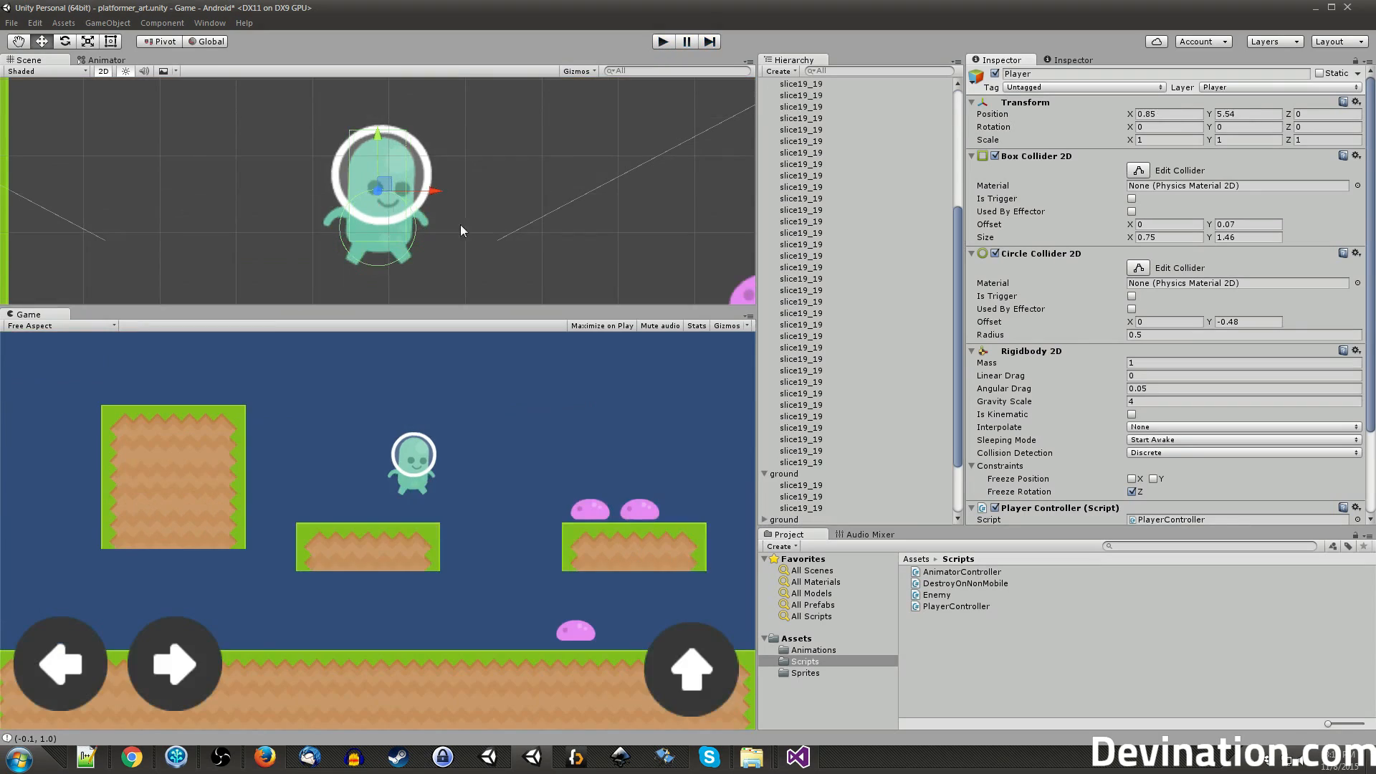
# In the stomp branch, declare Vector2 velocity = myBody.velocity; above enemy.Hurt().
pyautogui.click(796, 757)
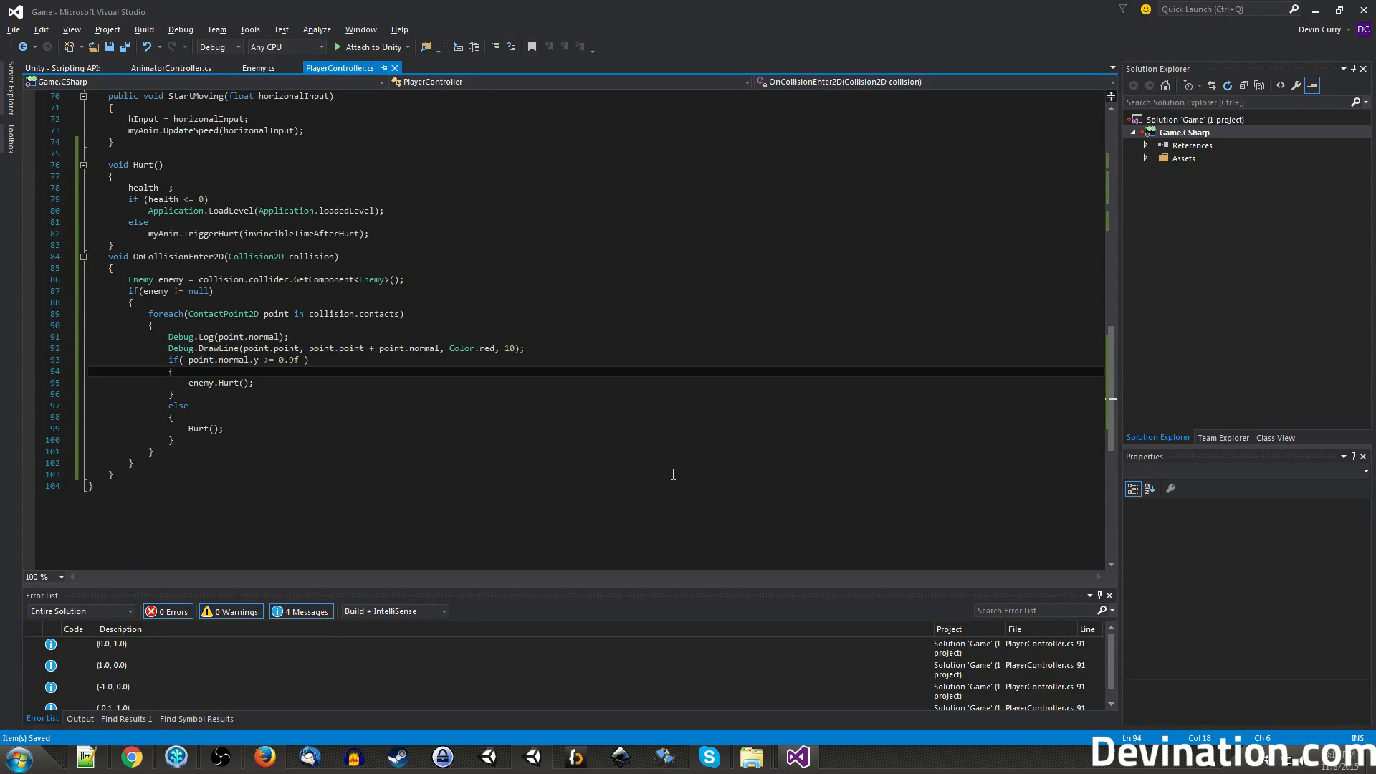
pyautogui.press('enter')
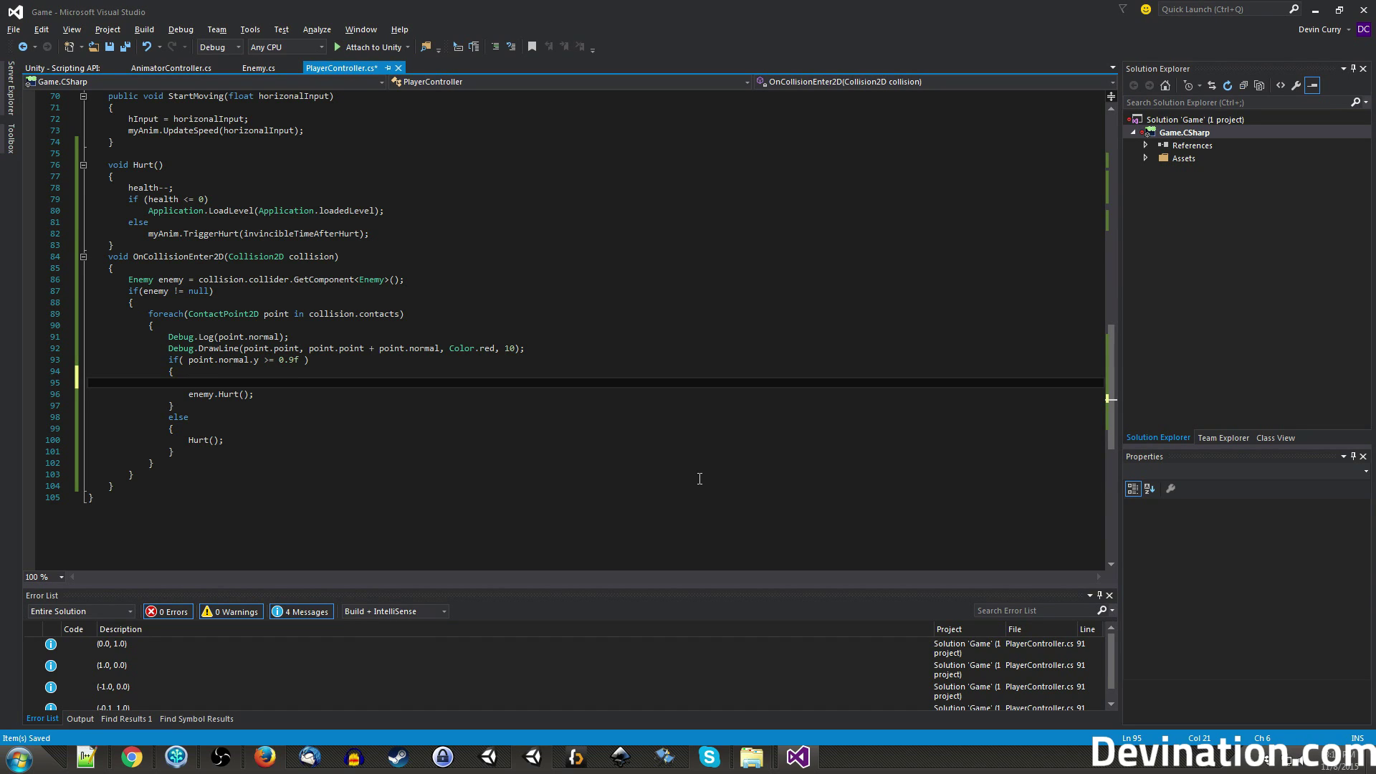
pyautogui.write('Vector2')
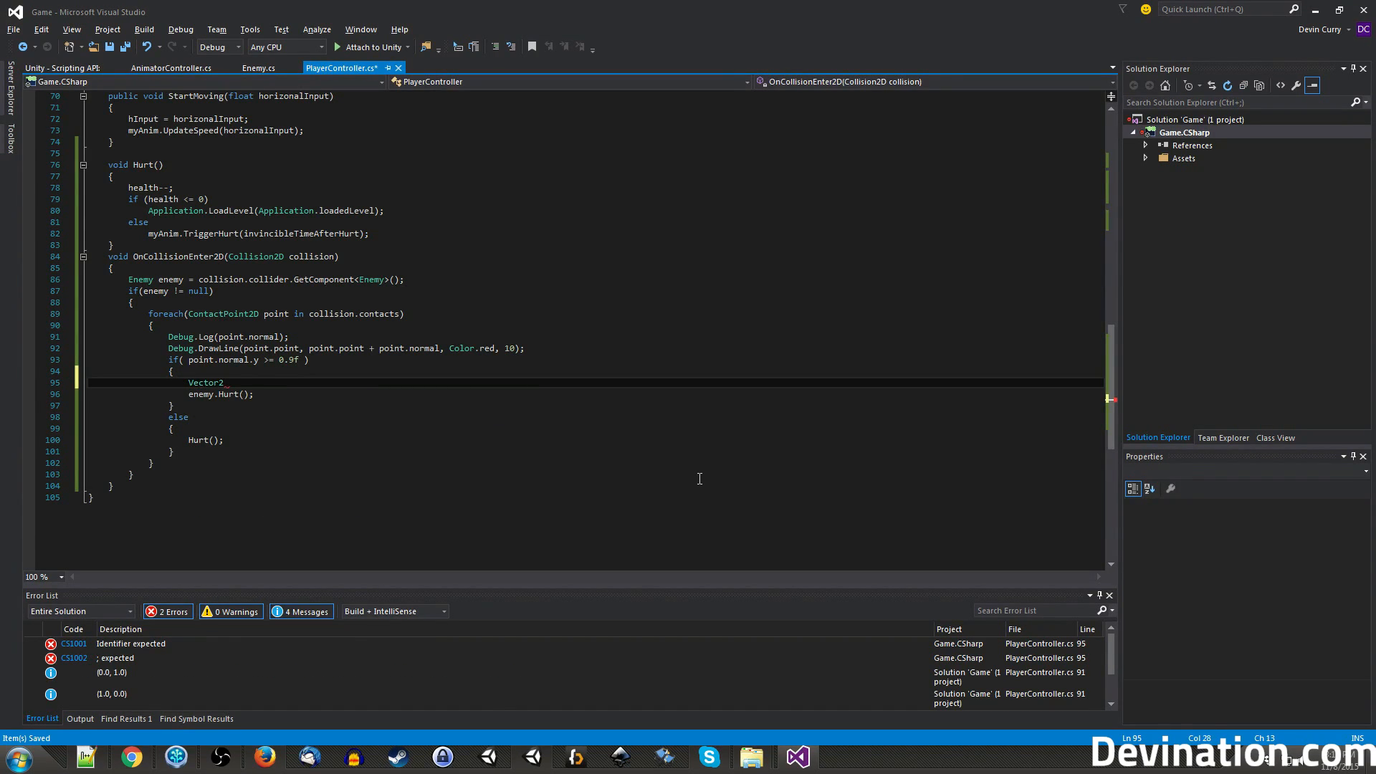
pyautogui.write('velocity =')
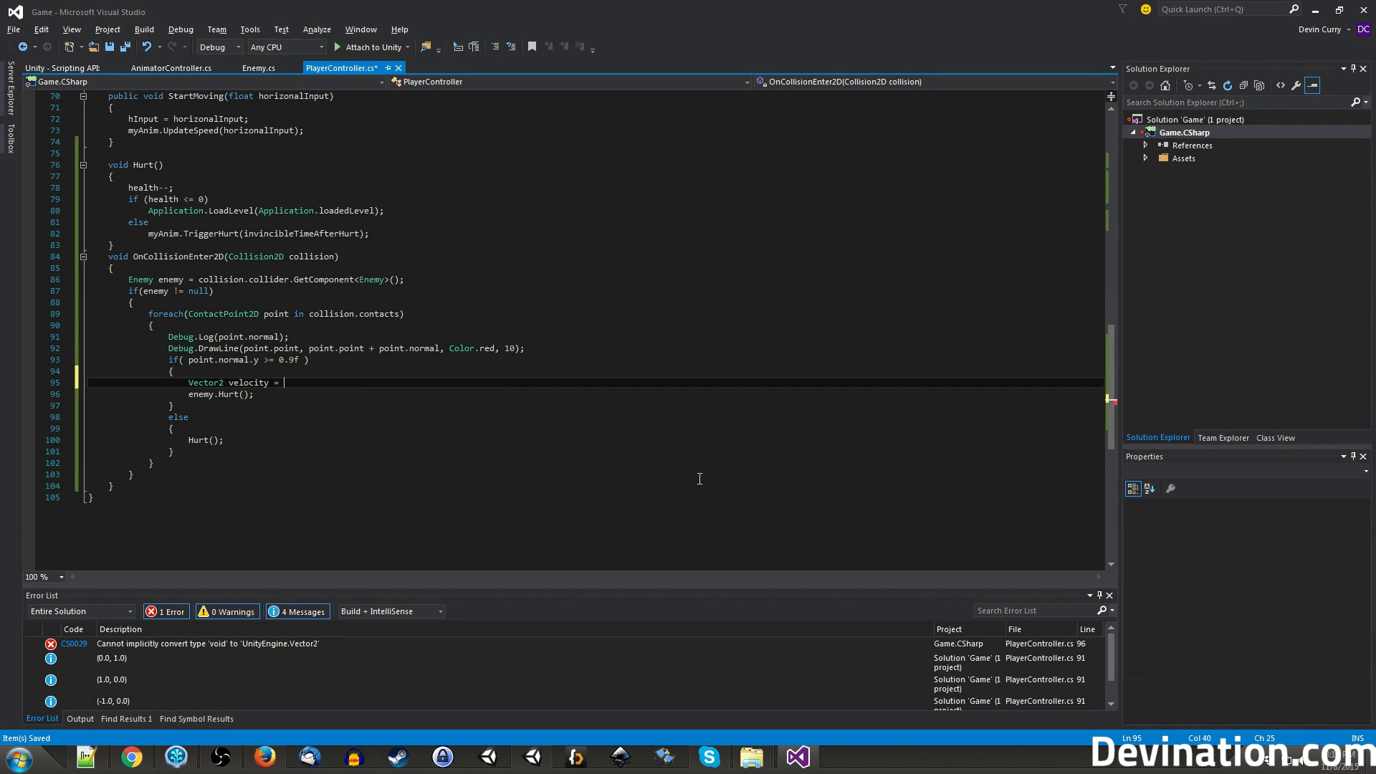
pyautogui.write('myBody')
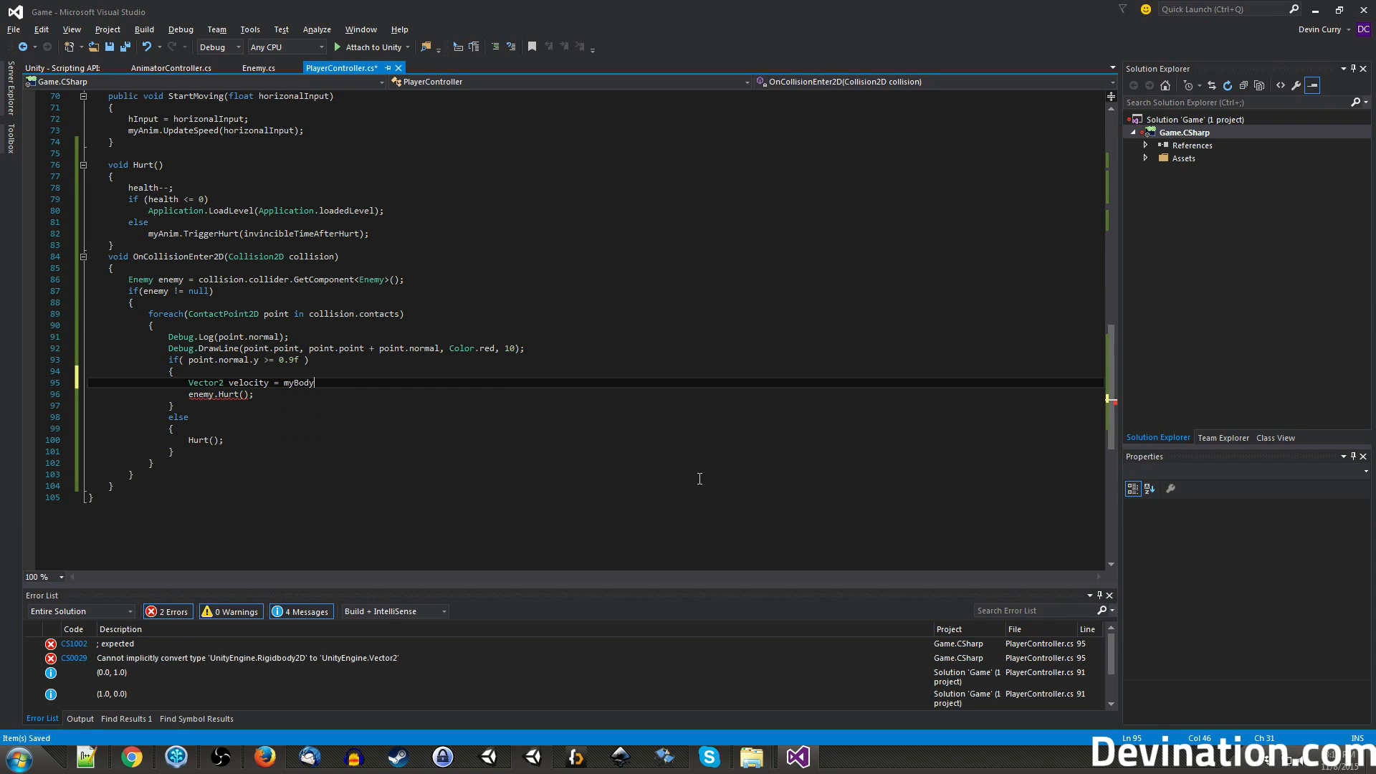
pyautogui.write('.vek')
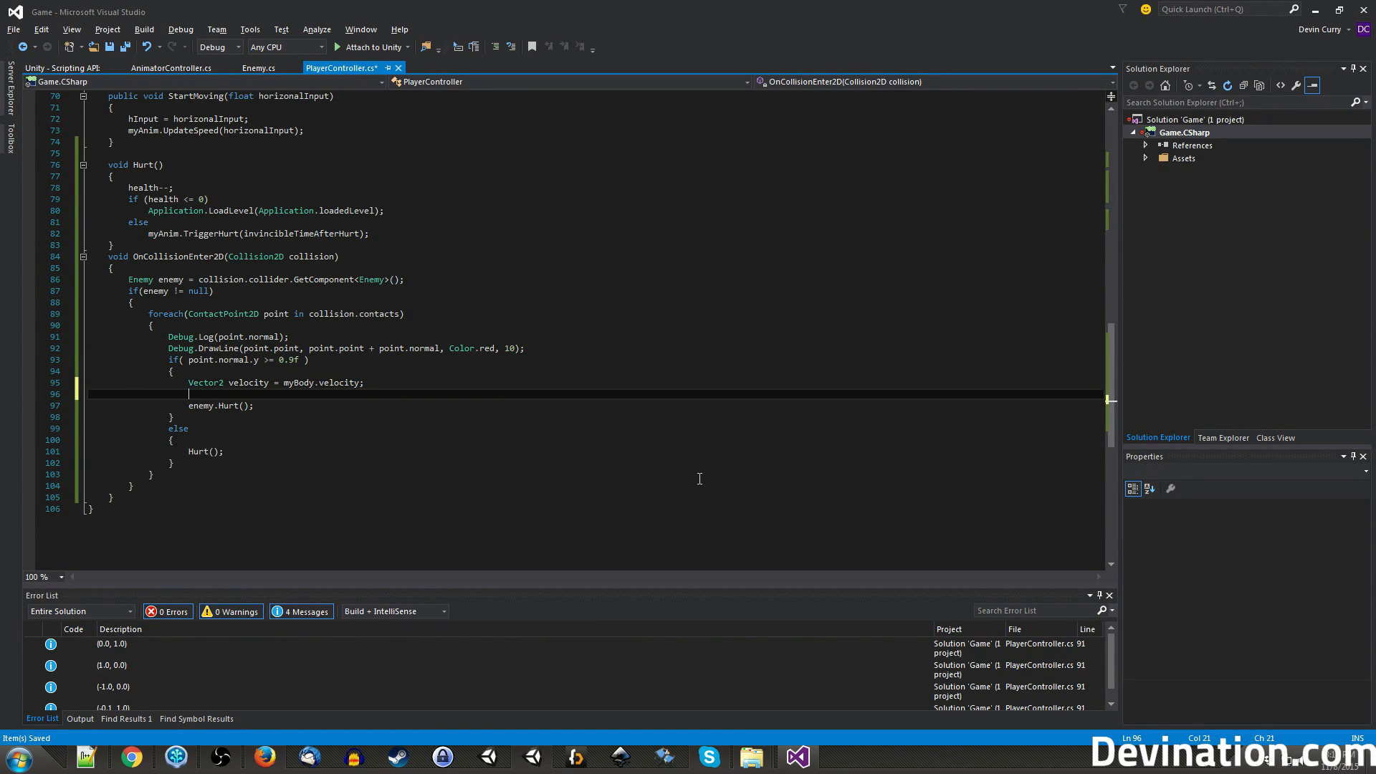
# Set velocity.y = jumpVelocity * Vector2.up to bounce the player upward.
pyautogui.write('velocity')
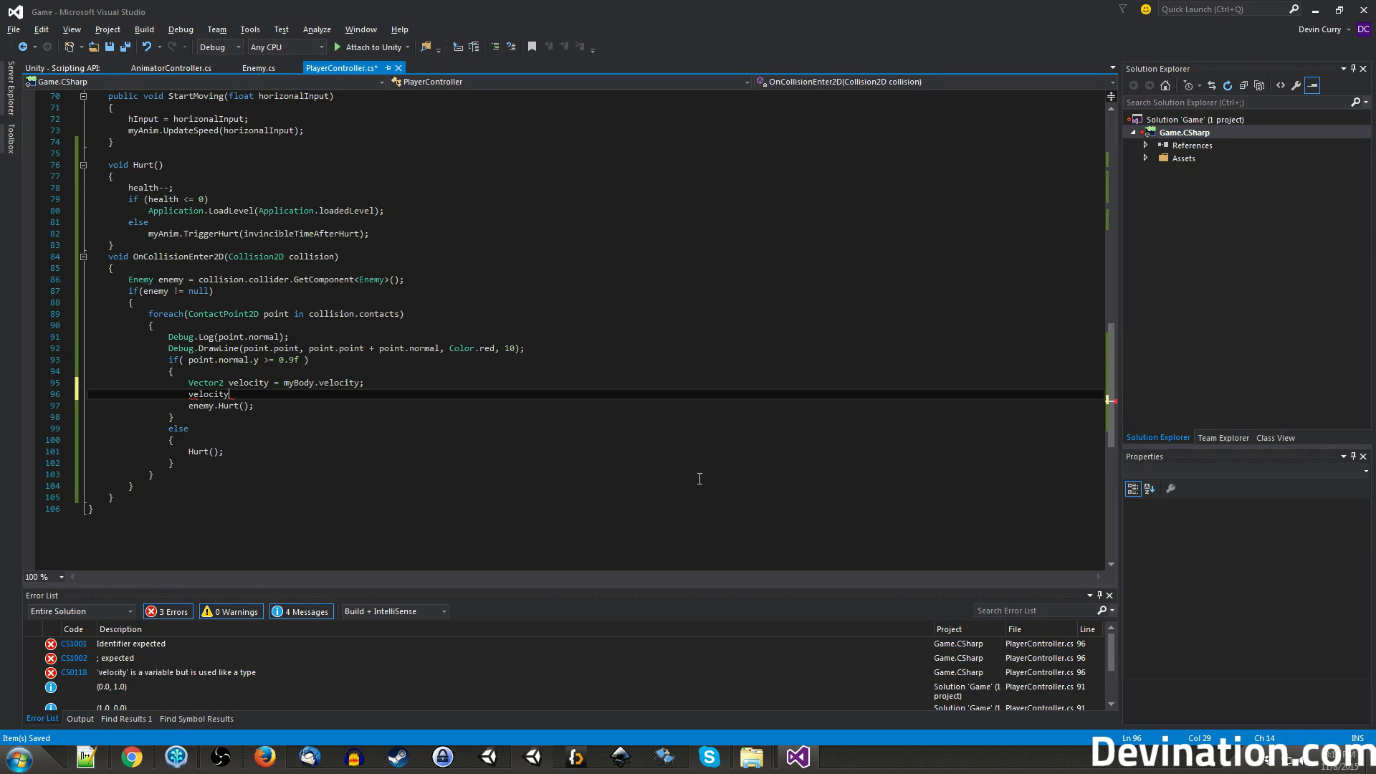
pyautogui.write('.y')
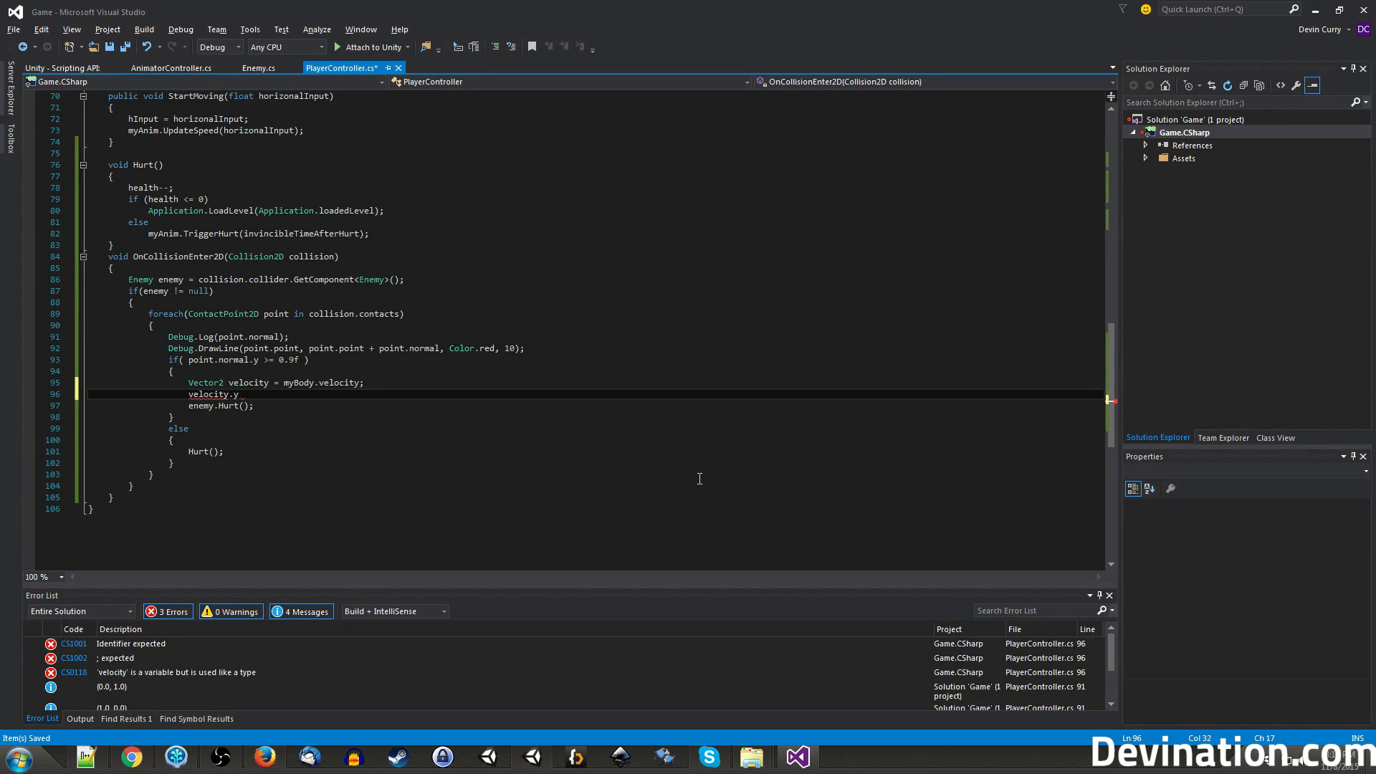
pyautogui.write('=')
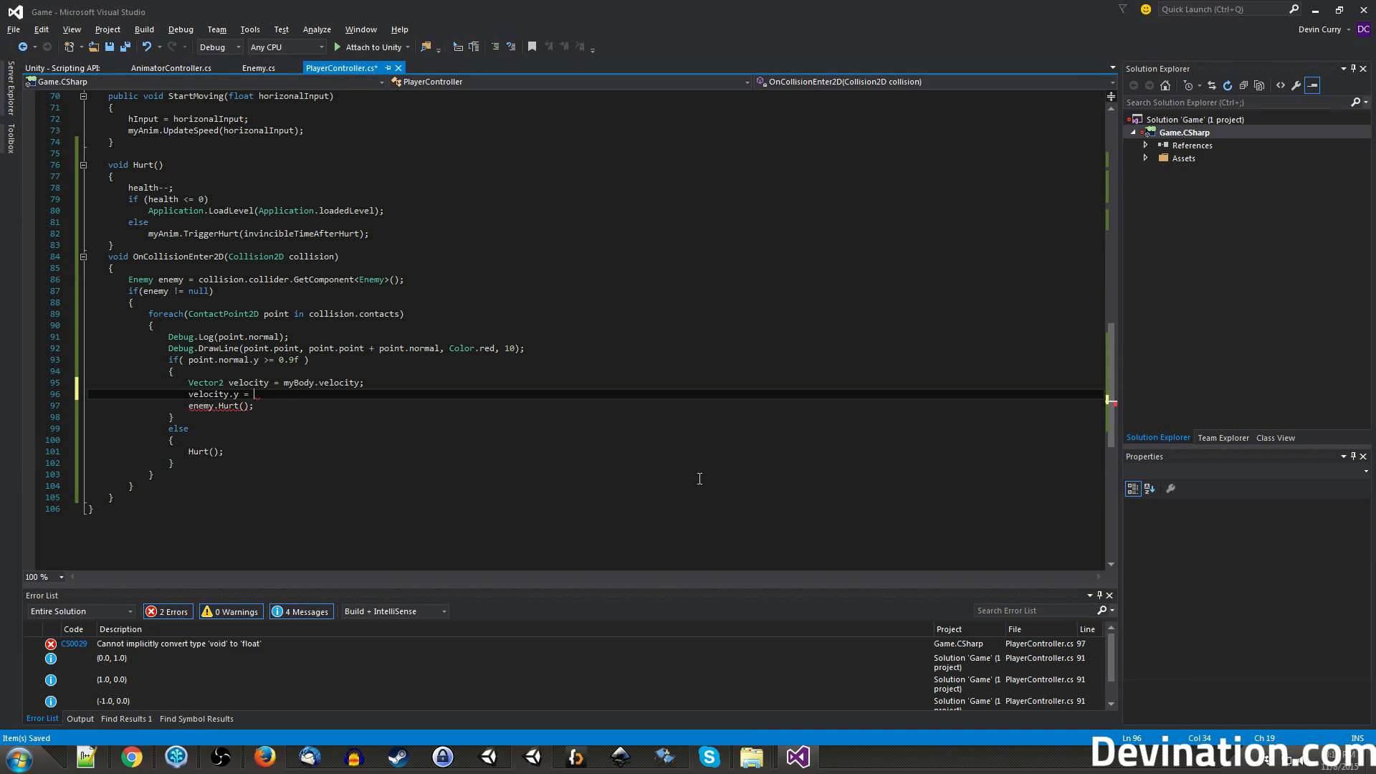
pyautogui.write('jumpVelocity')
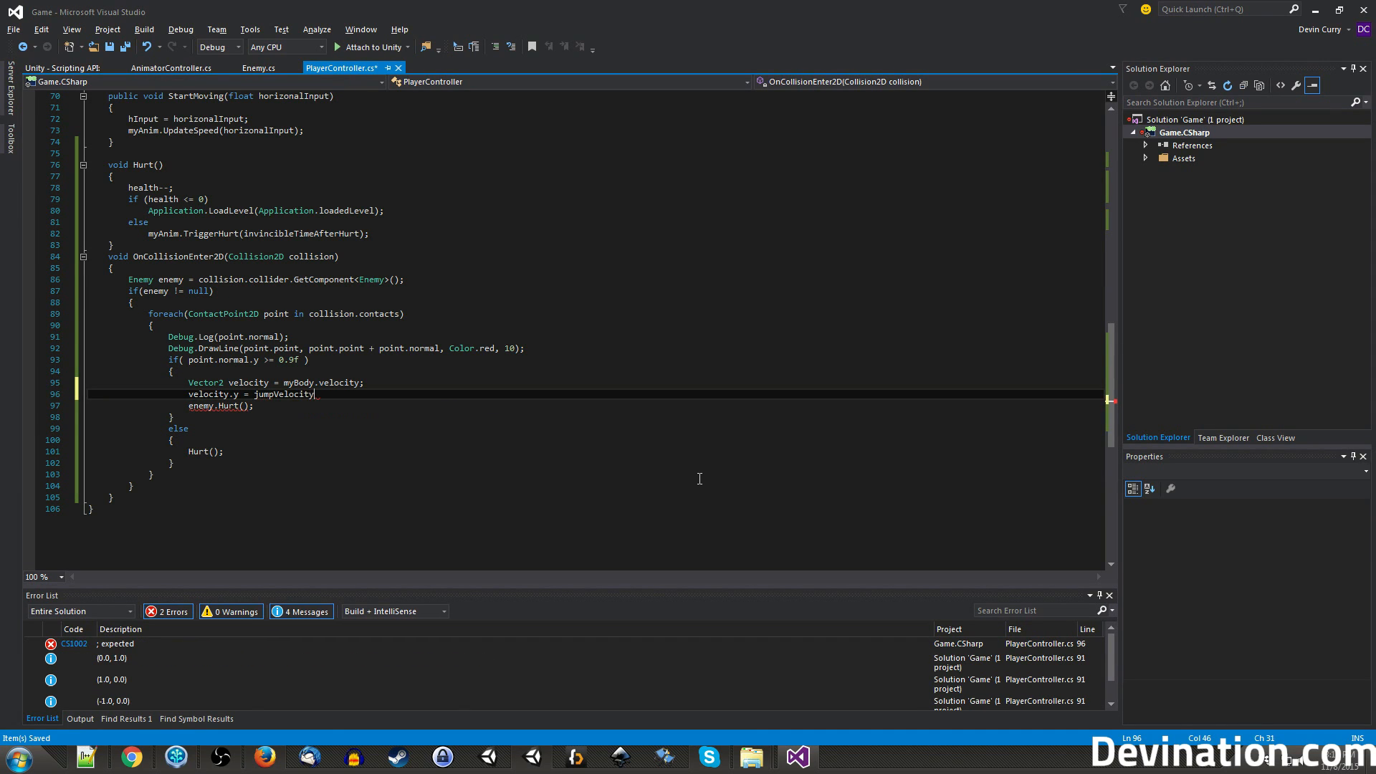
pyautogui.write('* Ve')
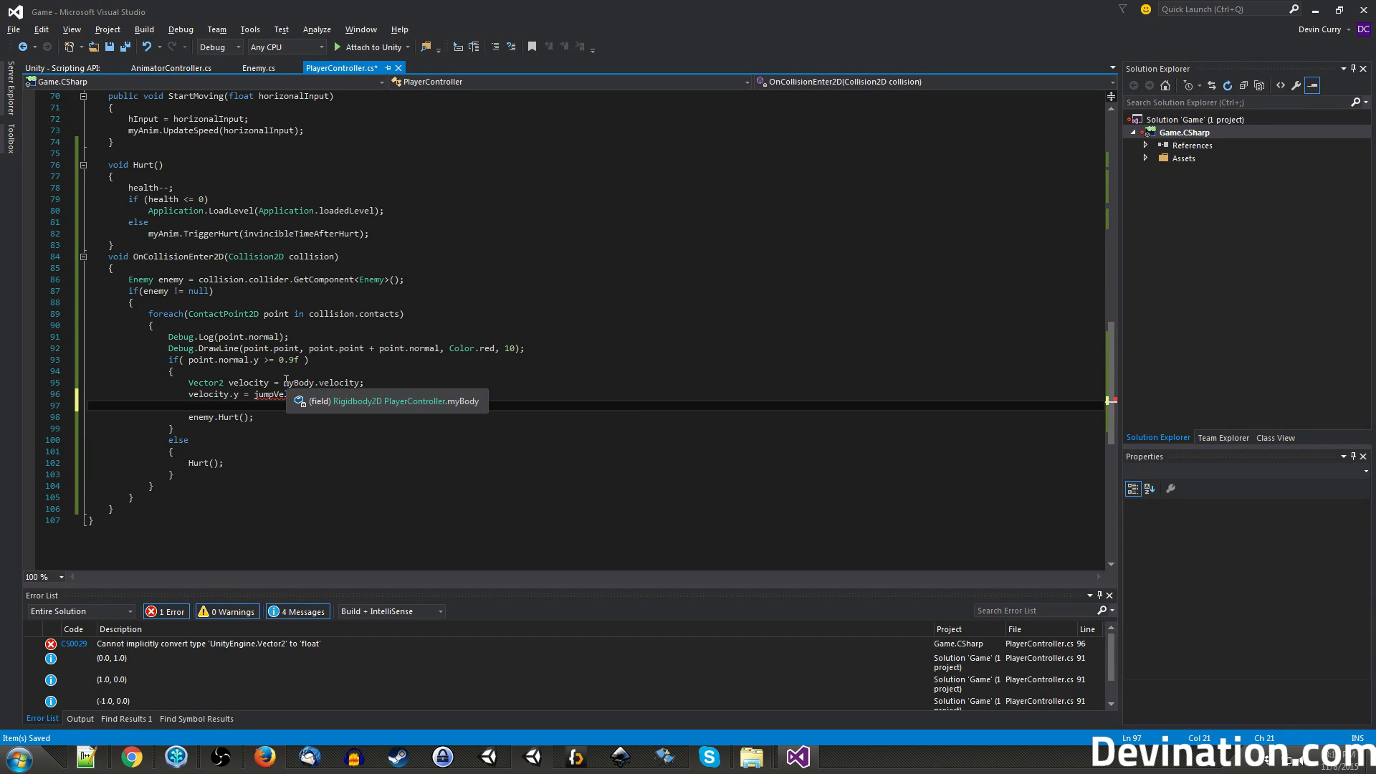
# Reassign myBody.velocity = velocity; and return to the velocity.y line with the conversion error.
pyautogui.write('myBody.velocity')
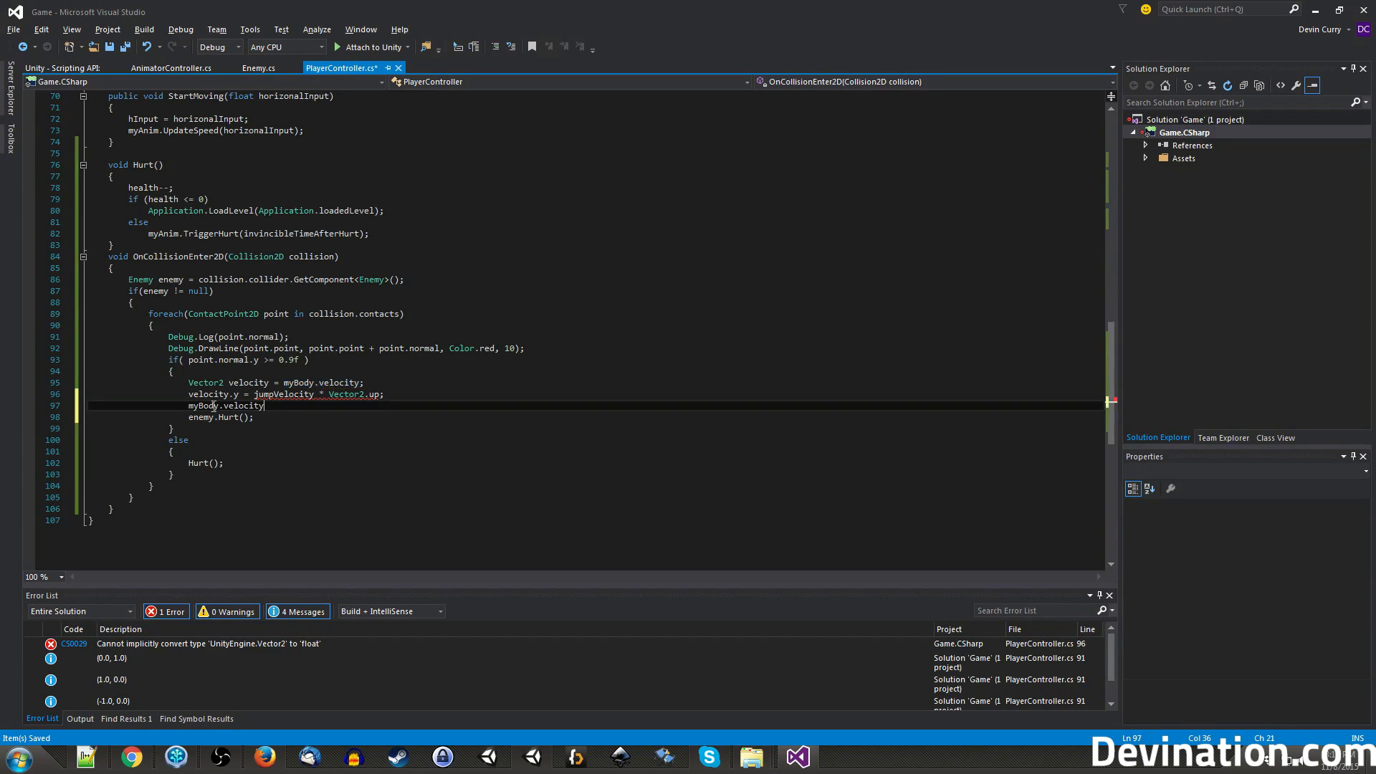
pyautogui.write('=')
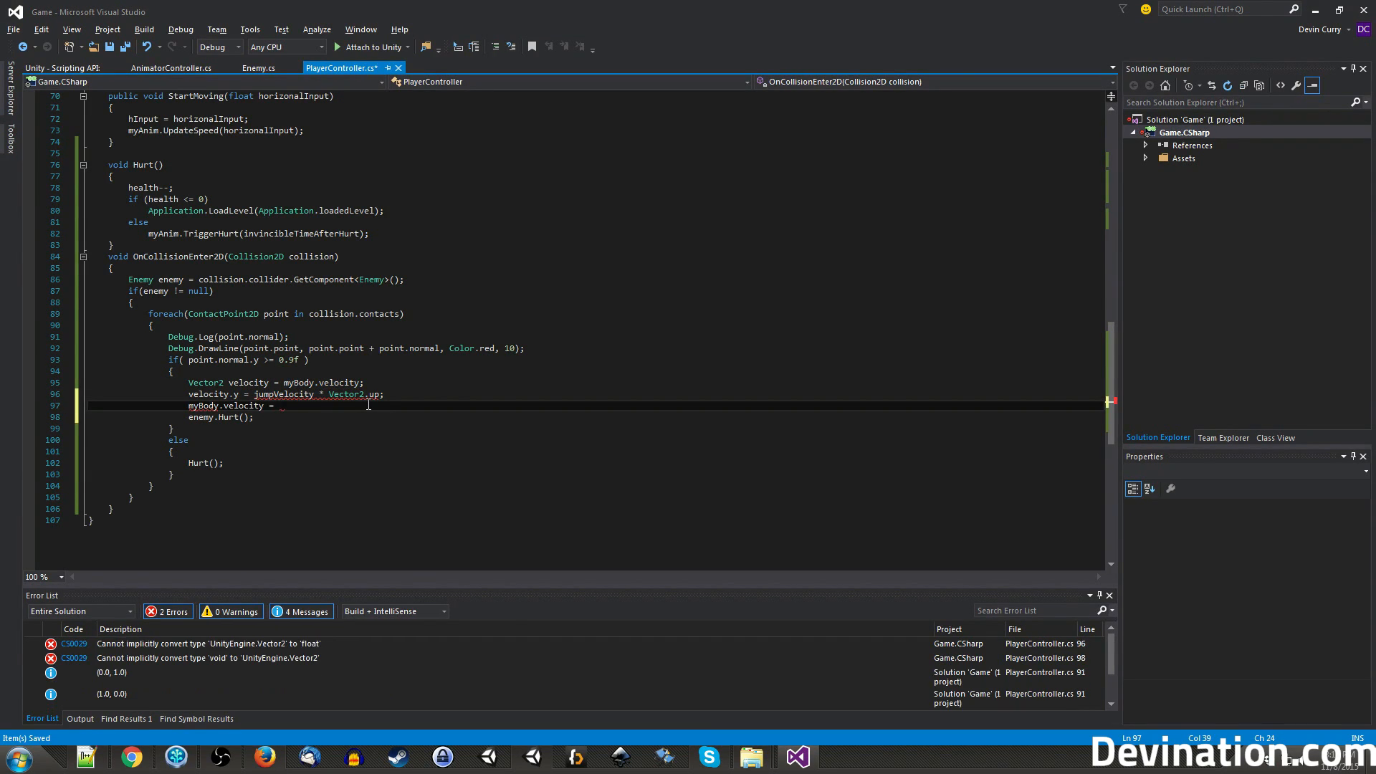
pyautogui.write('velocity')
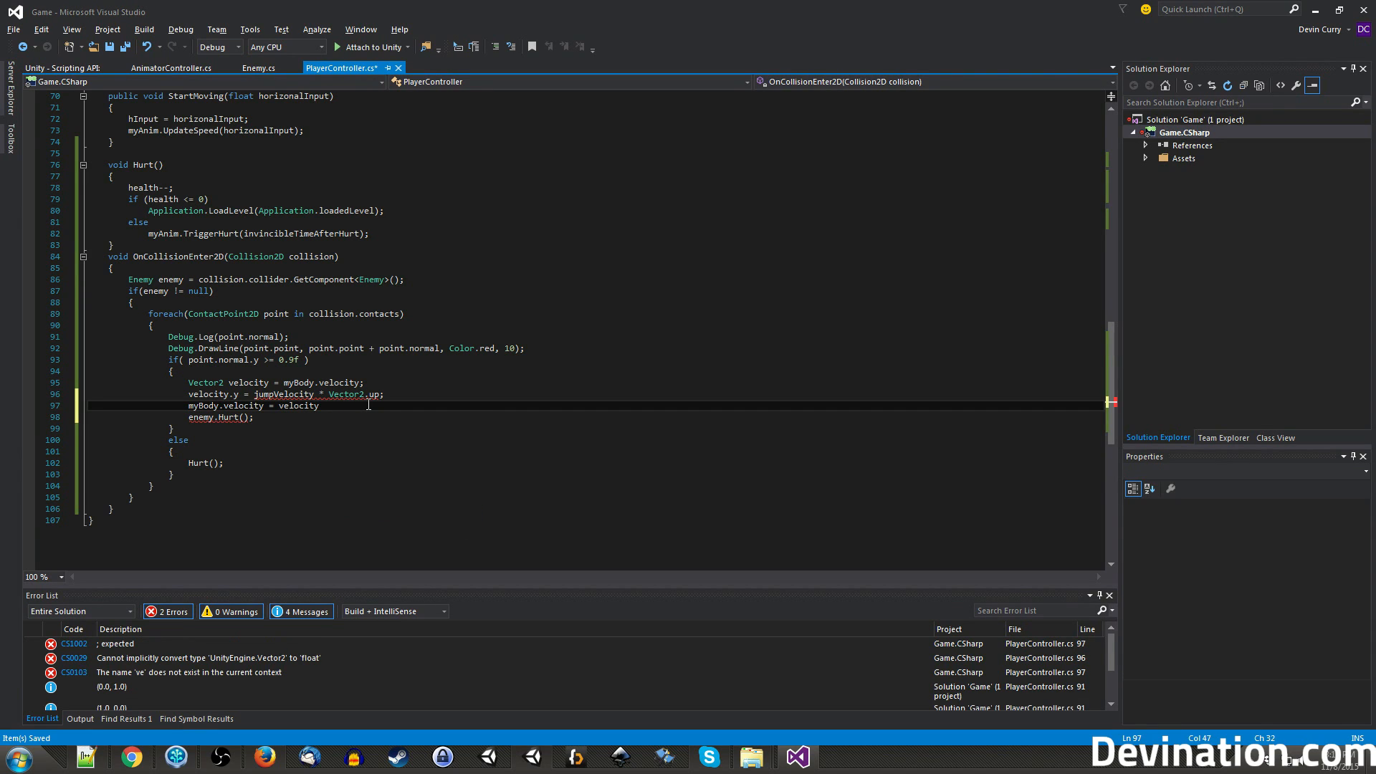
pyautogui.write(';')
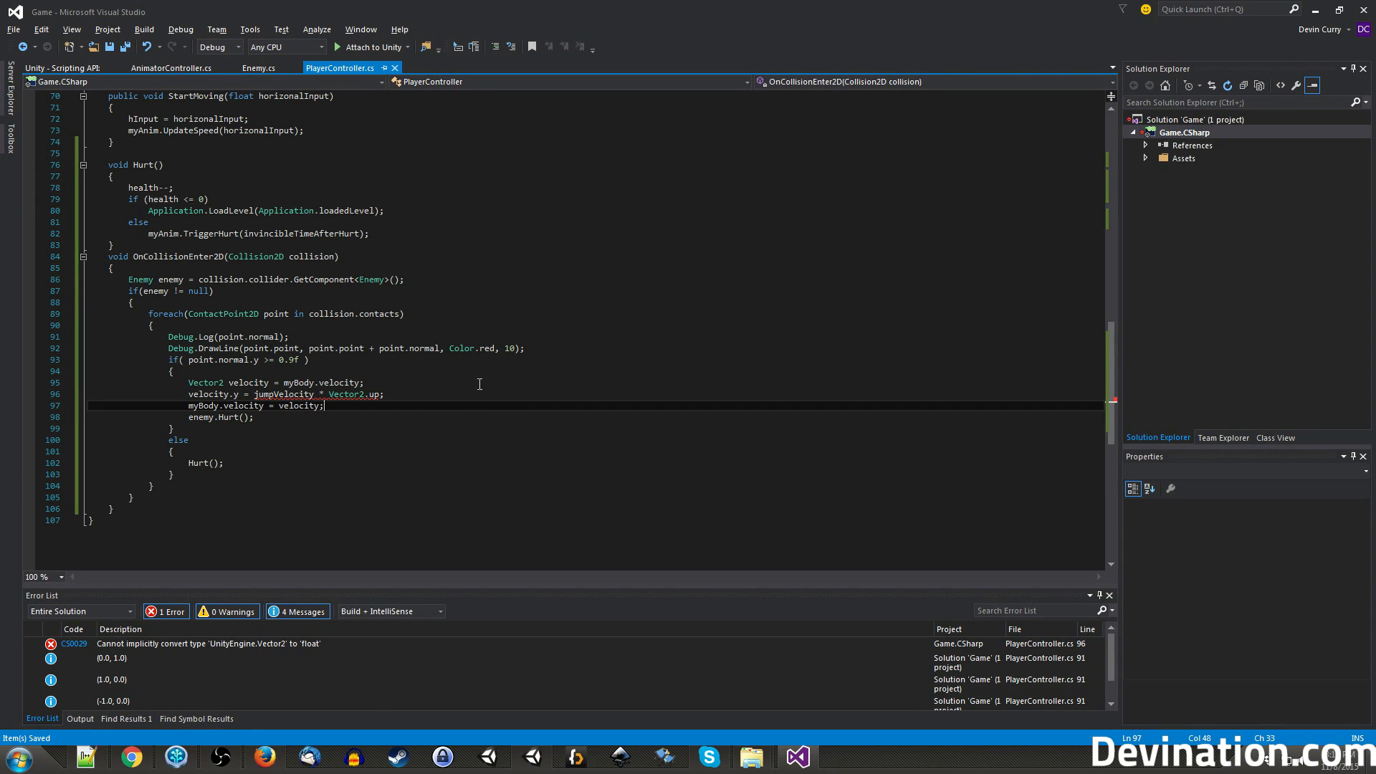
pyautogui.click(234, 394)
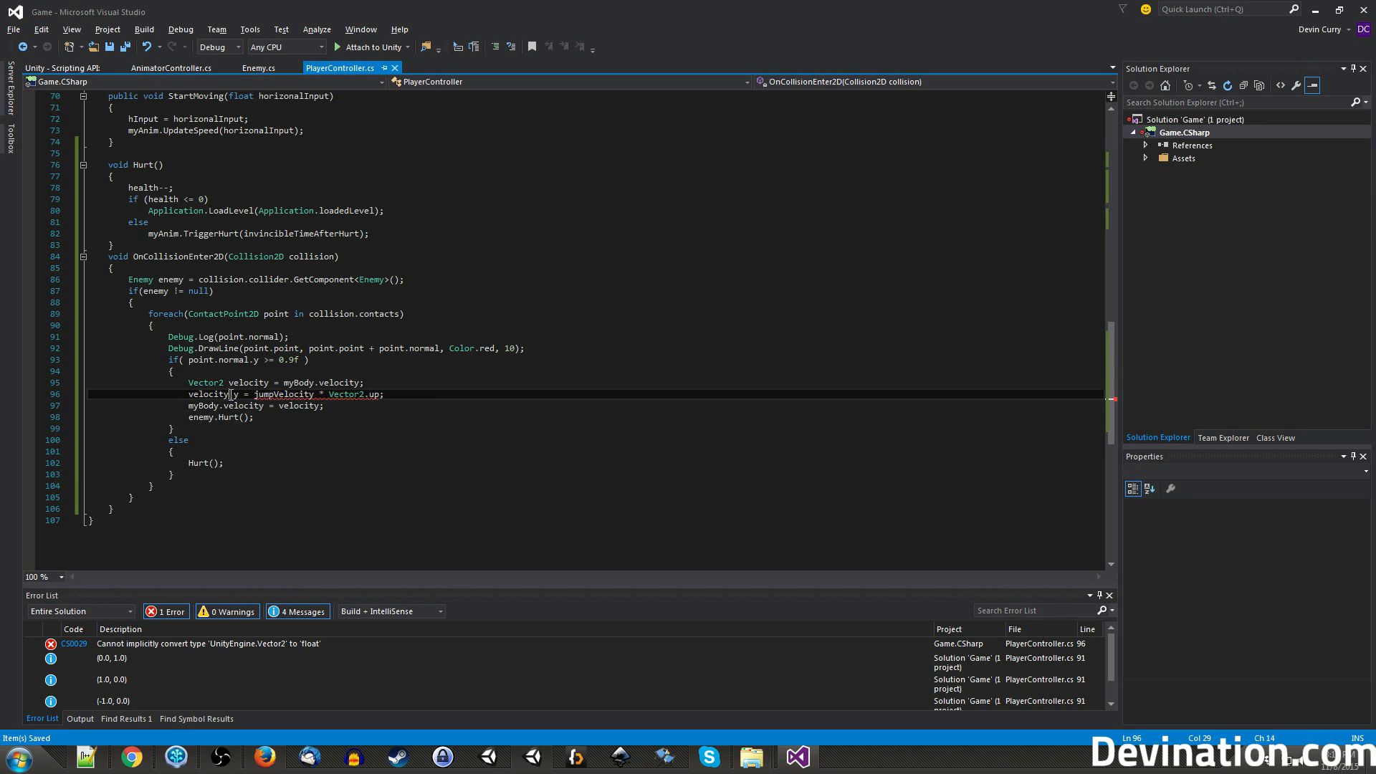
pyautogui.moveTo(208, 394)
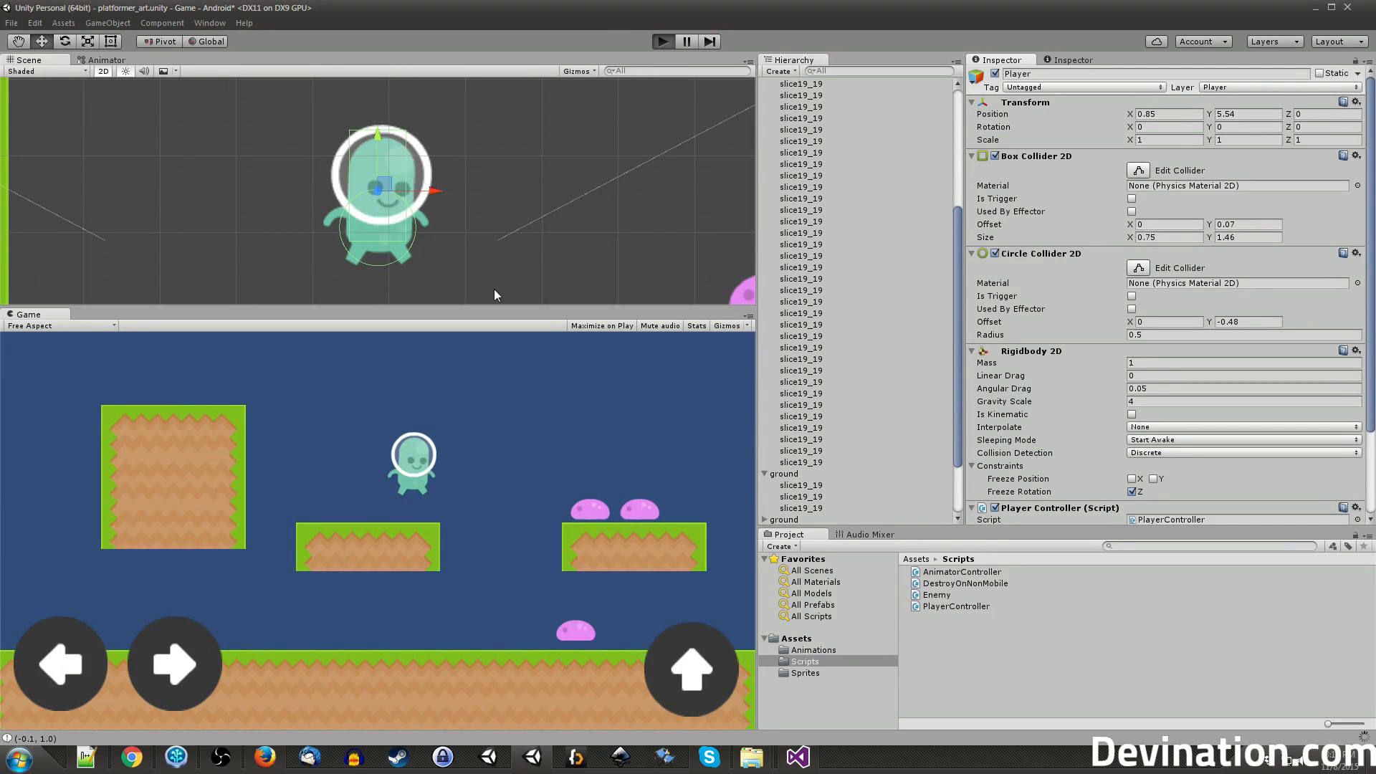
pyautogui.click(662, 40)
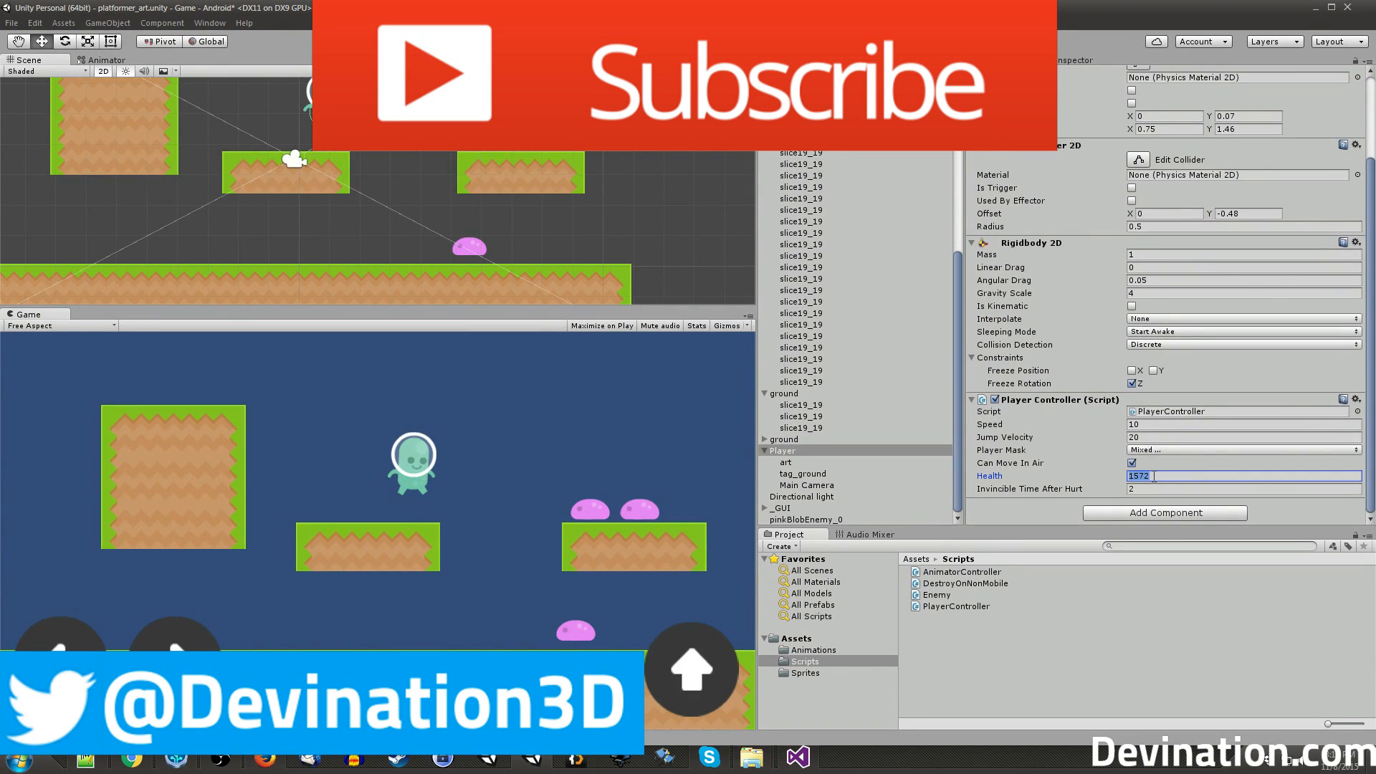
# Set the Player Controller's Health field back to 3 in the Inspector.
pyautogui.write('3')
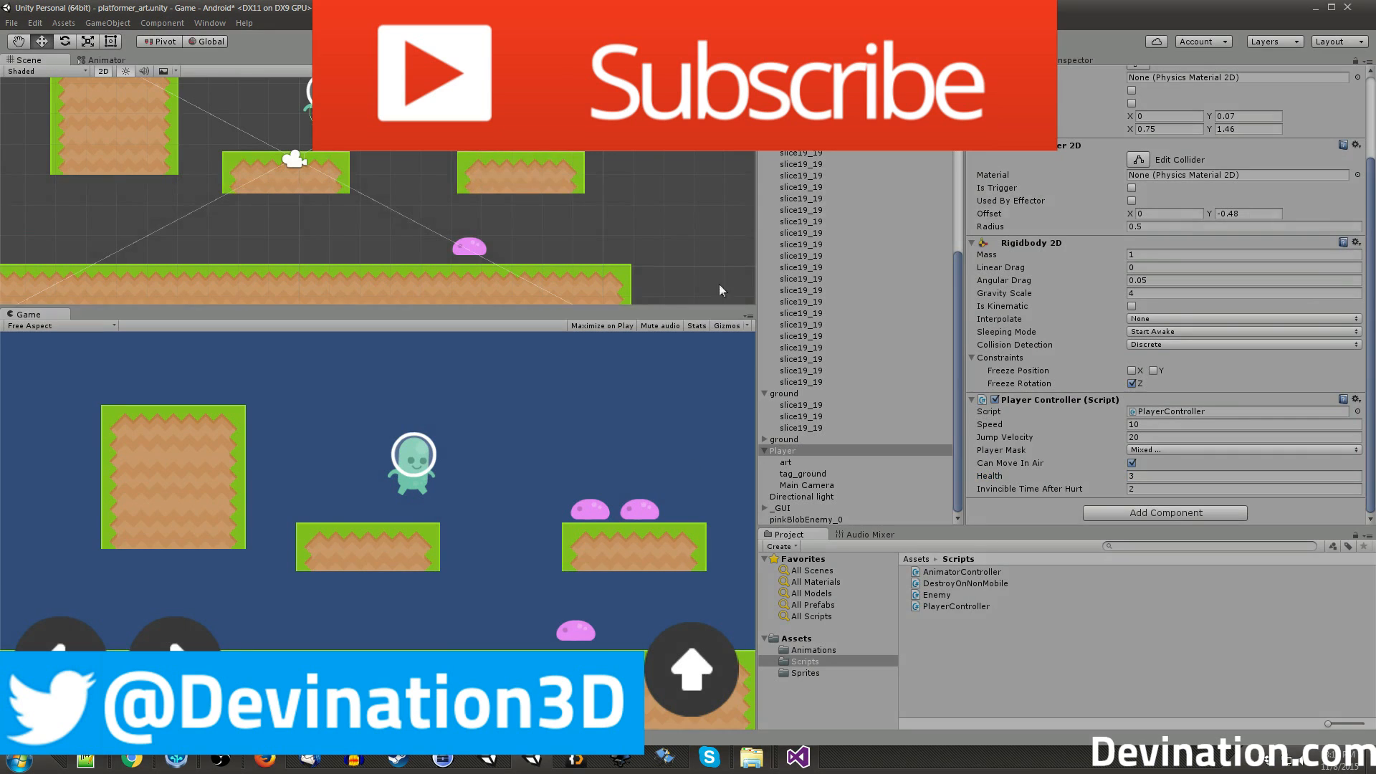